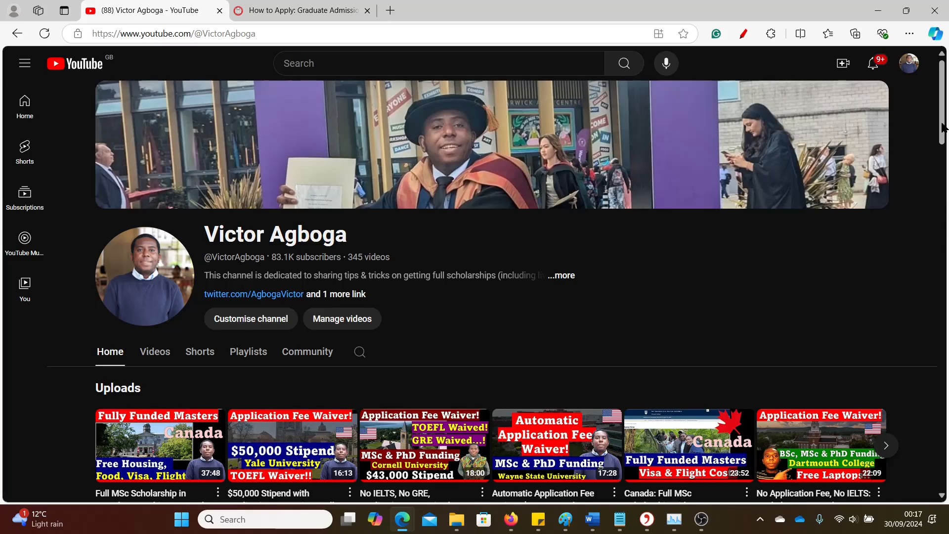
Open the channel's Videos tab and scroll through the latest uploads grid and back up.
{"action": "scroll", "scroll_direction": "down", "scroll_amount": 3}
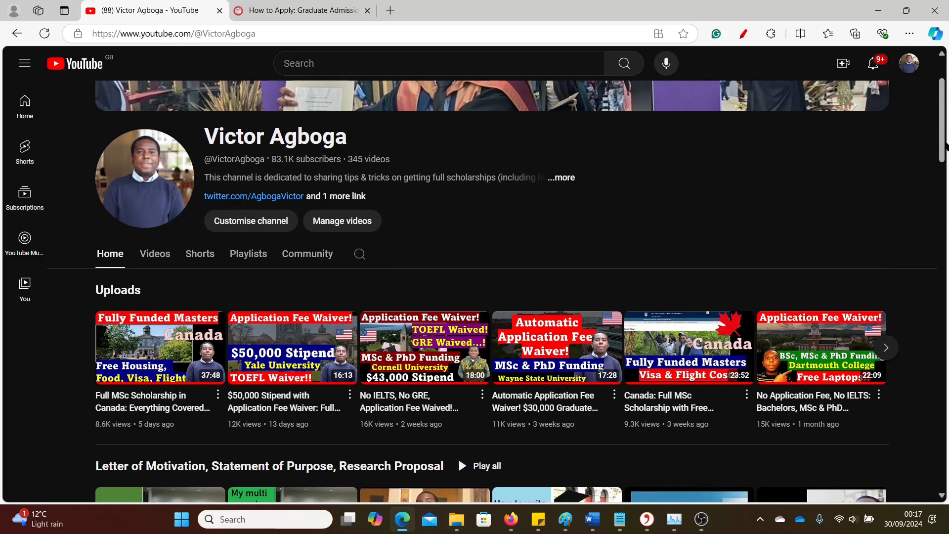
{"action": "scroll", "scroll_direction": "down", "scroll_amount": 3}
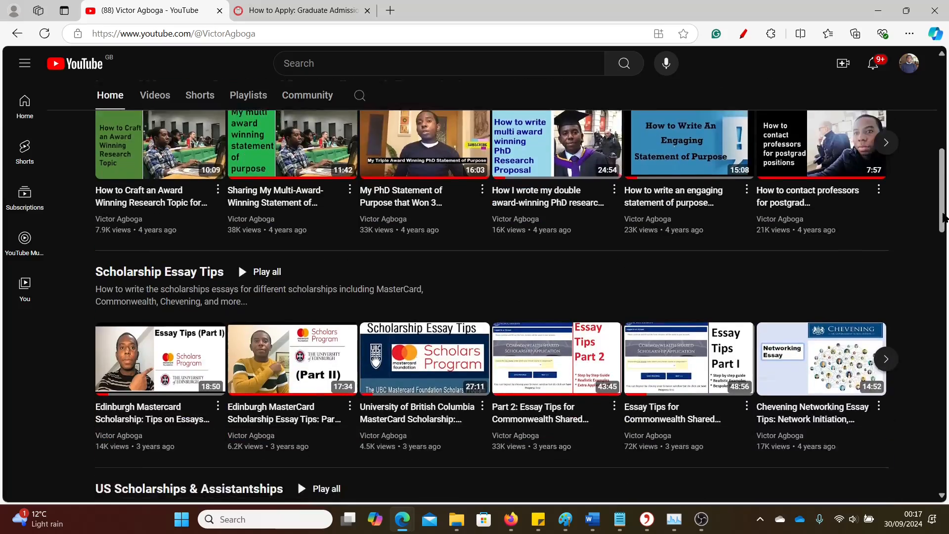
{"action": "scroll", "scroll_direction": "down", "scroll_amount": 3}
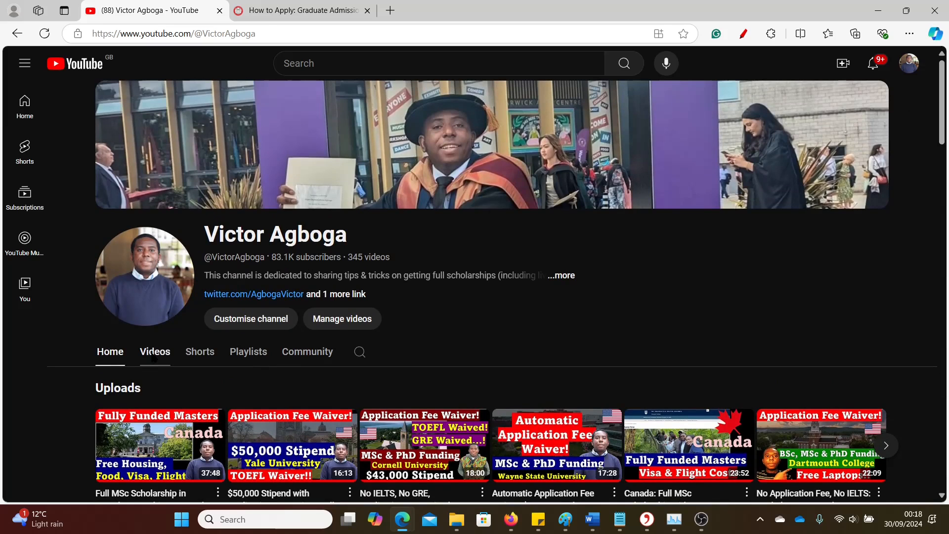
{"action": "left_click", "coordinate": [155, 351]}
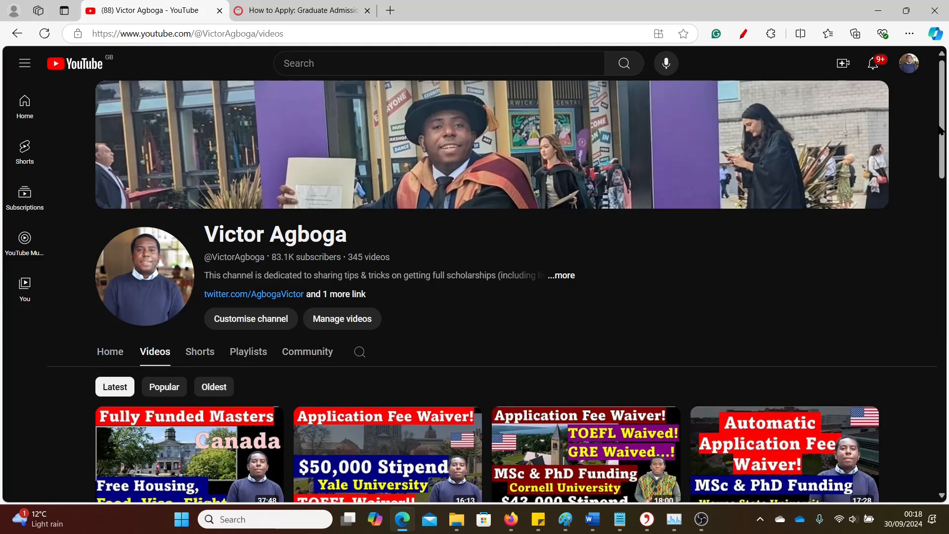
{"action": "scroll", "scroll_direction": "down", "scroll_amount": 3}
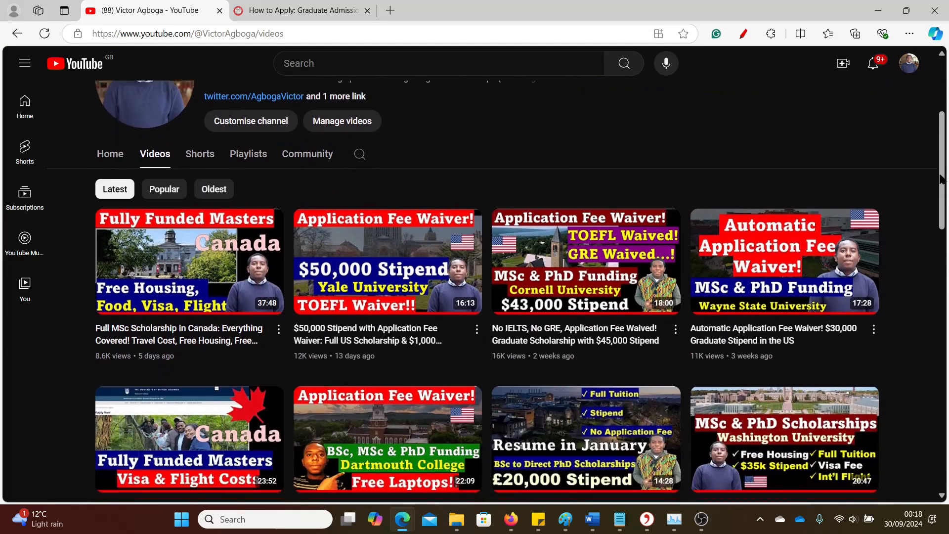
{"action": "scroll", "scroll_direction": "down", "scroll_amount": 3}
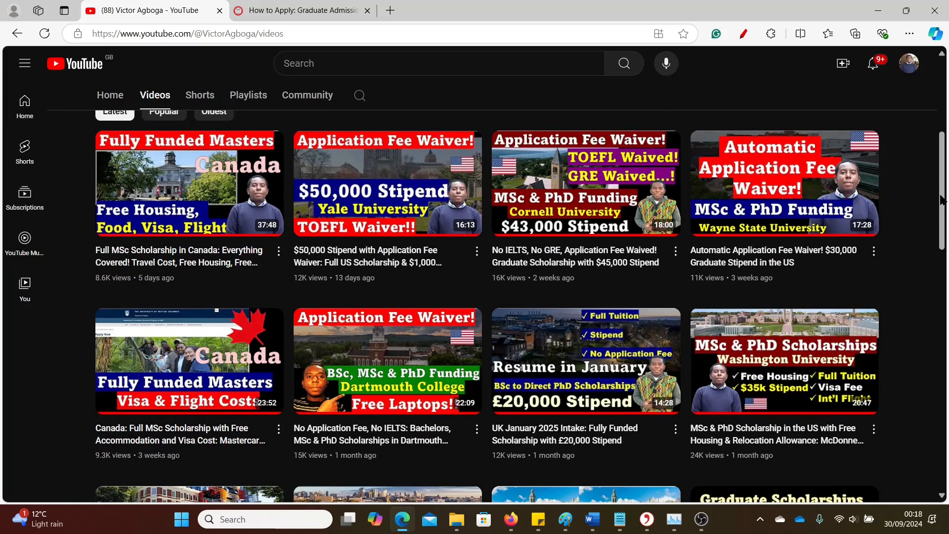
{"action": "scroll", "scroll_direction": "down", "scroll_amount": 3}
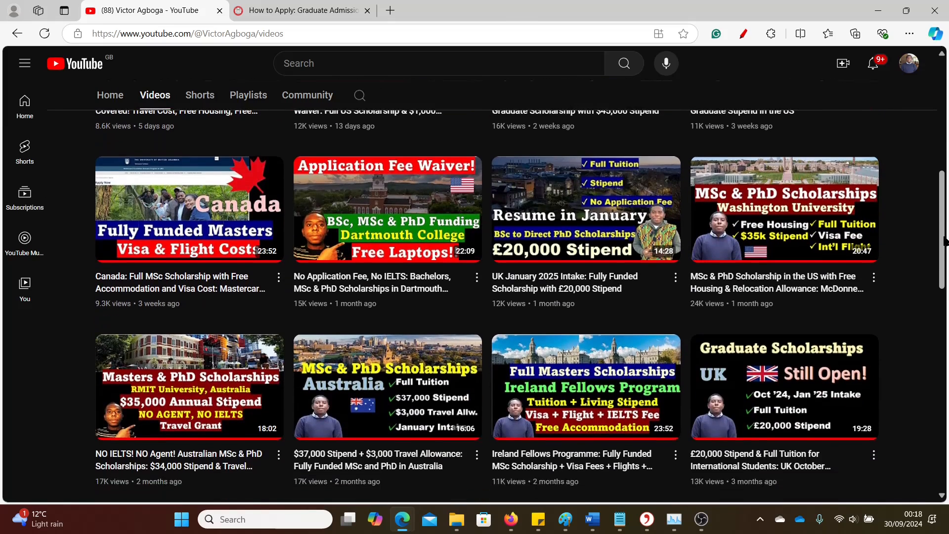
{"action": "scroll", "scroll_direction": "down", "scroll_amount": 3}
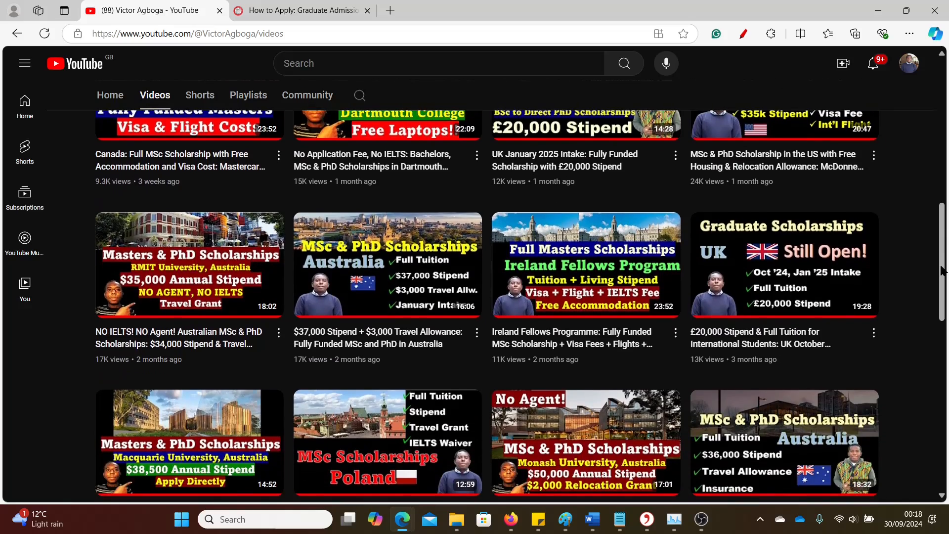
{"action": "scroll", "scroll_direction": "down", "scroll_amount": 3}
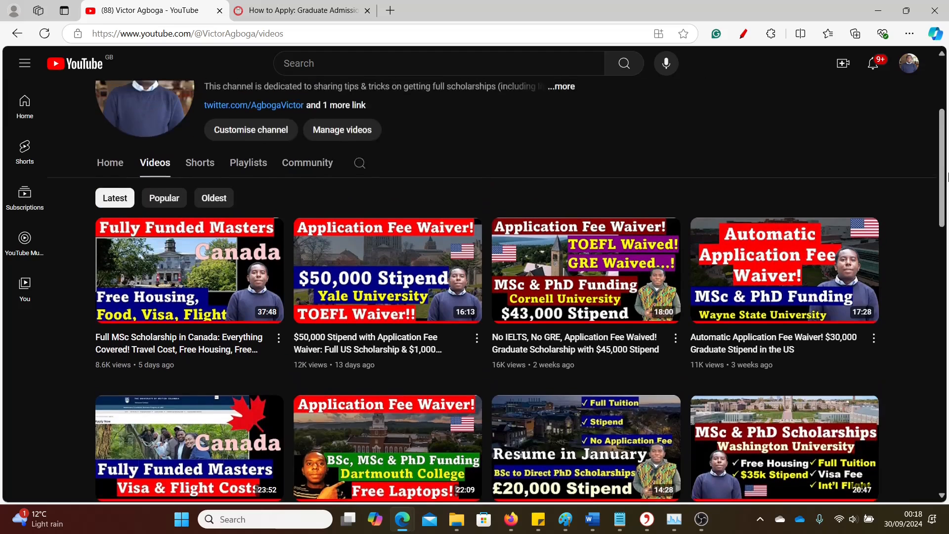
{"action": "scroll", "scroll_direction": "up", "scroll_amount": 3}
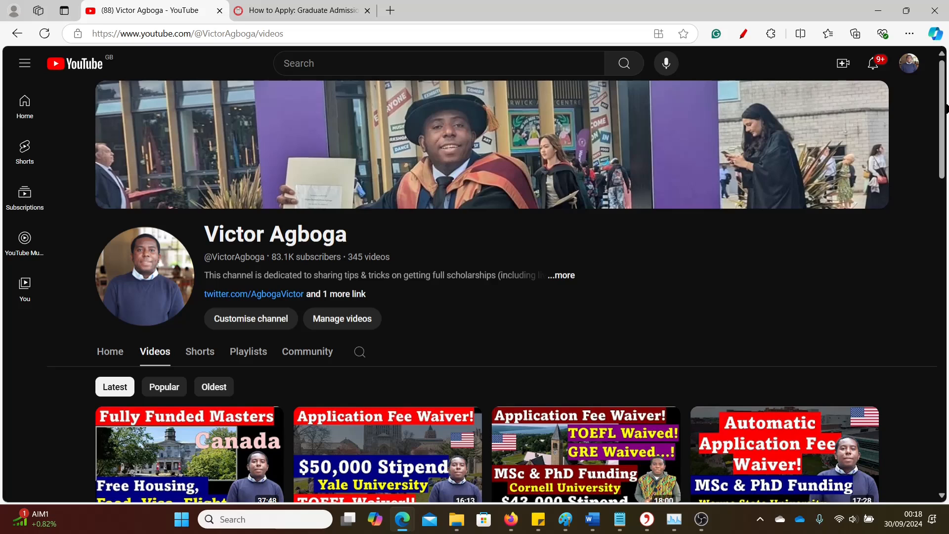
{"action": "mouse_move", "coordinate": [430, 4]}
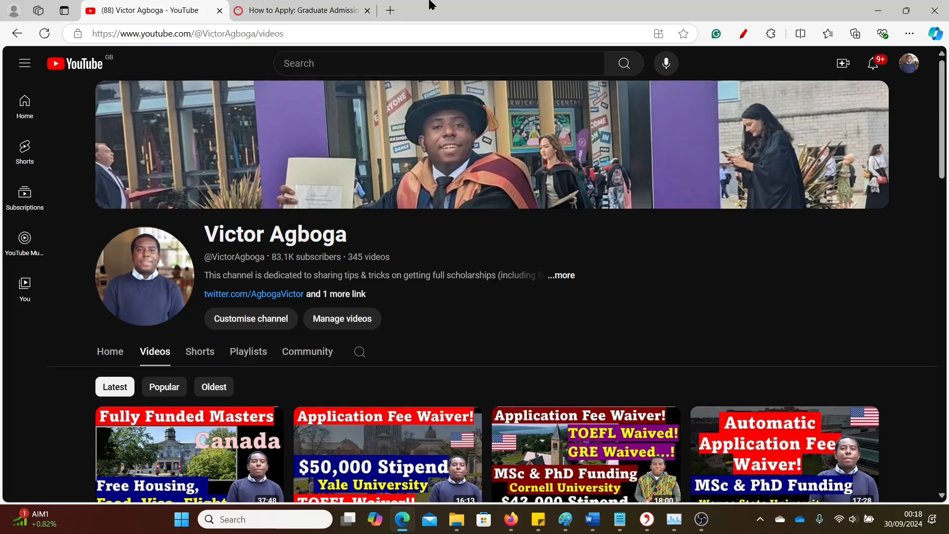
Switch to the Clark University tab and scroll down toward the Ph.D. program requirements.
{"action": "left_click", "coordinate": [305, 9]}
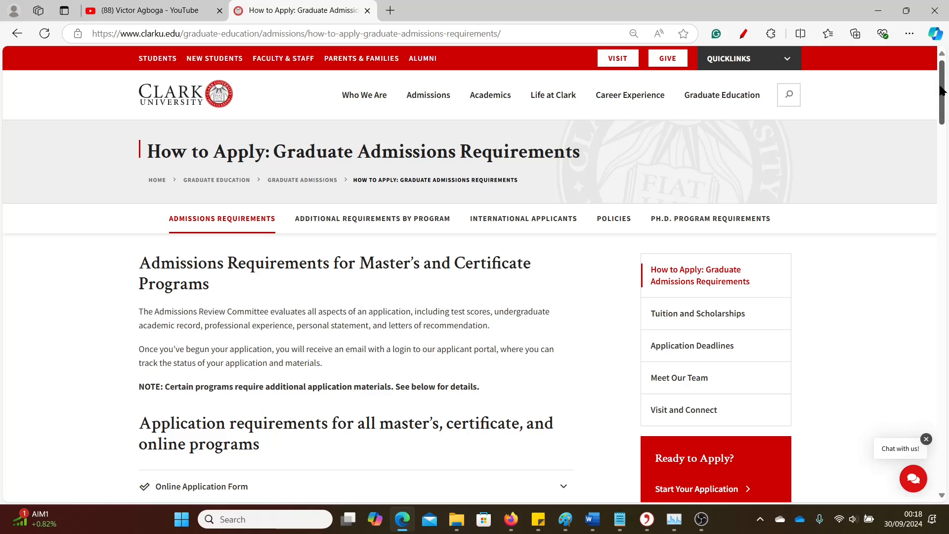
{"action": "scroll", "scroll_direction": "down", "scroll_amount": 3}
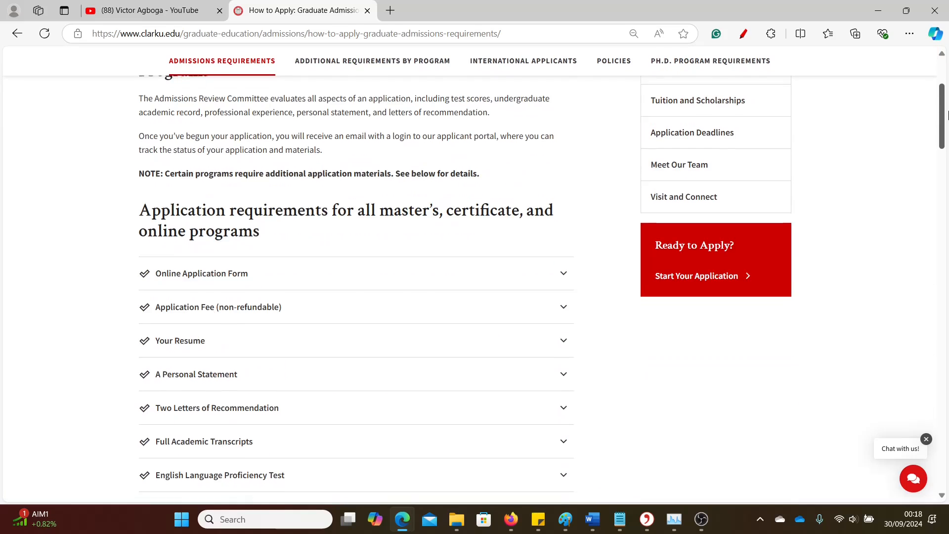
{"action": "scroll", "scroll_direction": "down", "scroll_amount": 3}
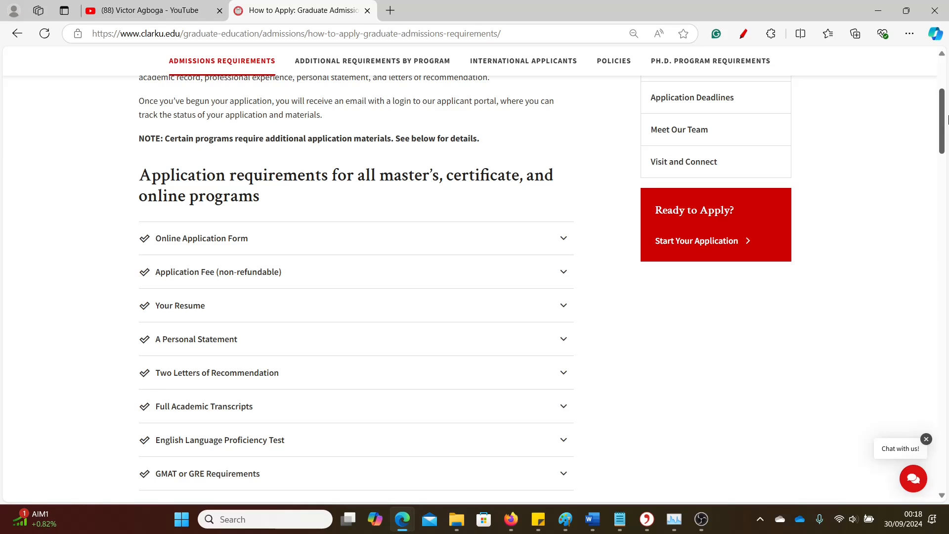
{"action": "scroll", "scroll_direction": "down", "scroll_amount": 3}
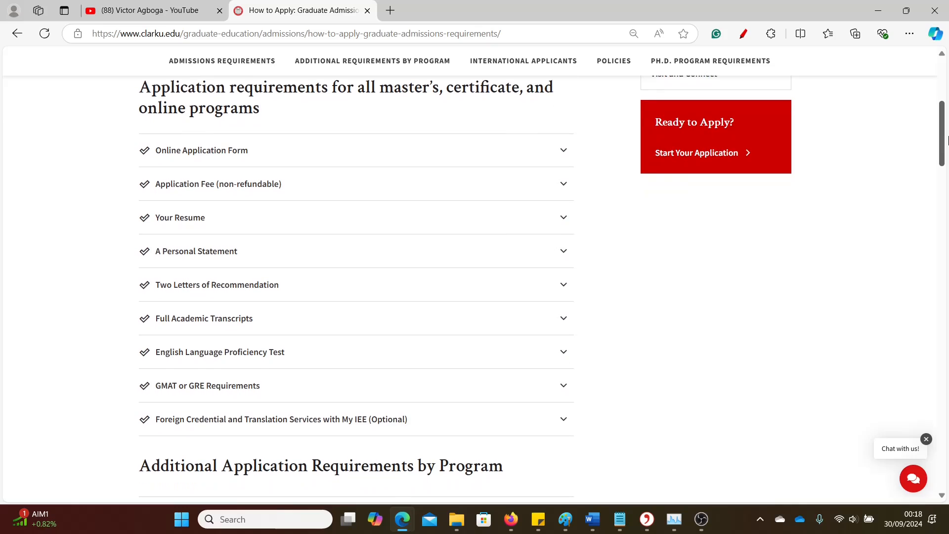
{"action": "mouse_move", "coordinate": [417, 236]}
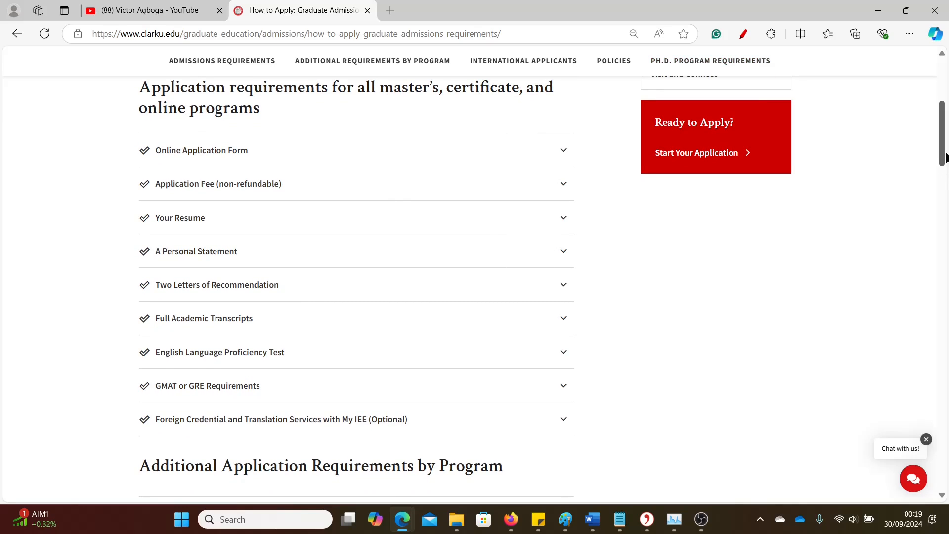
{"action": "scroll", "scroll_direction": "down", "scroll_amount": 3}
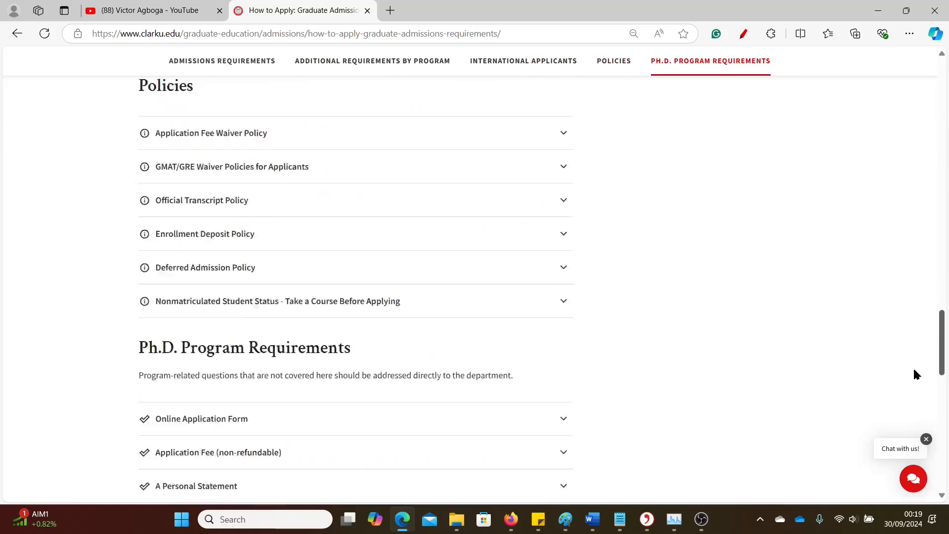
{"action": "scroll", "scroll_direction": "down", "scroll_amount": 3}
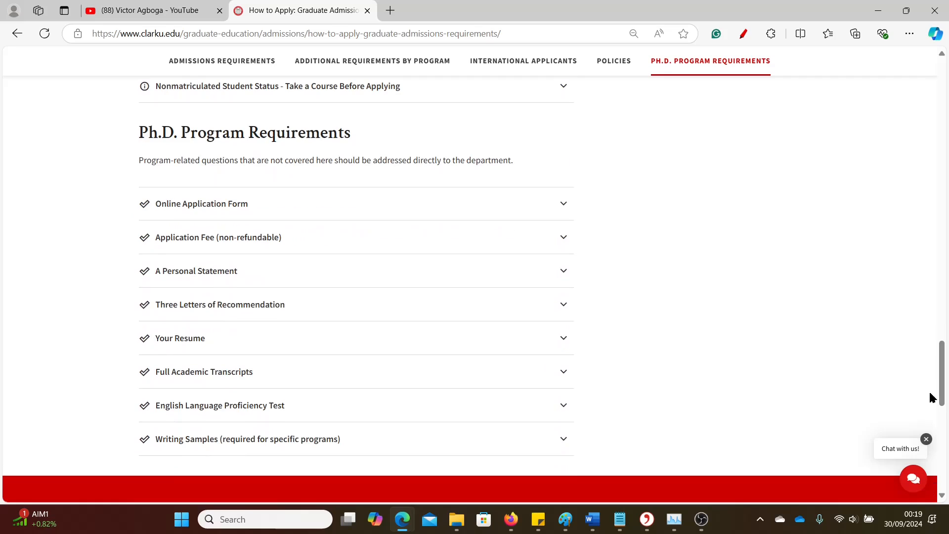
{"action": "mouse_move", "coordinate": [150, 137]}
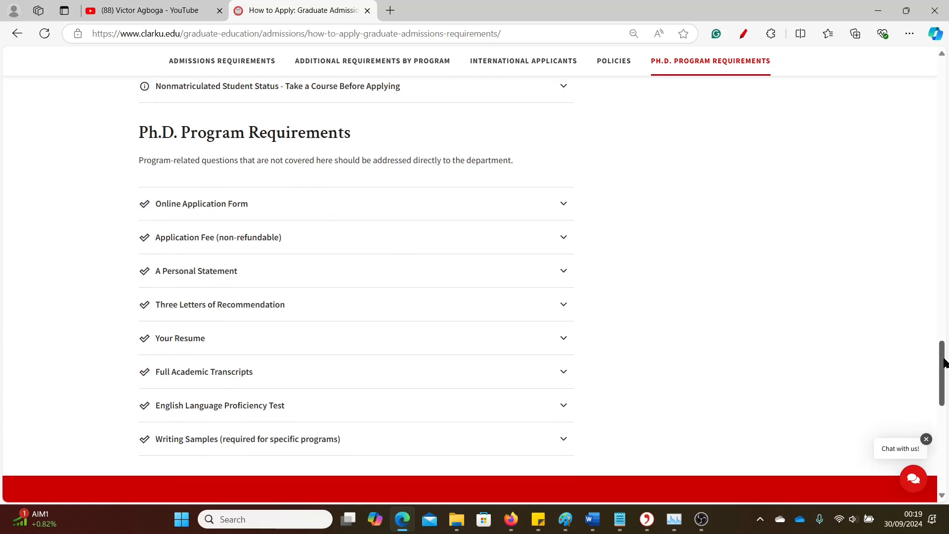
Scroll back and forth between the master's requirements list and the Ph.D. section.
{"action": "scroll", "scroll_direction": "up", "scroll_amount": 3}
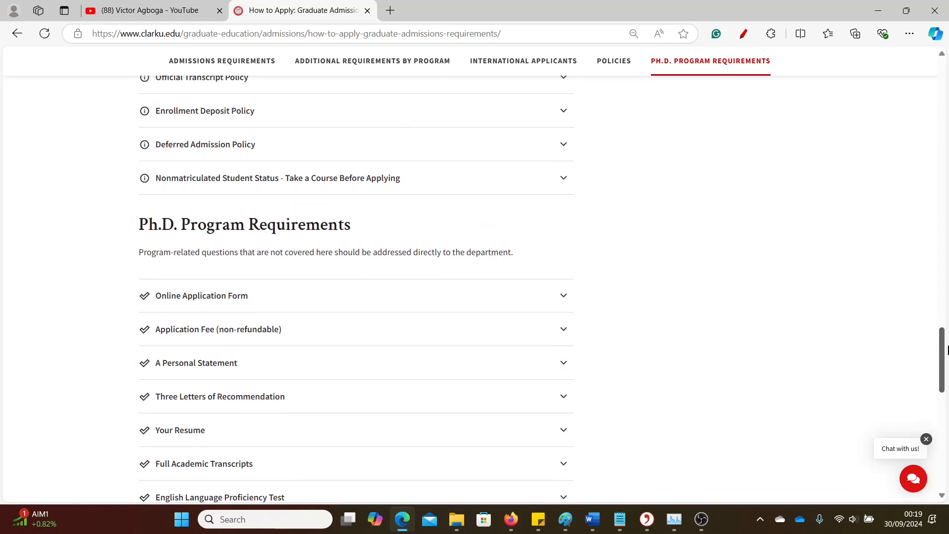
{"action": "scroll", "scroll_direction": "down", "scroll_amount": 3}
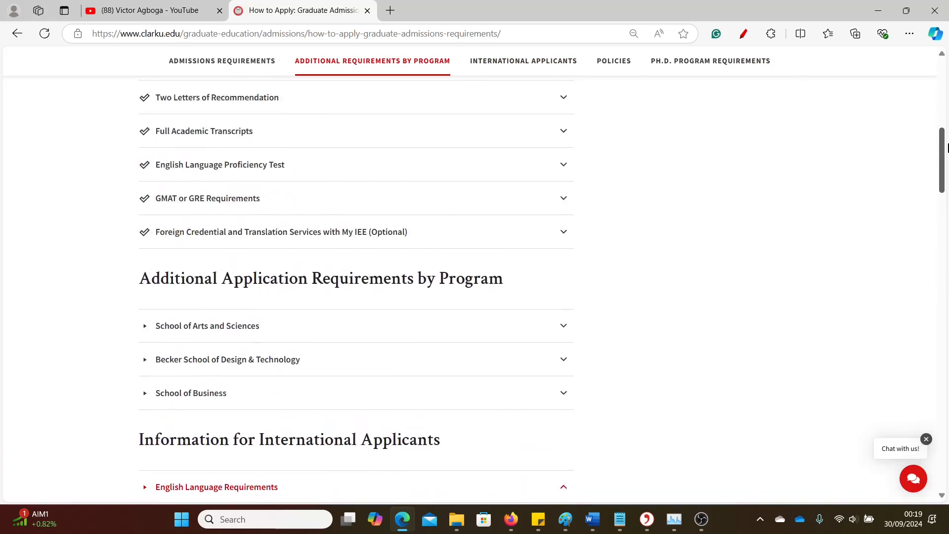
{"action": "scroll", "scroll_direction": "up", "scroll_amount": 3}
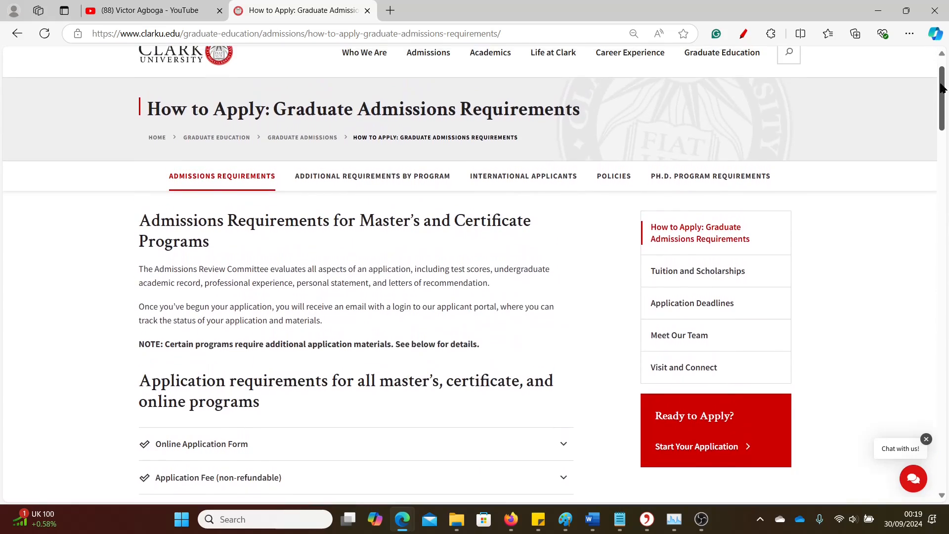
{"action": "scroll", "scroll_direction": "down", "scroll_amount": 3}
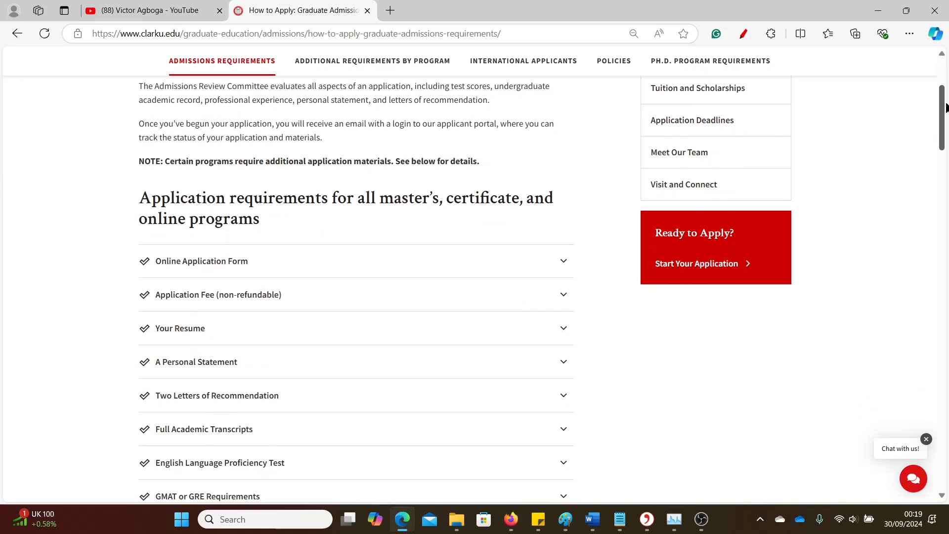
{"action": "scroll", "scroll_direction": "up", "scroll_amount": 3}
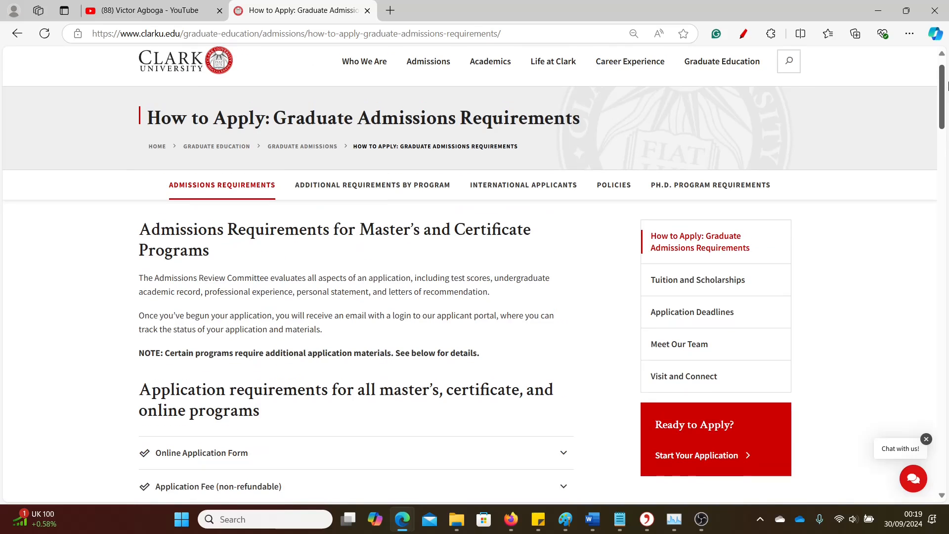
{"action": "scroll", "scroll_direction": "down", "scroll_amount": 3}
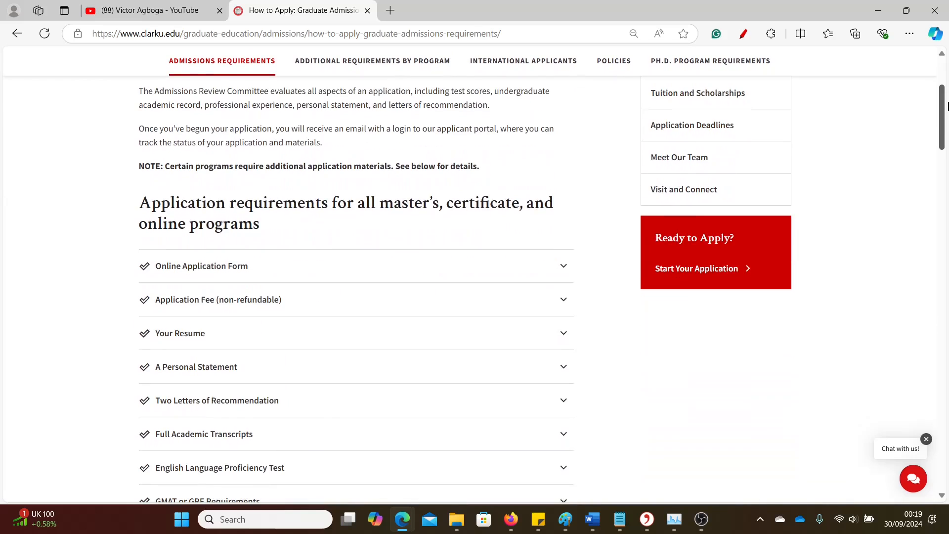
{"action": "scroll", "scroll_direction": "down", "scroll_amount": 3}
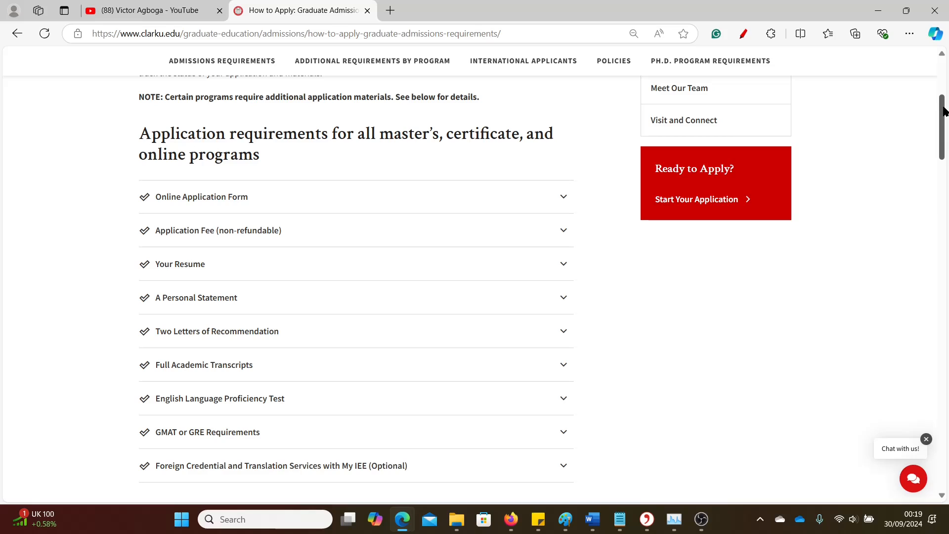
Open the Graduate Admissions Office Hours link in a new tab, then scroll to Ph.D. requirements.
{"action": "scroll", "scroll_direction": "down", "scroll_amount": 3}
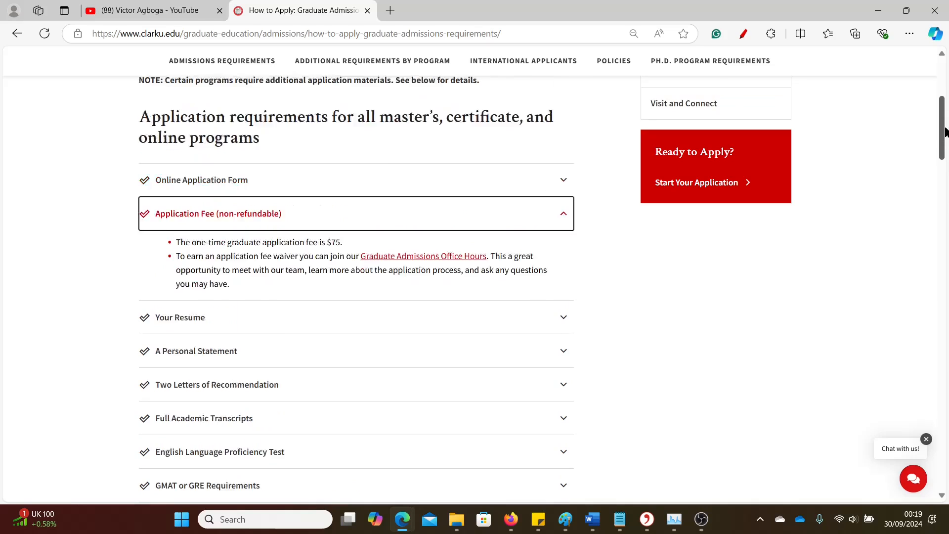
{"action": "scroll", "scroll_direction": "up", "scroll_amount": 3}
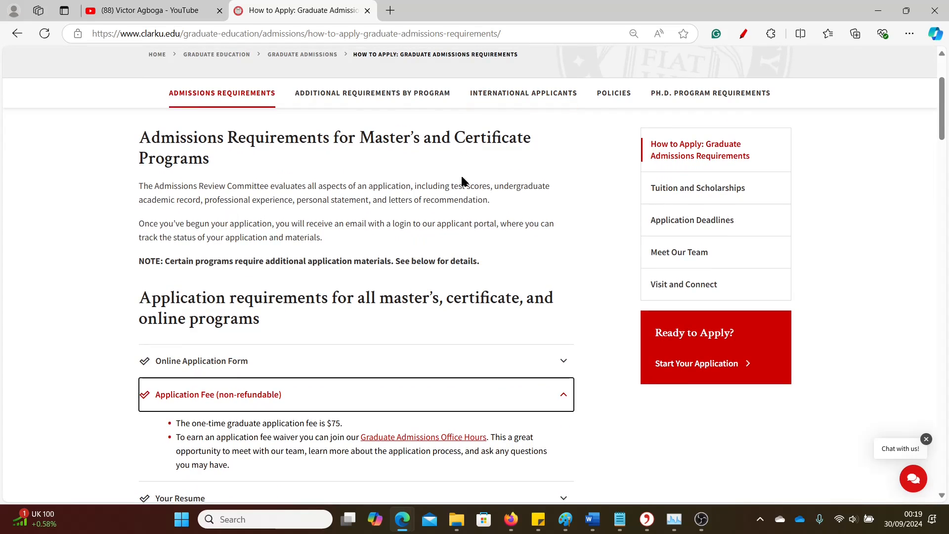
{"action": "mouse_move", "coordinate": [605, 387]}
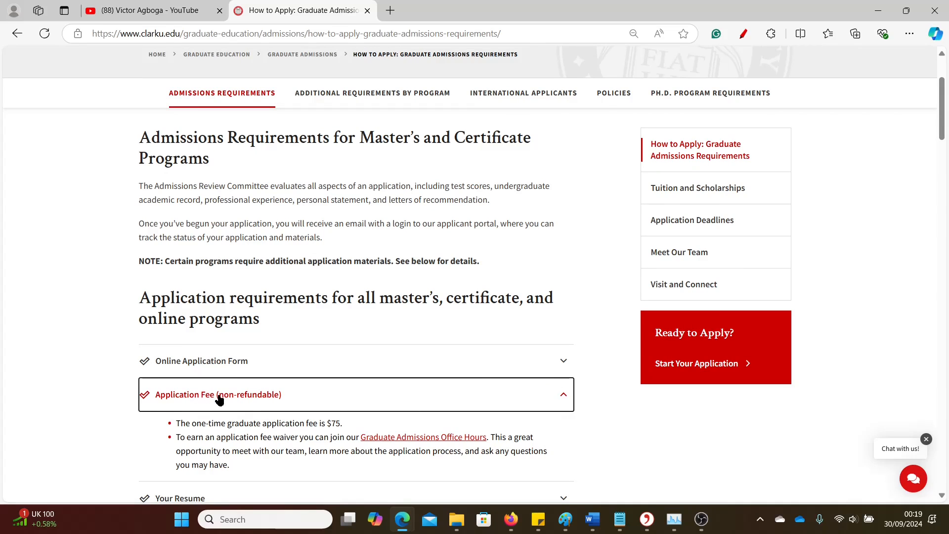
{"action": "mouse_move", "coordinate": [401, 443]}
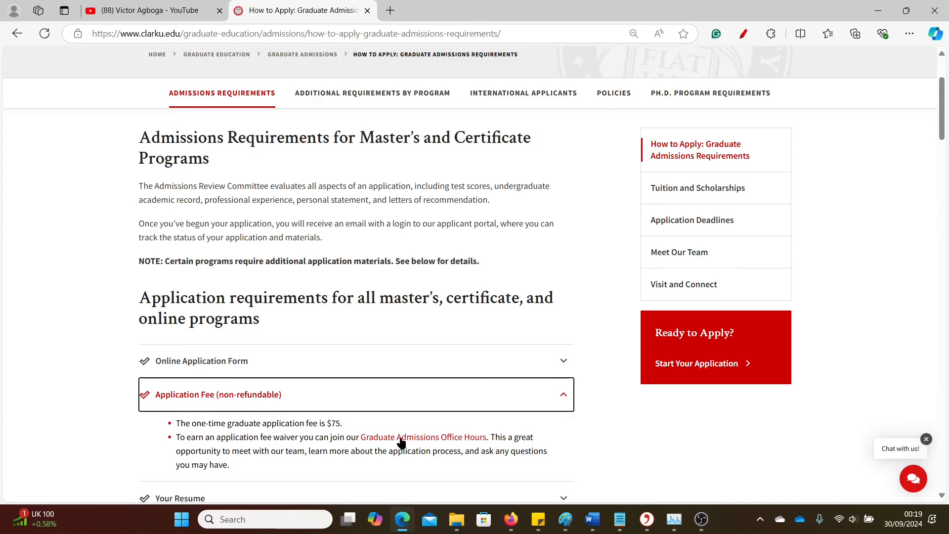
{"action": "mouse_move", "coordinate": [409, 445]}
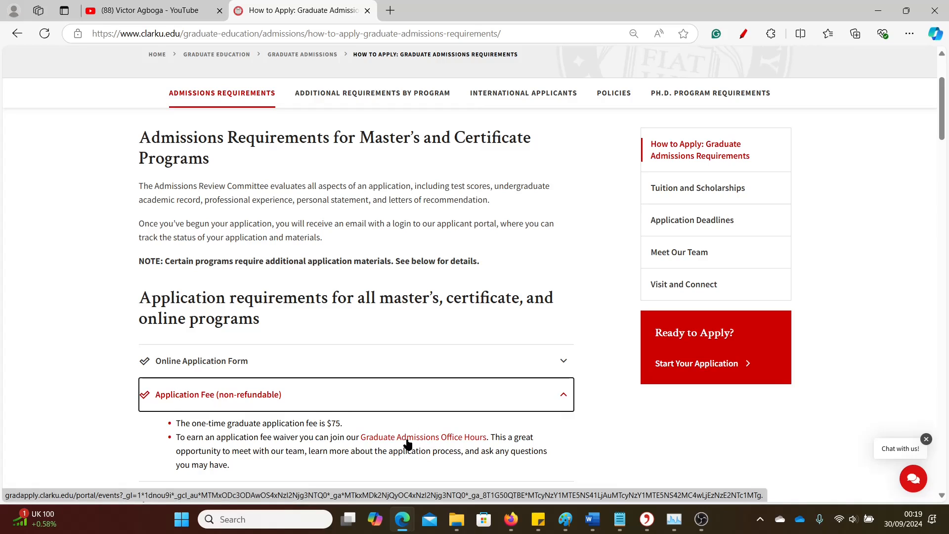
{"action": "right_click", "coordinate": [424, 437]}
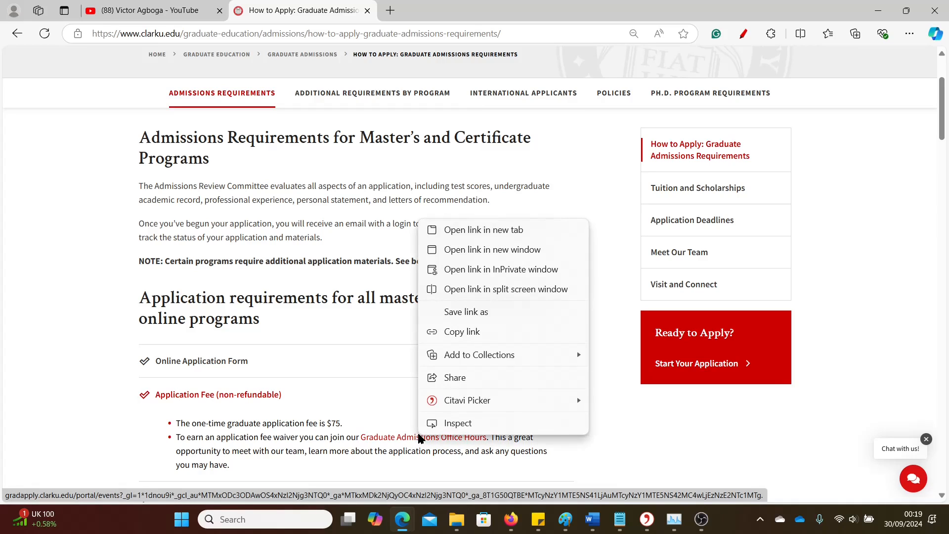
{"action": "left_click", "coordinate": [484, 230]}
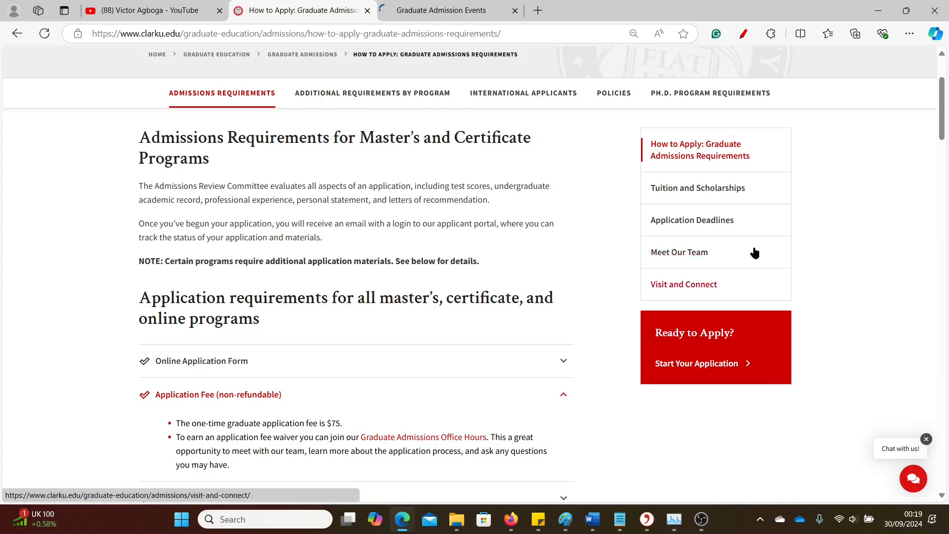
{"action": "scroll", "scroll_direction": "down", "scroll_amount": 3}
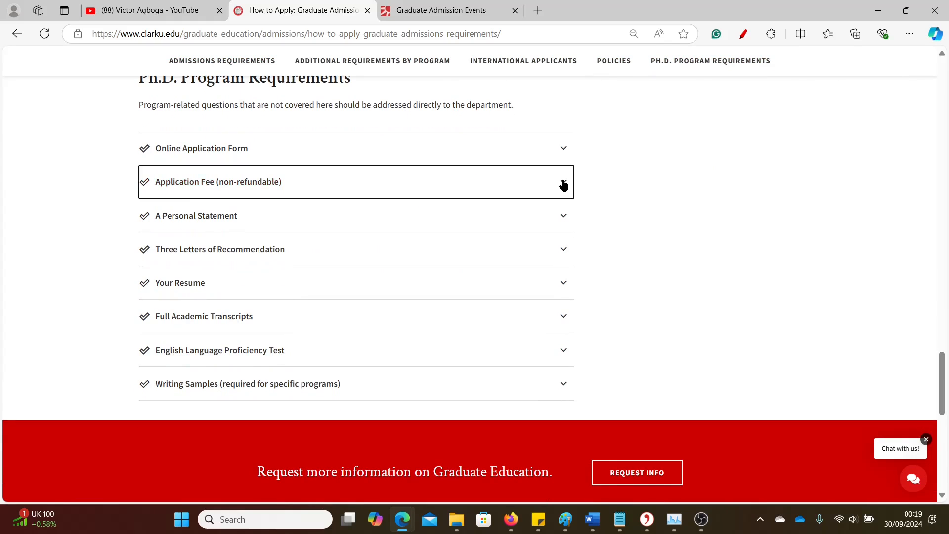
Expand the Ph.D. Application Fee (non-refundable) accordion showing the $75 fee.
{"action": "left_click", "coordinate": [230, 182]}
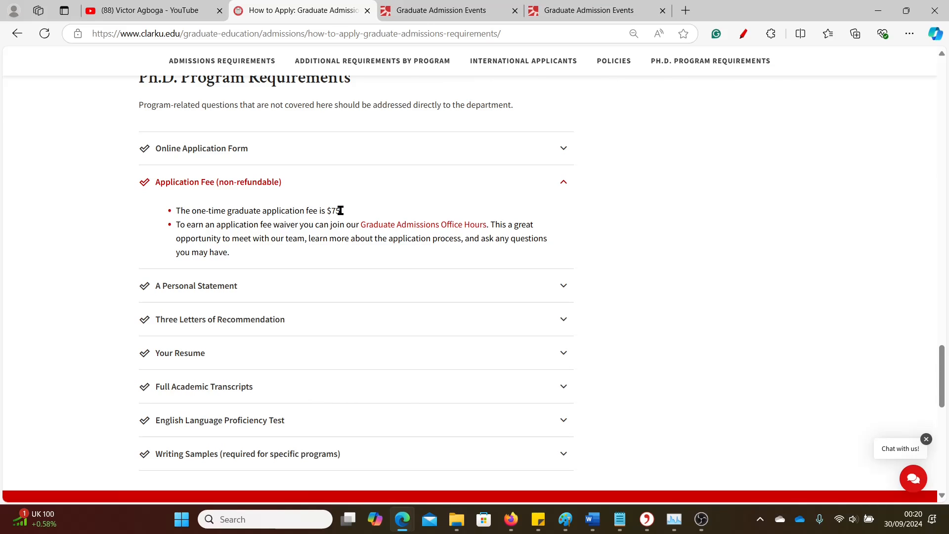
{"action": "mouse_move", "coordinate": [360, 314]}
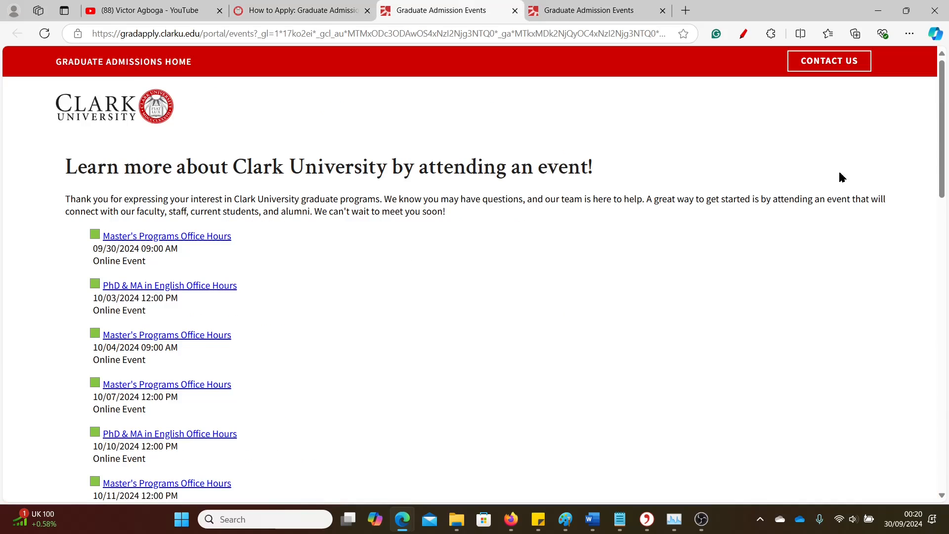
Scroll down the Graduate Admission Events list of upcoming online office hours sessions.
{"action": "scroll", "scroll_direction": "down", "scroll_amount": 3}
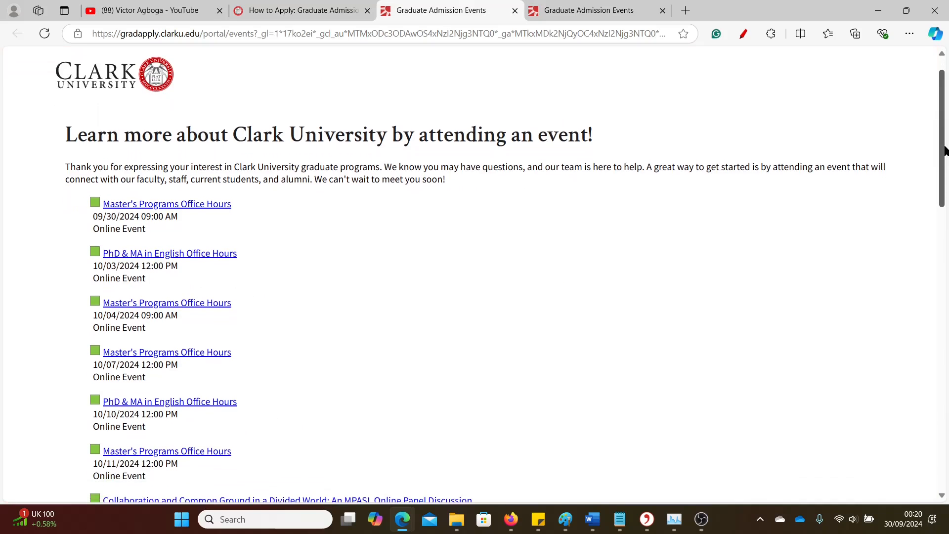
{"action": "scroll", "scroll_direction": "down", "scroll_amount": 3}
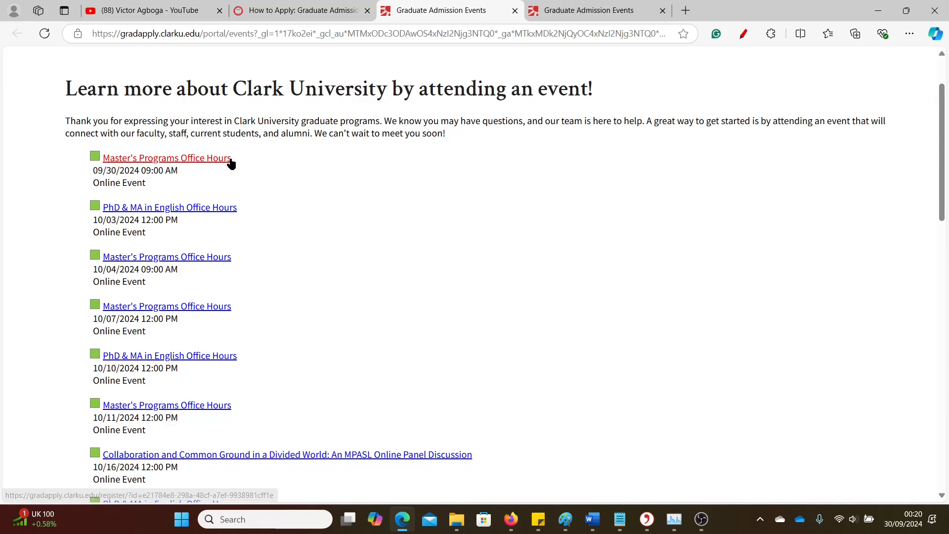
{"action": "mouse_move", "coordinate": [316, 222]}
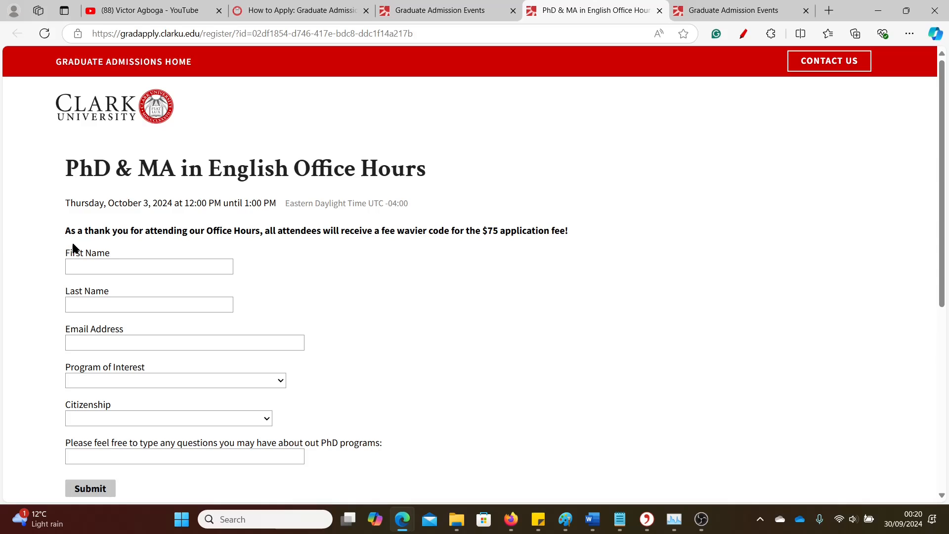
{"action": "mouse_move", "coordinate": [185, 246]}
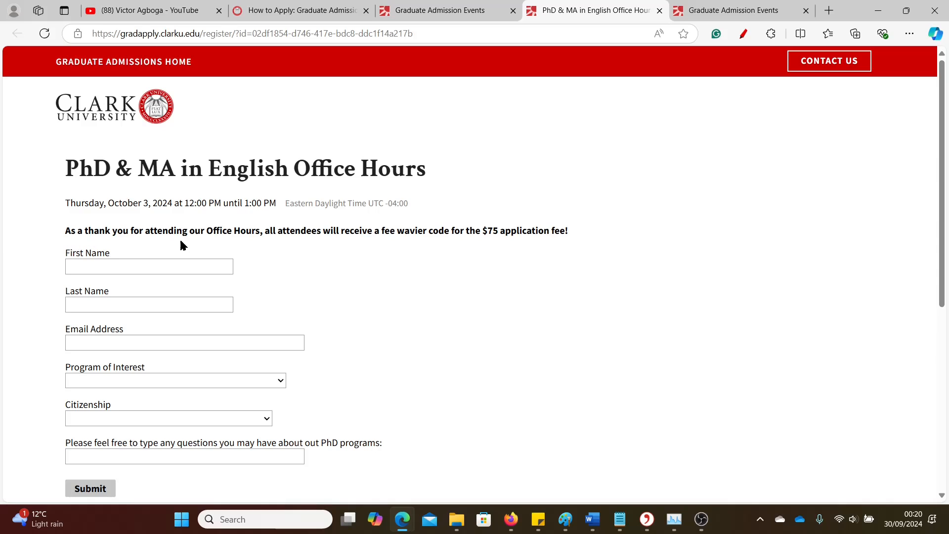
{"action": "mouse_move", "coordinate": [268, 236]}
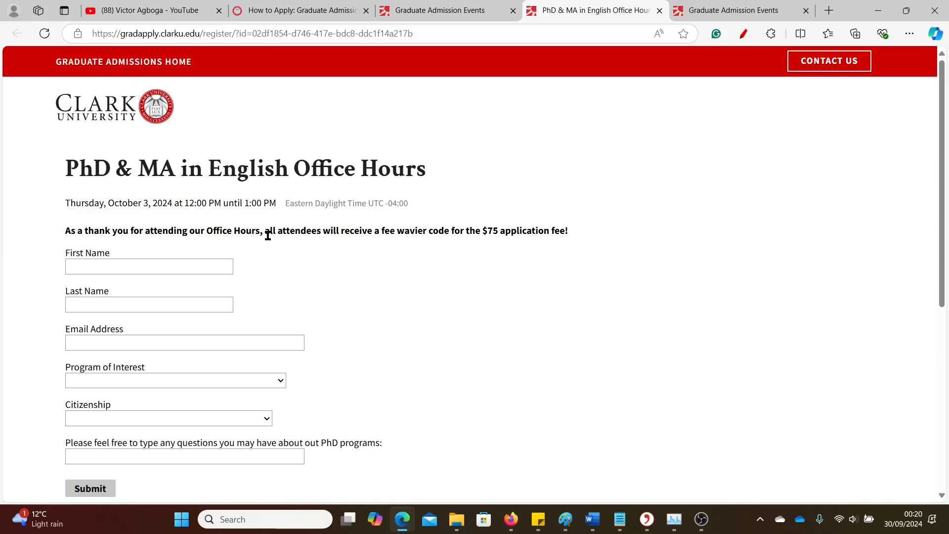
{"action": "mouse_move", "coordinate": [374, 235]}
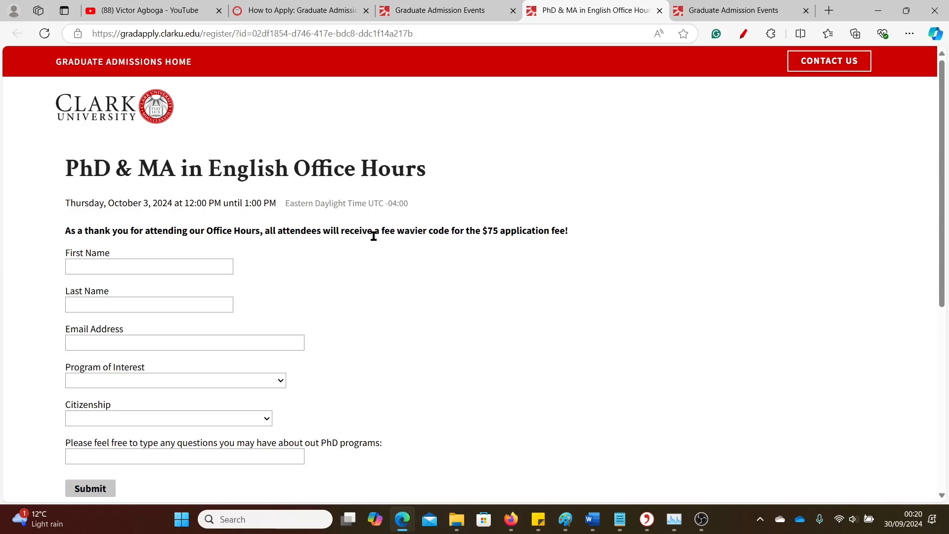
{"action": "mouse_move", "coordinate": [462, 242]}
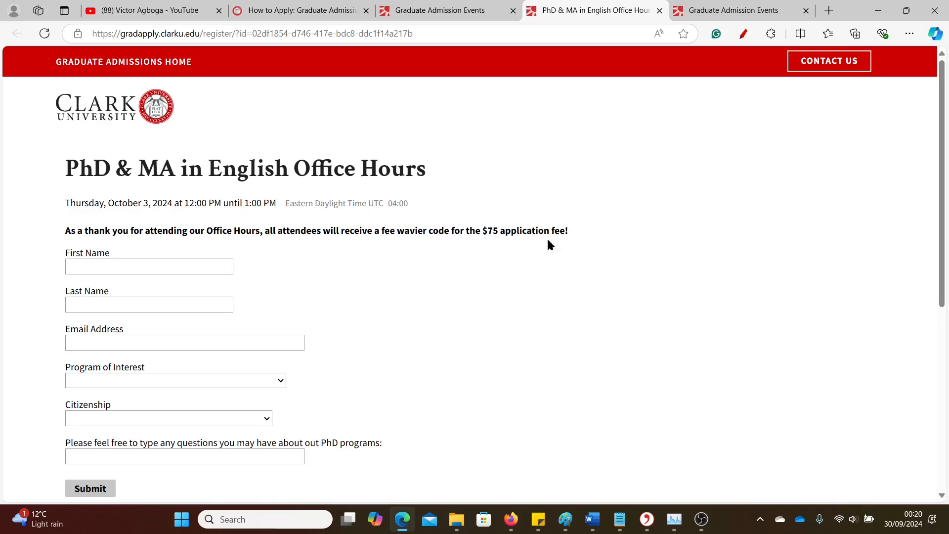
{"action": "mouse_move", "coordinate": [579, 248]}
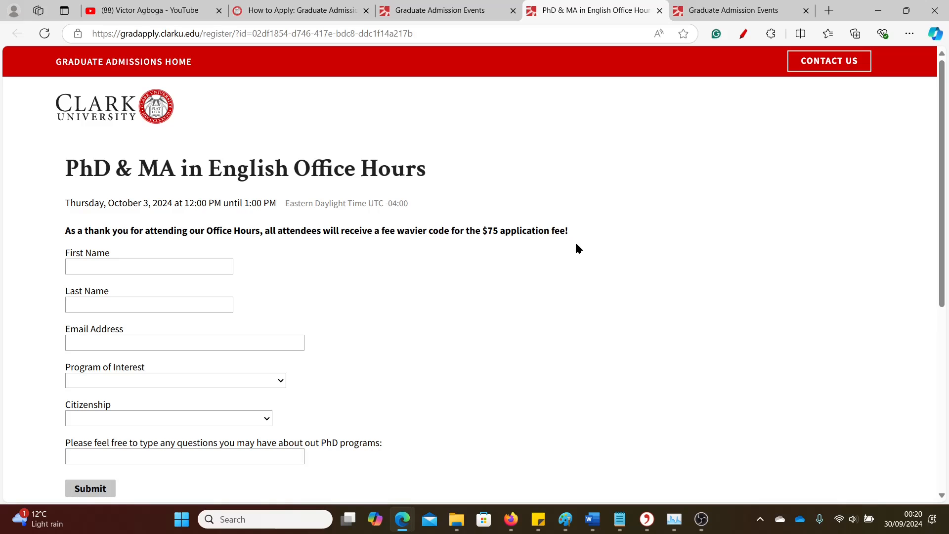
{"action": "mouse_move", "coordinate": [443, 10]}
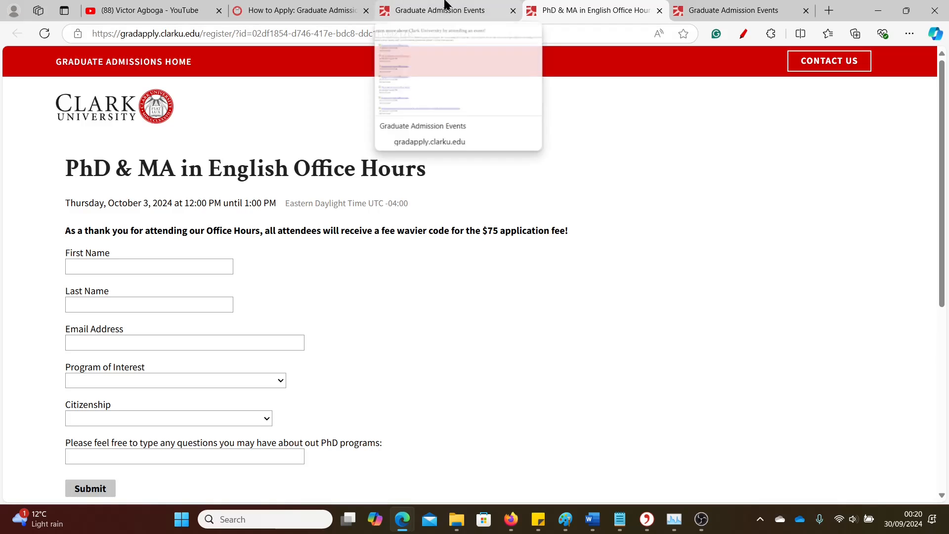
{"action": "left_click", "coordinate": [441, 11]}
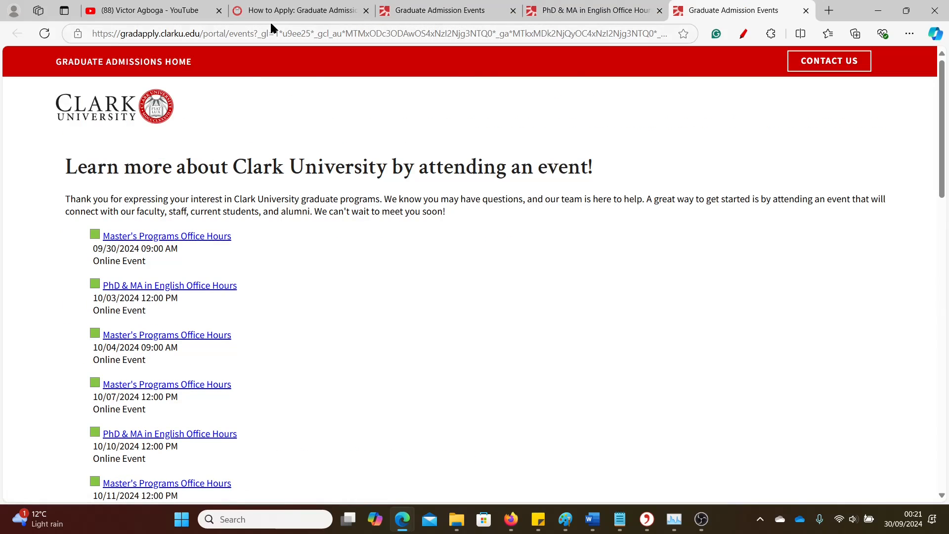
{"action": "left_click", "coordinate": [303, 11]}
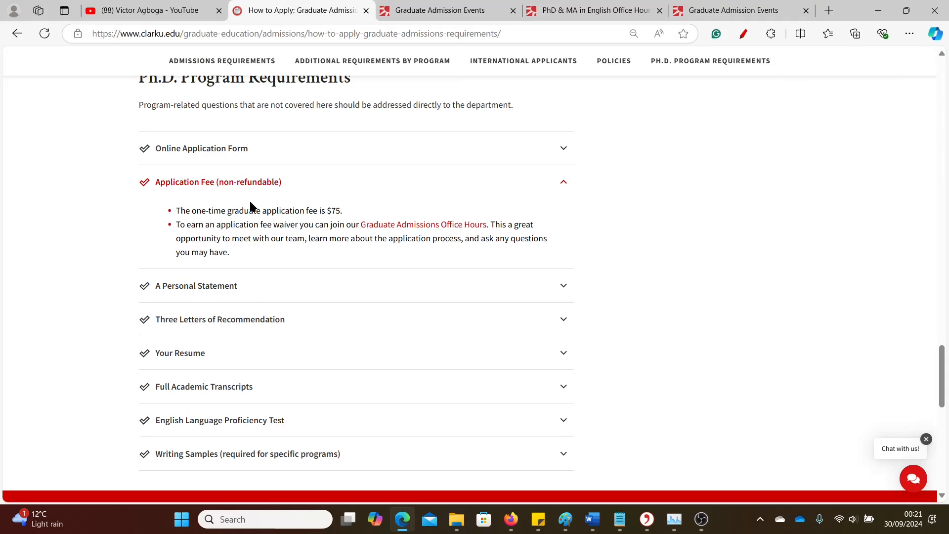
{"action": "left_click", "coordinate": [440, 11]}
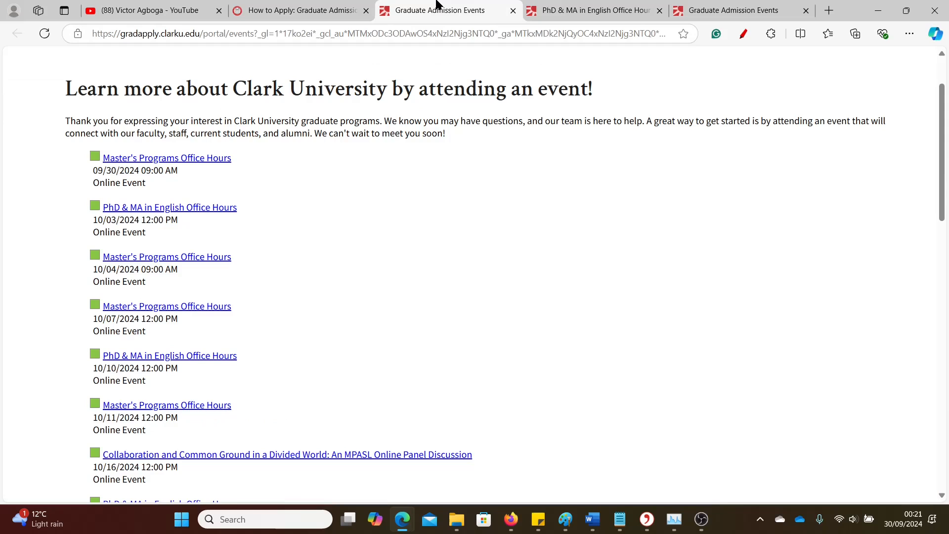
{"action": "mouse_move", "coordinate": [305, 139]}
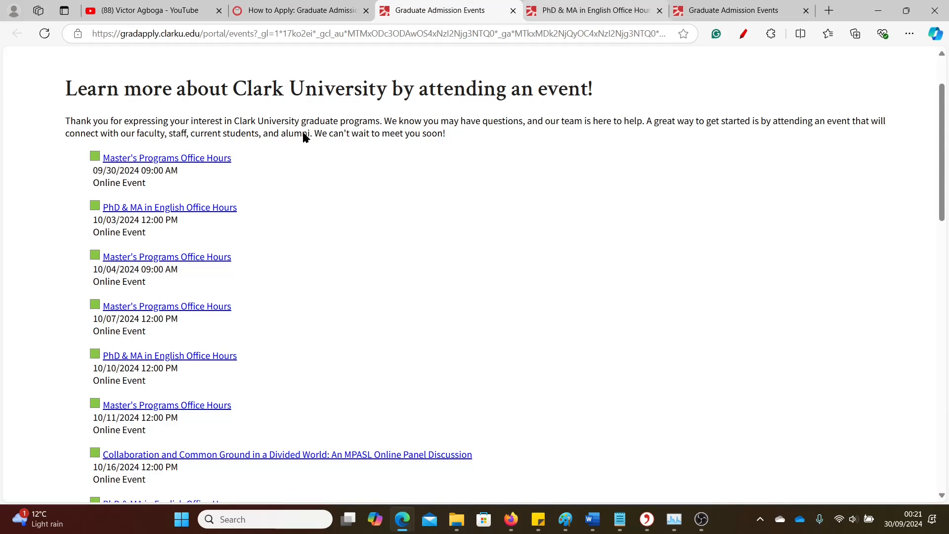
{"action": "mouse_move", "coordinate": [187, 417]}
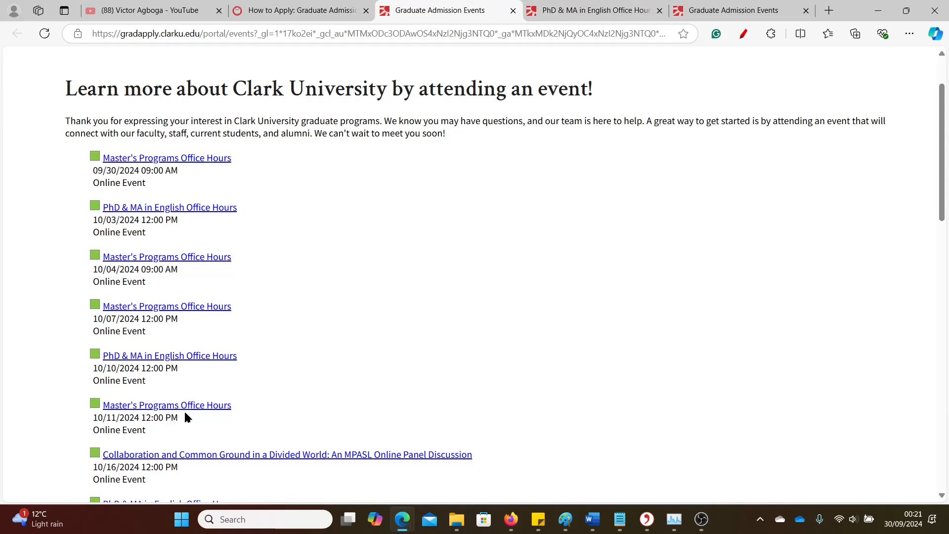
{"action": "mouse_move", "coordinate": [94, 171]}
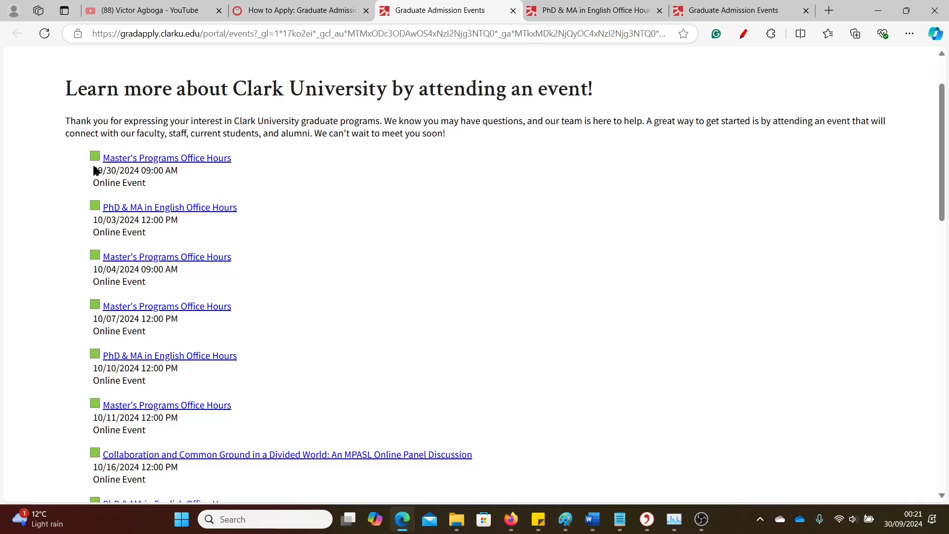
{"action": "mouse_move", "coordinate": [128, 177]}
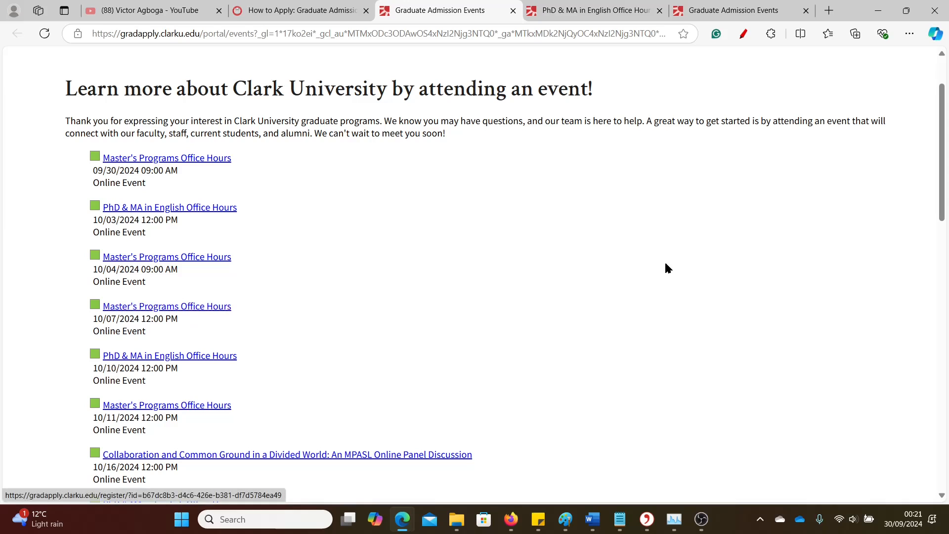
{"action": "mouse_move", "coordinate": [761, 269]}
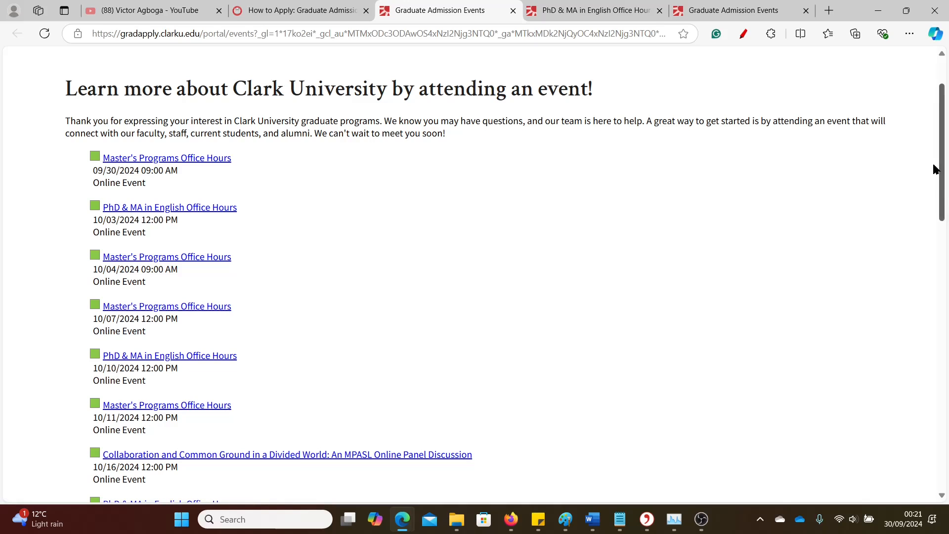
{"action": "scroll", "scroll_direction": "down", "scroll_amount": 3}
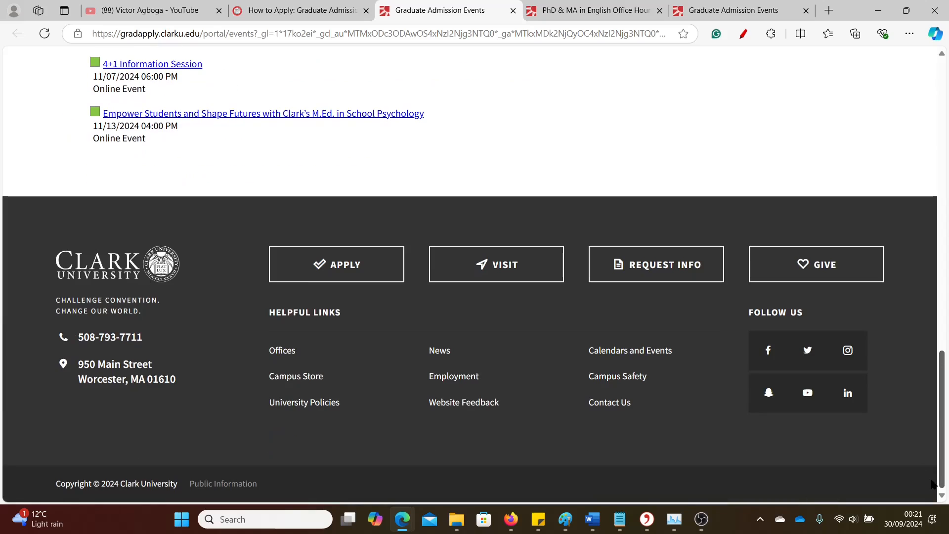
{"action": "mouse_move", "coordinate": [56, 468]}
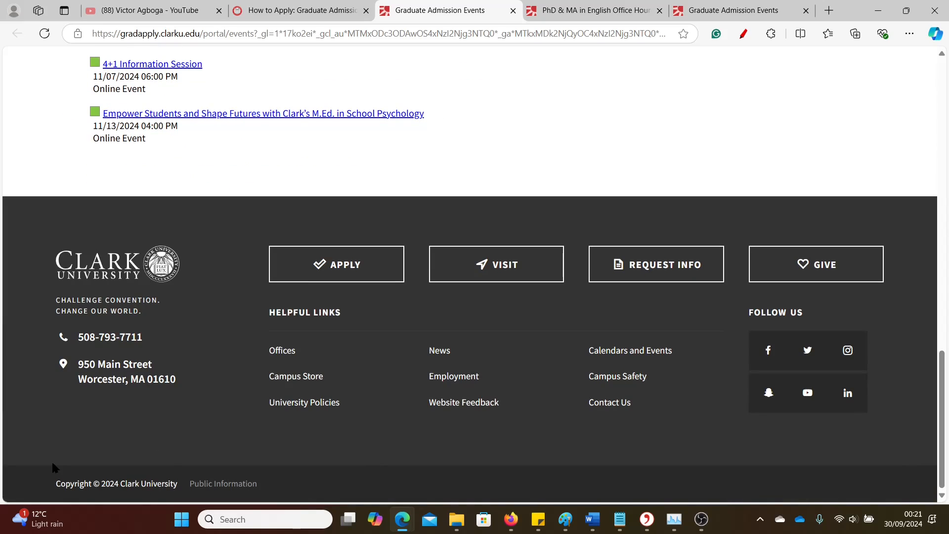
{"action": "mouse_move", "coordinate": [143, 393]}
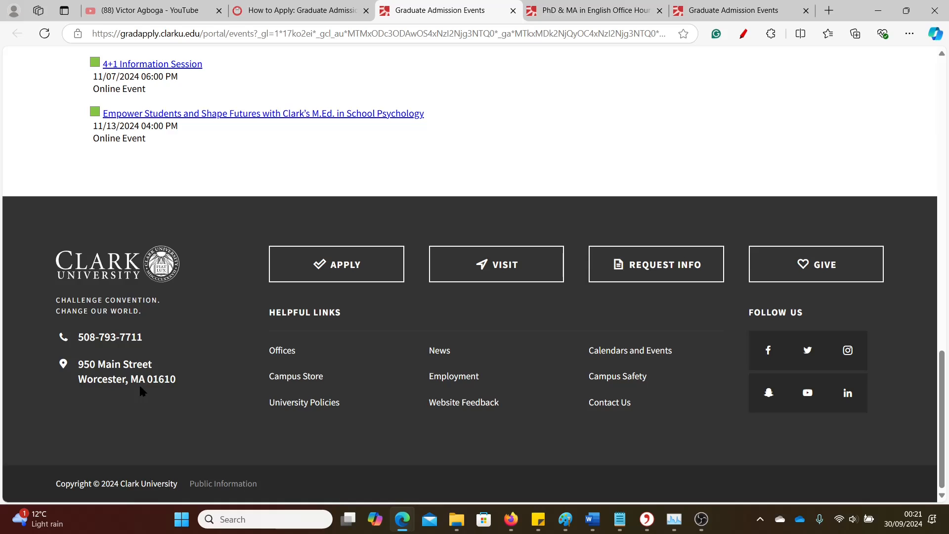
{"action": "mouse_move", "coordinate": [847, 350]}
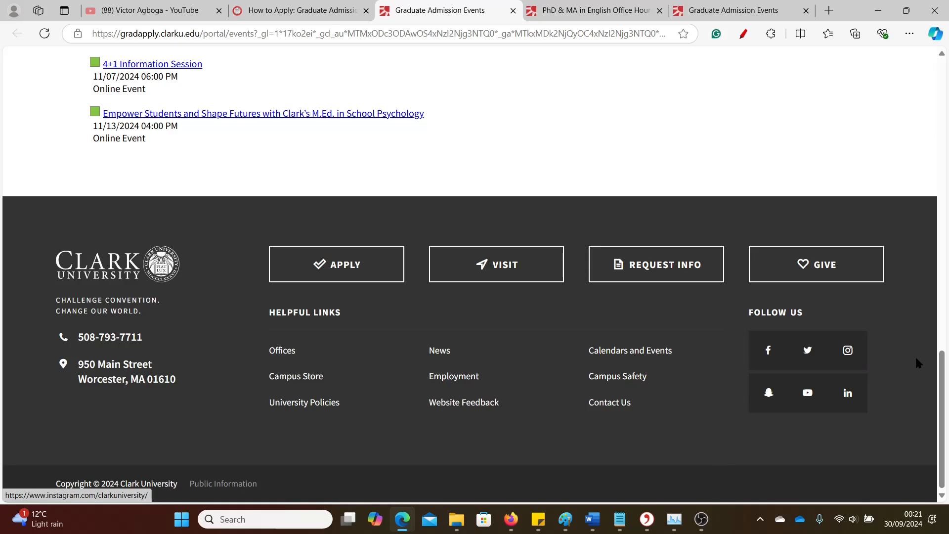
{"action": "scroll", "scroll_direction": "up", "scroll_amount": 3}
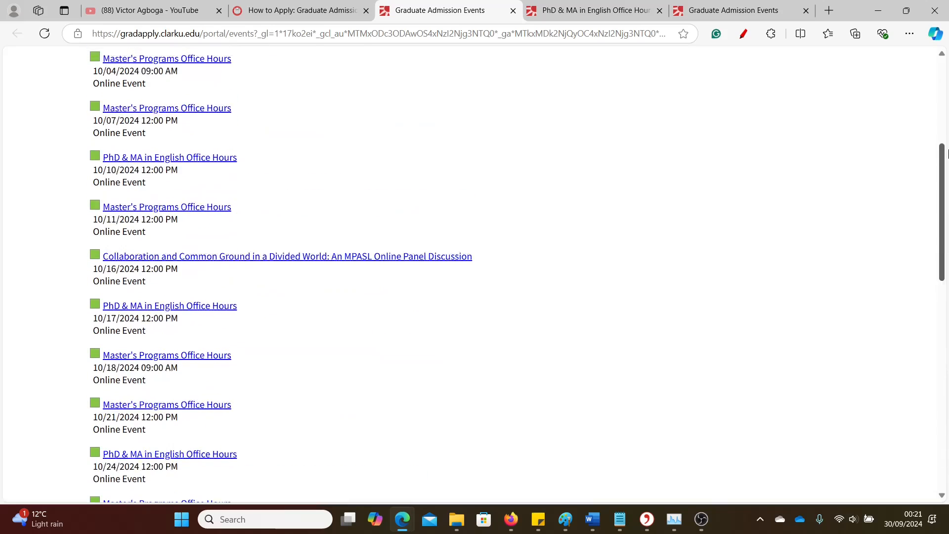
{"action": "scroll", "scroll_direction": "up", "scroll_amount": 3}
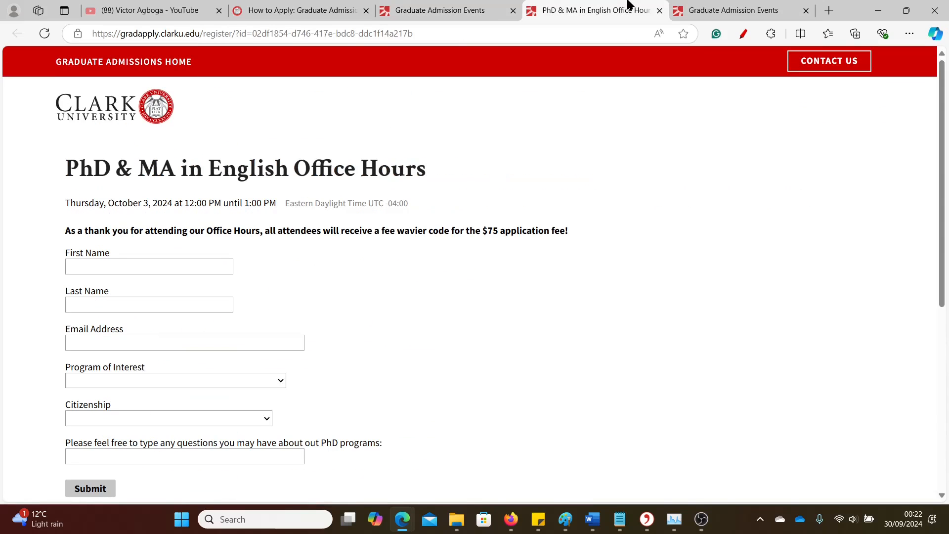
Return to the 'How to Apply: Graduate Admissions' tab.
{"action": "left_click", "coordinate": [302, 10]}
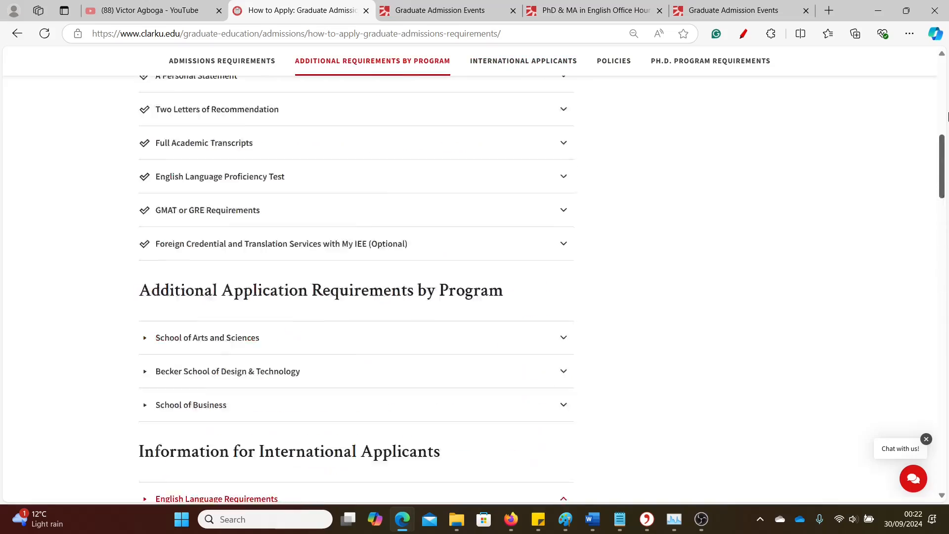
{"action": "scroll", "scroll_direction": "up", "scroll_amount": 3}
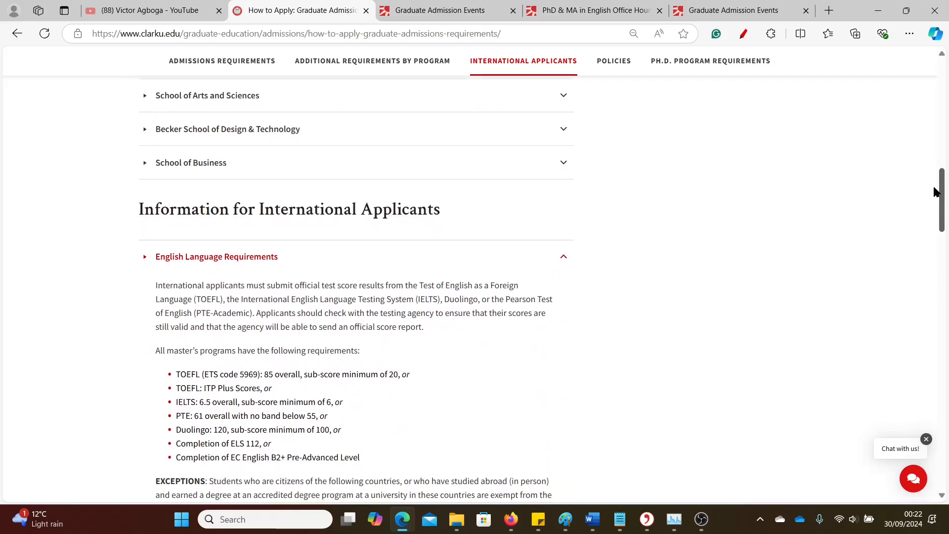
{"action": "scroll", "scroll_direction": "down", "scroll_amount": 3}
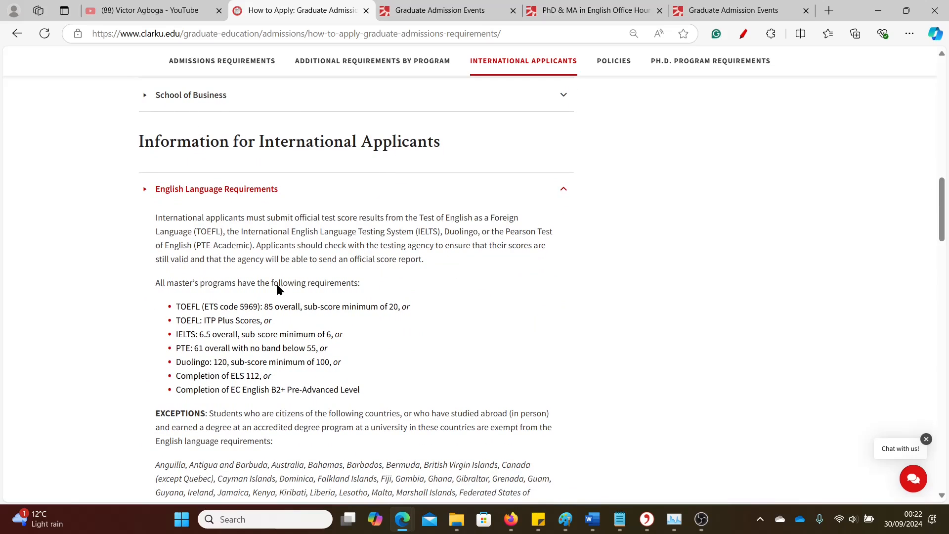
{"action": "mouse_move", "coordinate": [185, 315]}
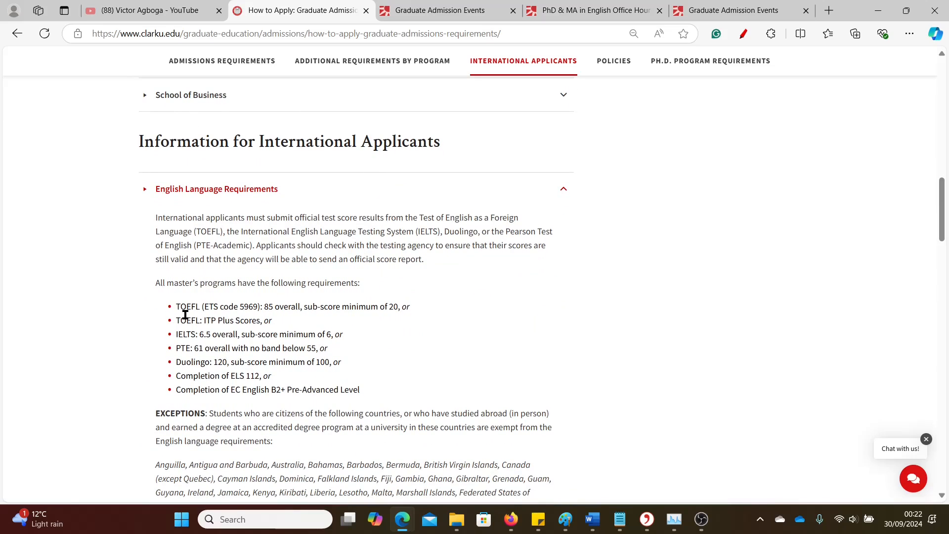
{"action": "mouse_move", "coordinate": [498, 356]}
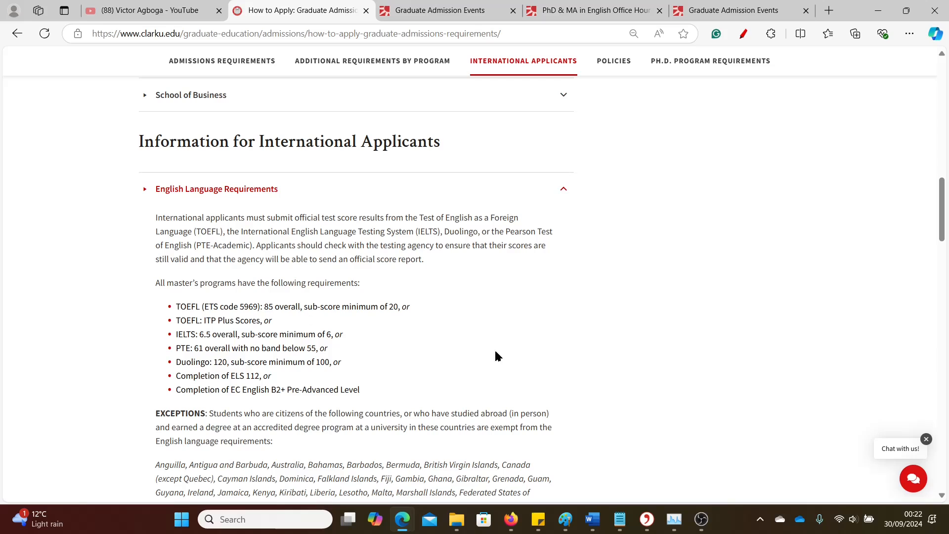
{"action": "scroll", "scroll_direction": "down", "scroll_amount": 3}
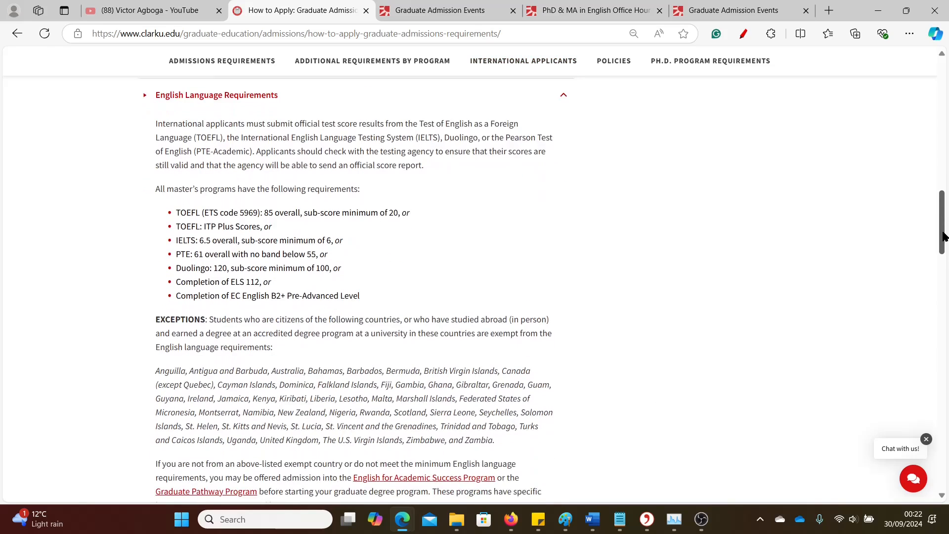
{"action": "scroll", "scroll_direction": "down", "scroll_amount": 3}
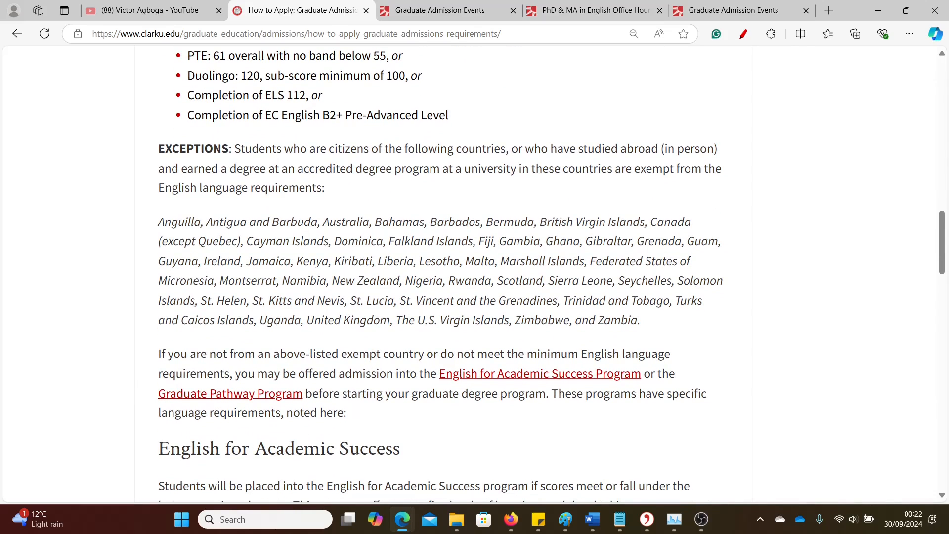
{"action": "mouse_move", "coordinate": [407, 295]}
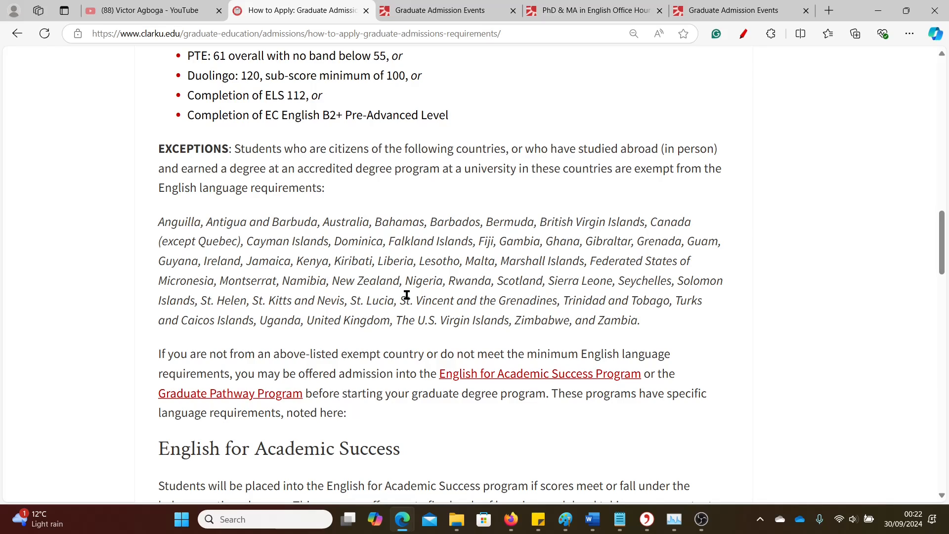
{"action": "mouse_move", "coordinate": [443, 284]}
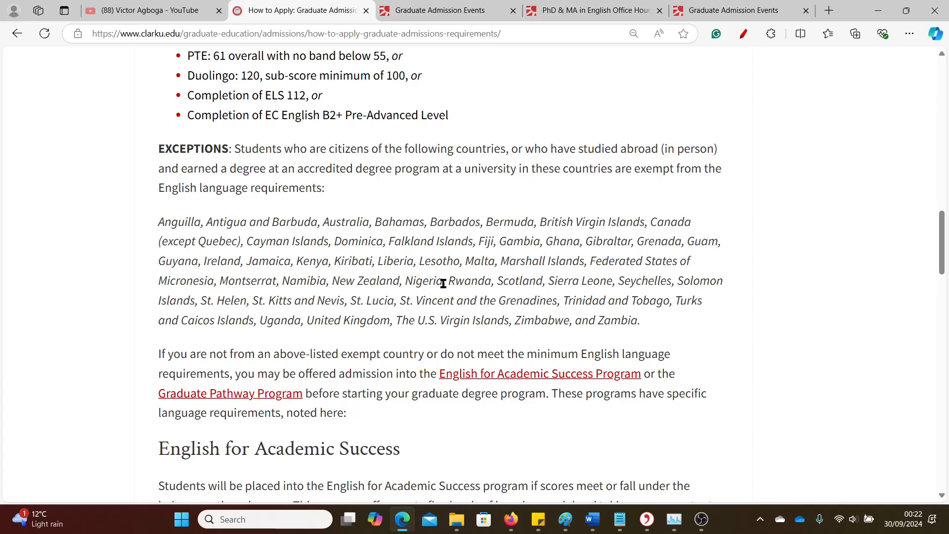
{"action": "mouse_move", "coordinate": [587, 273]}
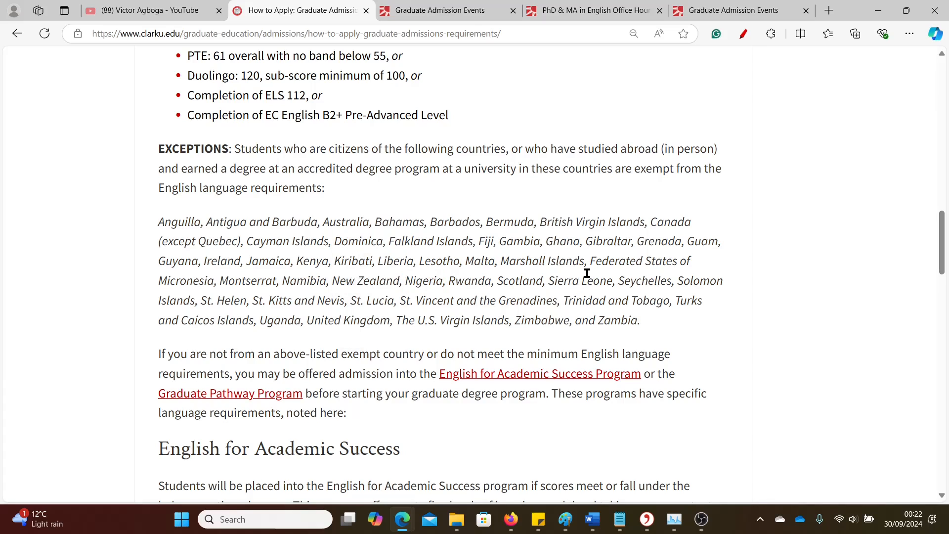
{"action": "left_click_drag", "start_coordinate": [584, 241], "coordinate": [584, 281]}
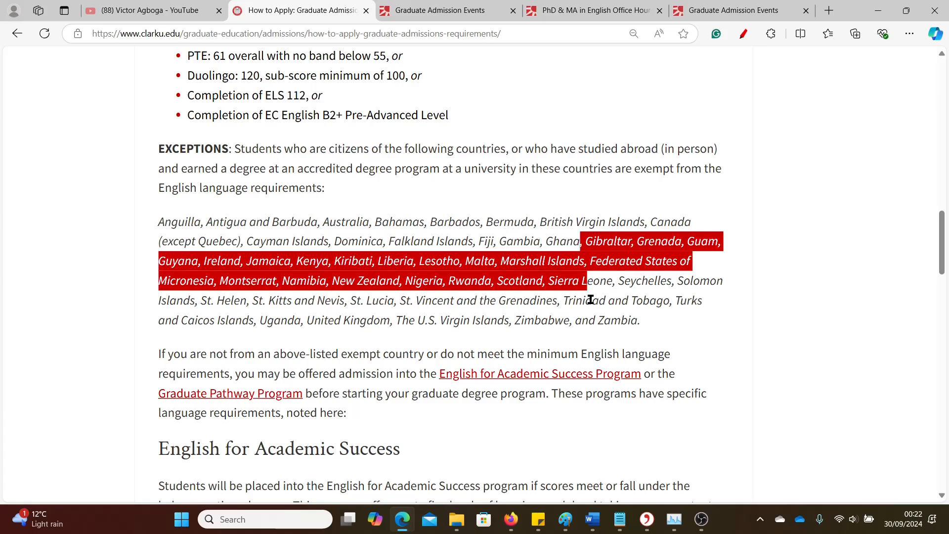
{"action": "left_click", "coordinate": [448, 354]}
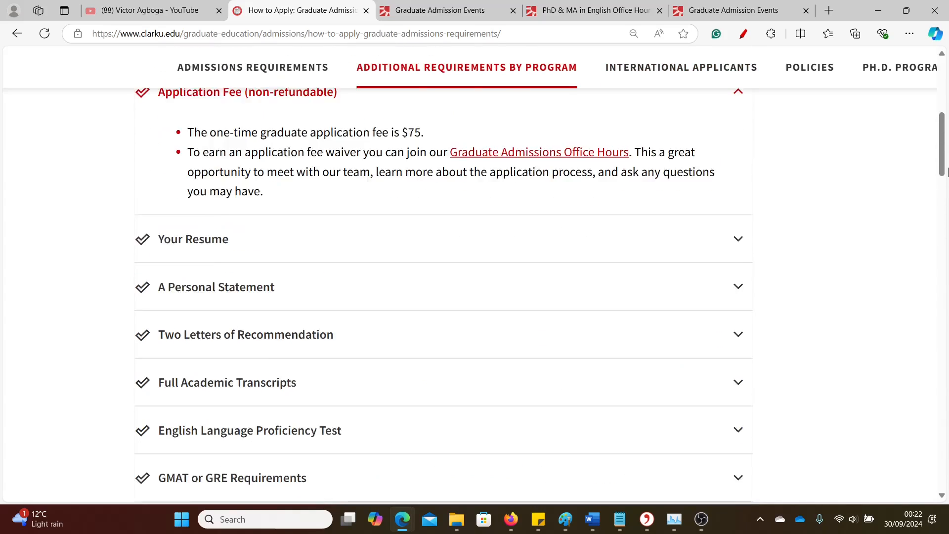
{"action": "scroll", "scroll_direction": "down", "scroll_amount": 3}
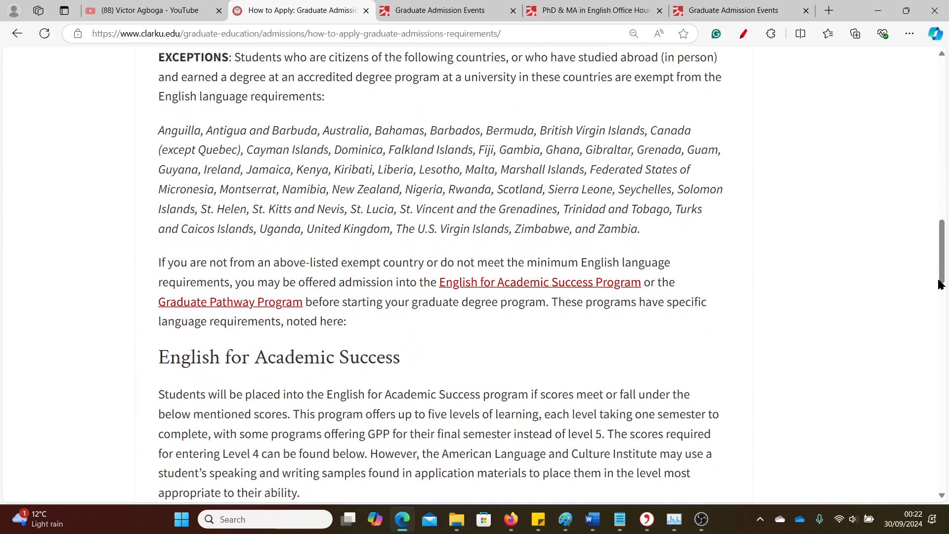
{"action": "scroll", "scroll_direction": "down", "scroll_amount": 3}
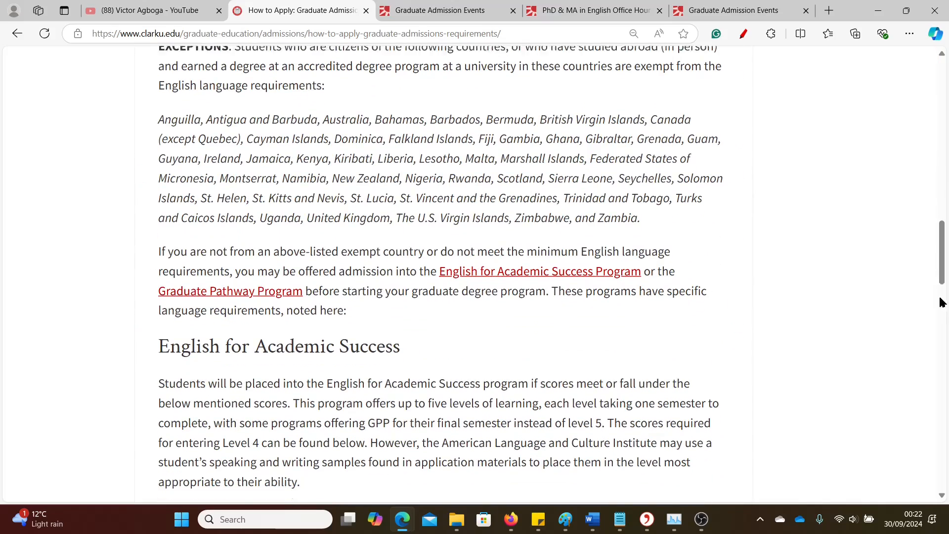
{"action": "scroll", "scroll_direction": "down", "scroll_amount": 3}
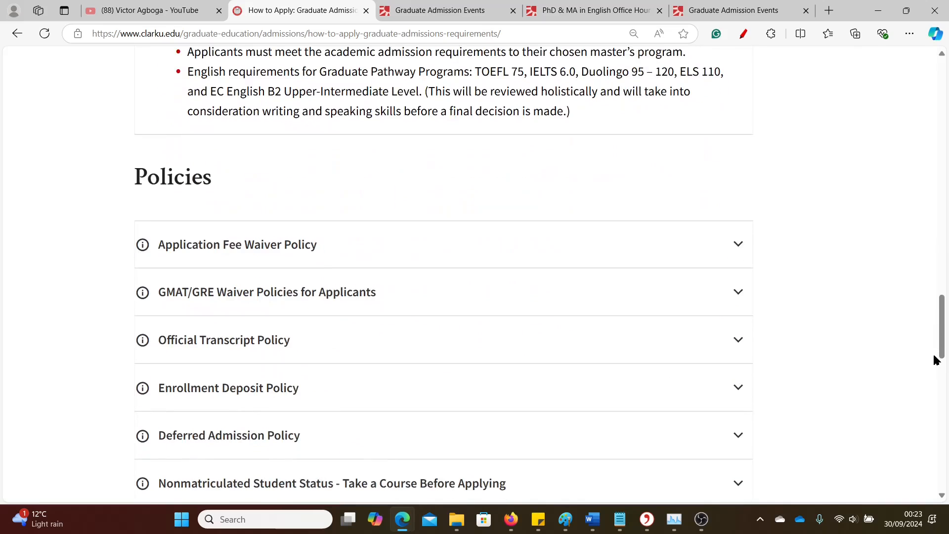
{"action": "scroll", "scroll_direction": "down", "scroll_amount": 3}
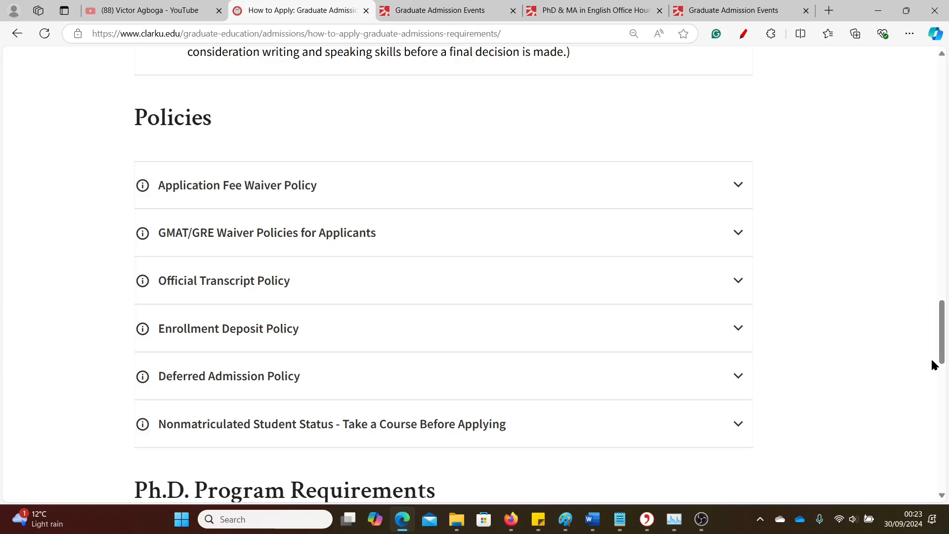
{"action": "mouse_move", "coordinate": [728, 235]}
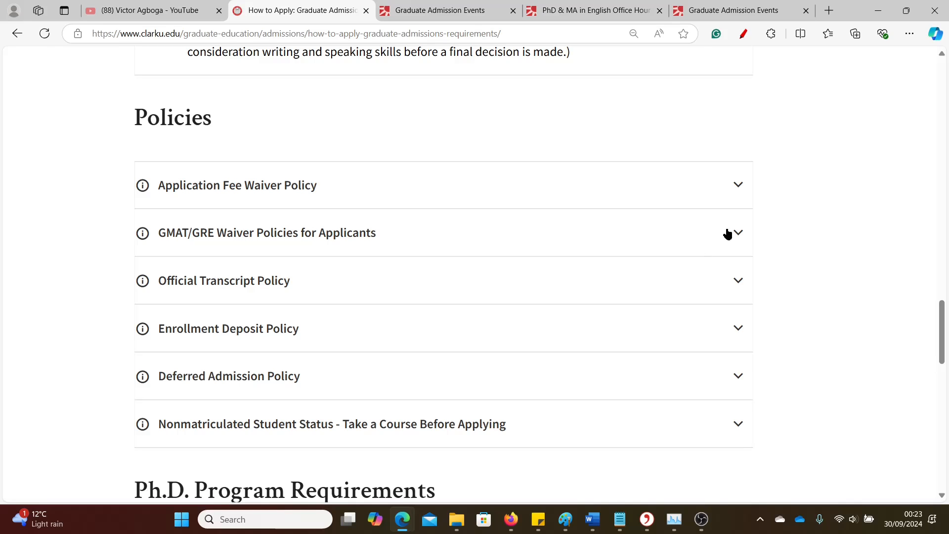
Expand GMAT/GRE Waiver Policies for Applicants and read through the waiver criteria and request details.
{"action": "left_click", "coordinate": [267, 232]}
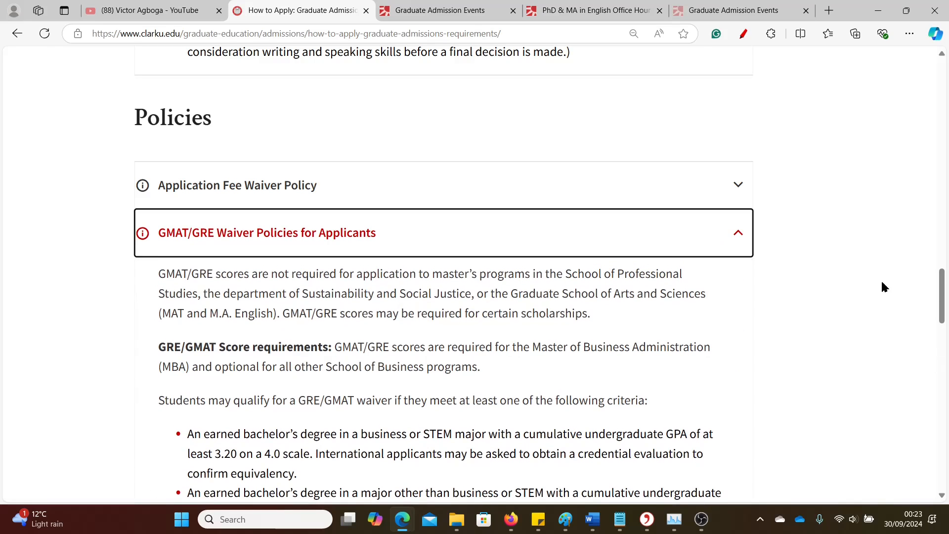
{"action": "scroll", "scroll_direction": "down", "scroll_amount": 3}
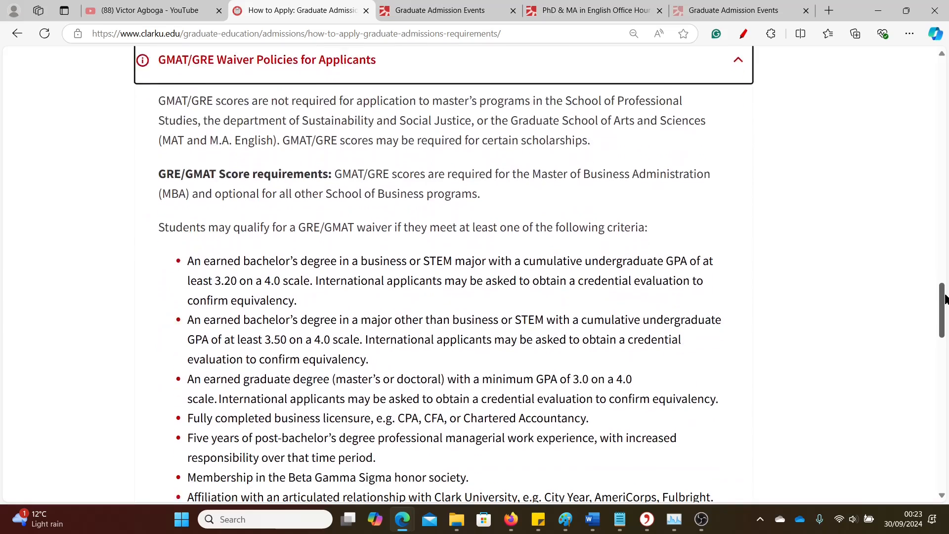
{"action": "scroll", "scroll_direction": "down", "scroll_amount": 3}
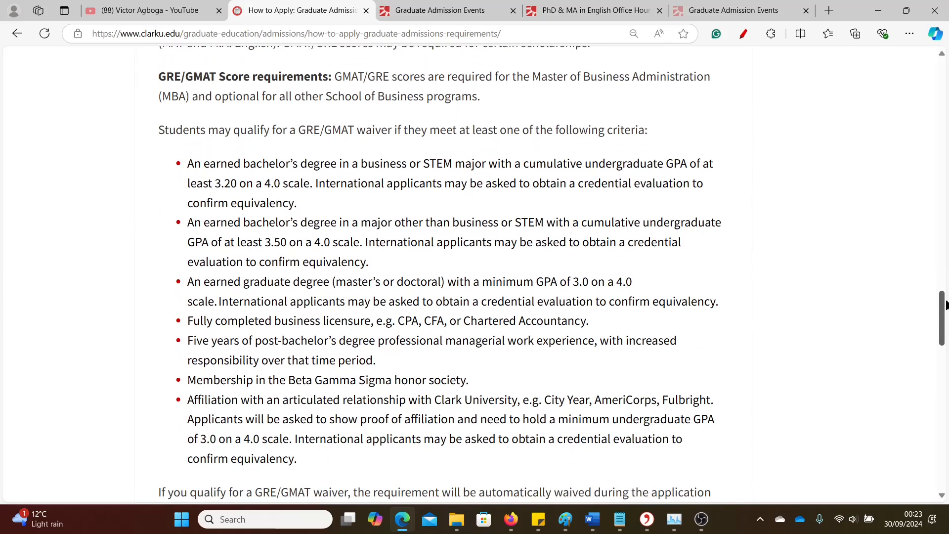
{"action": "scroll", "scroll_direction": "down", "scroll_amount": 3}
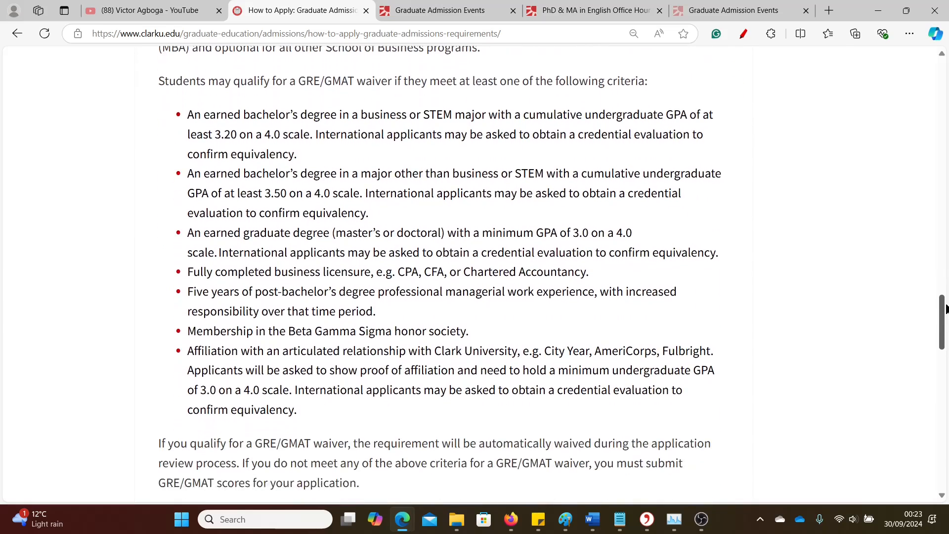
{"action": "scroll", "scroll_direction": "down", "scroll_amount": 3}
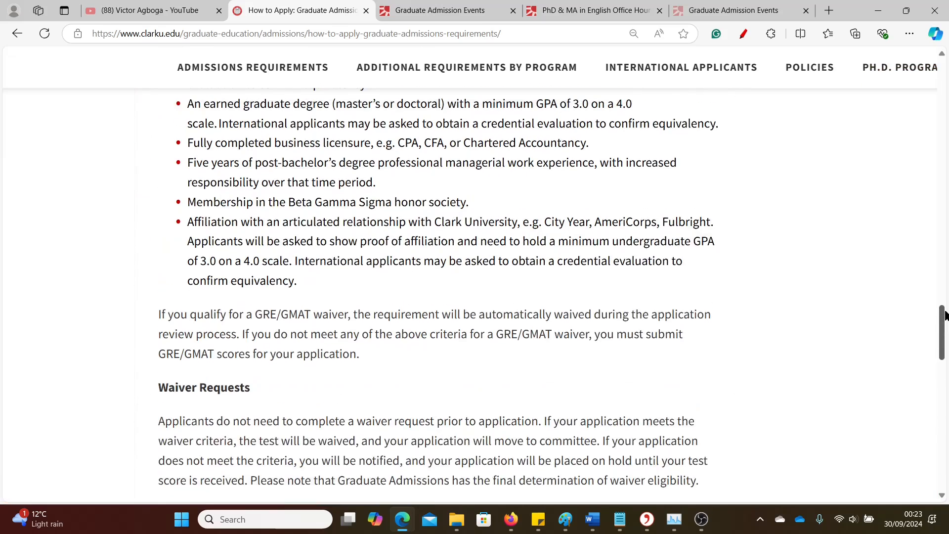
{"action": "scroll", "scroll_direction": "up", "scroll_amount": 3}
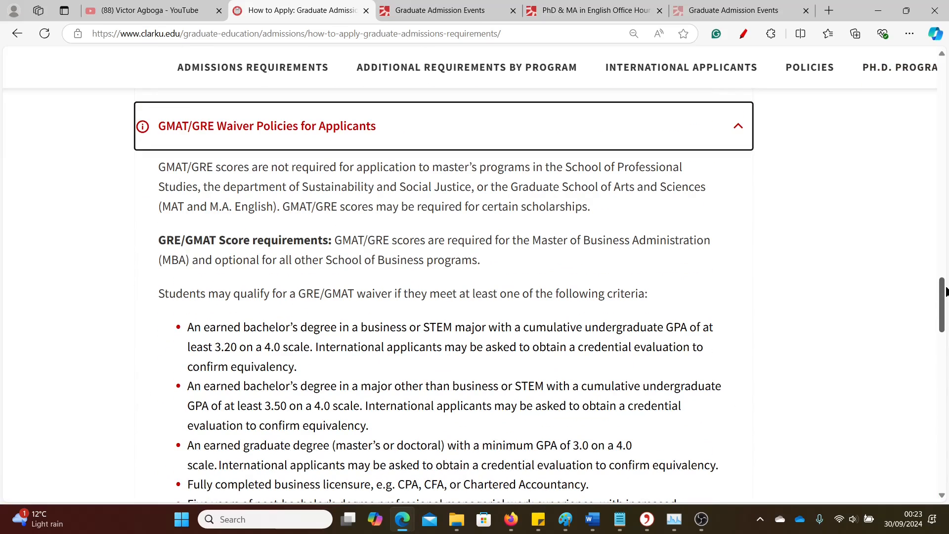
{"action": "scroll", "scroll_direction": "down", "scroll_amount": 3}
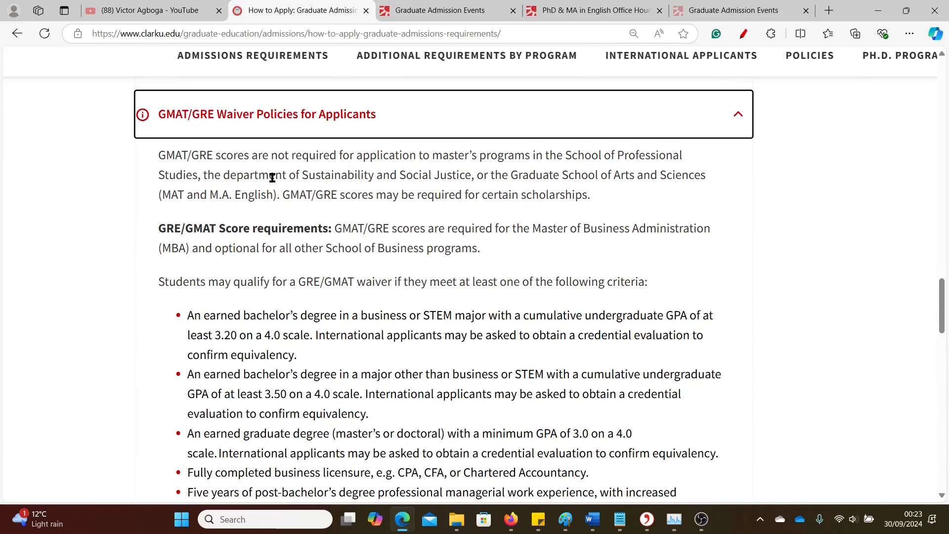
{"action": "mouse_move", "coordinate": [375, 159]}
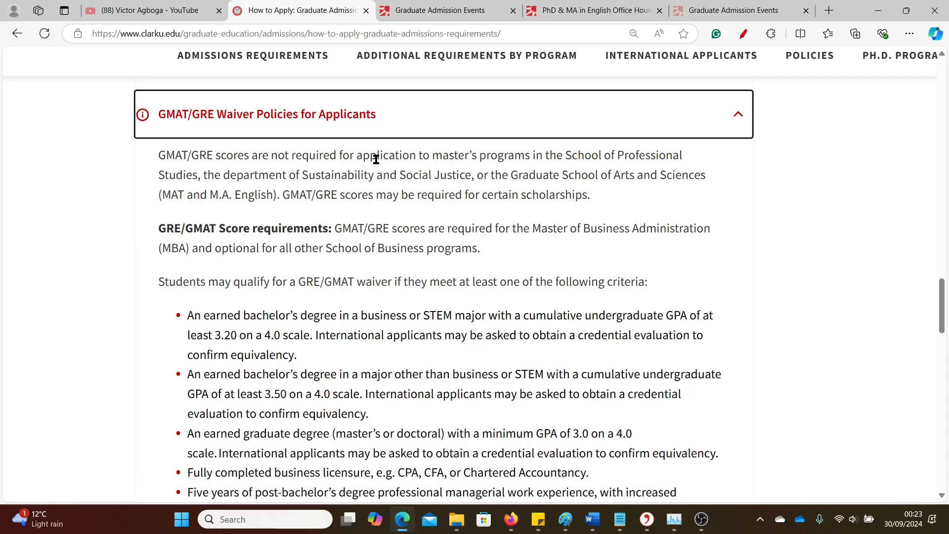
{"action": "mouse_move", "coordinate": [514, 169]}
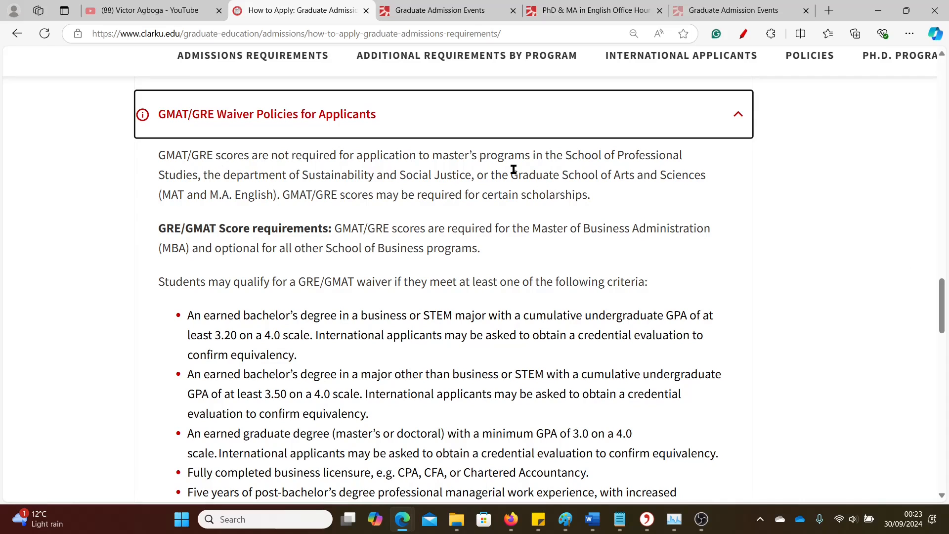
{"action": "mouse_move", "coordinate": [494, 208]}
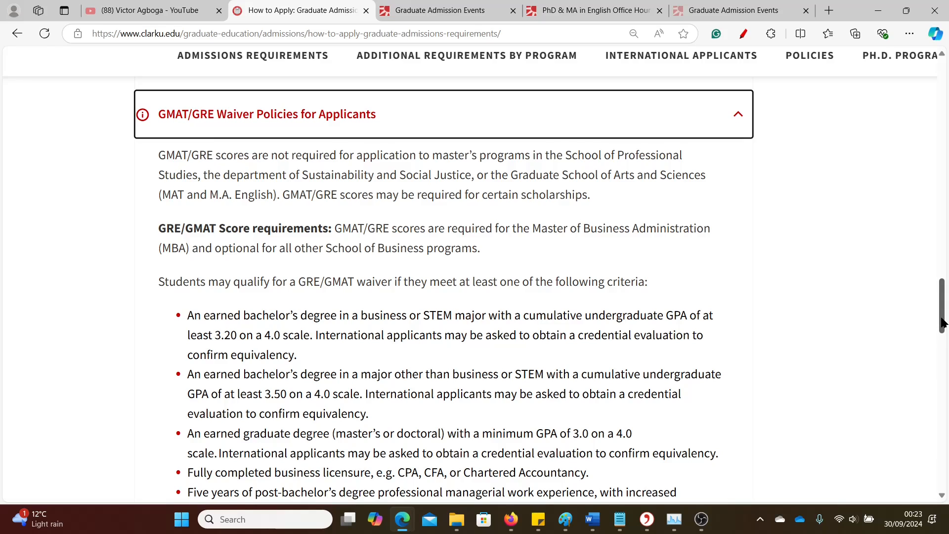
{"action": "mouse_move", "coordinate": [532, 231]}
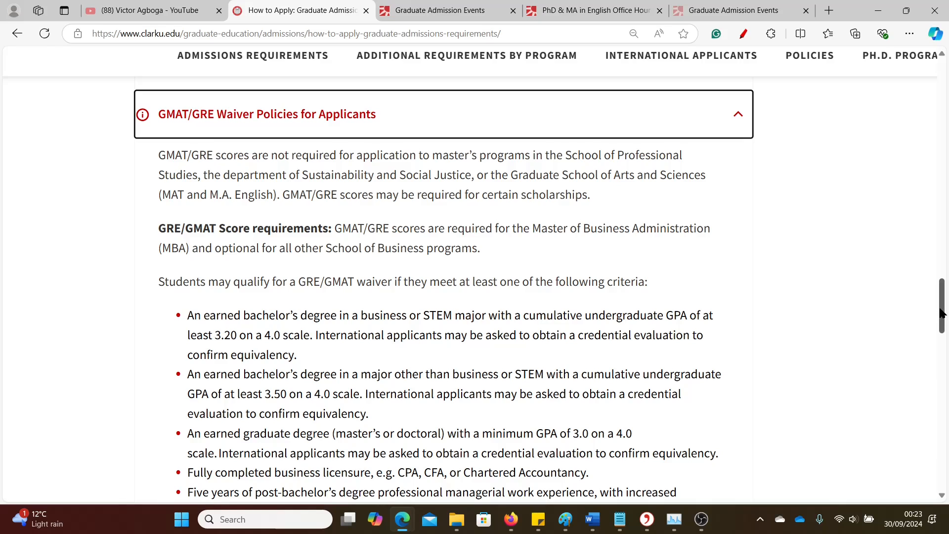
Scroll down the requirements page to the Ph.D. Program Requirements section.
{"action": "scroll", "scroll_direction": "down", "scroll_amount": 3}
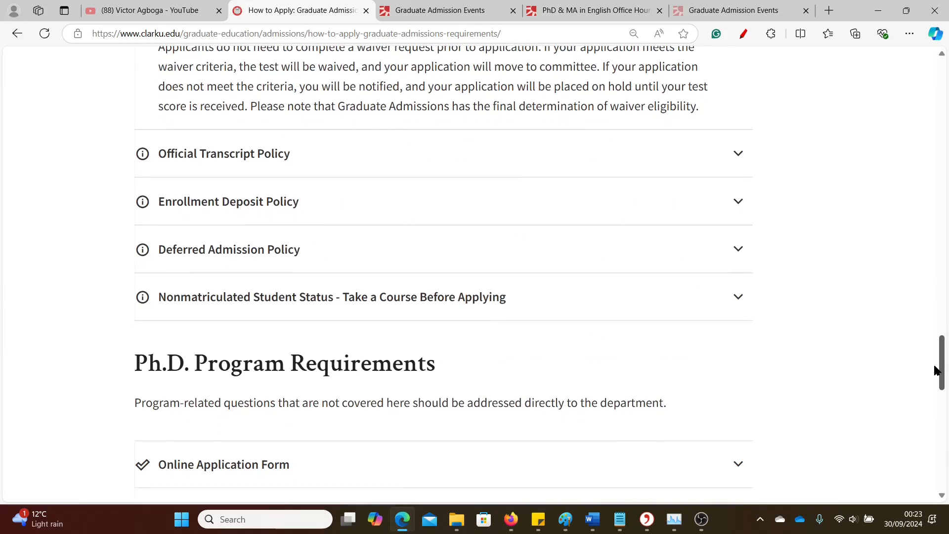
{"action": "scroll", "scroll_direction": "down", "scroll_amount": 3}
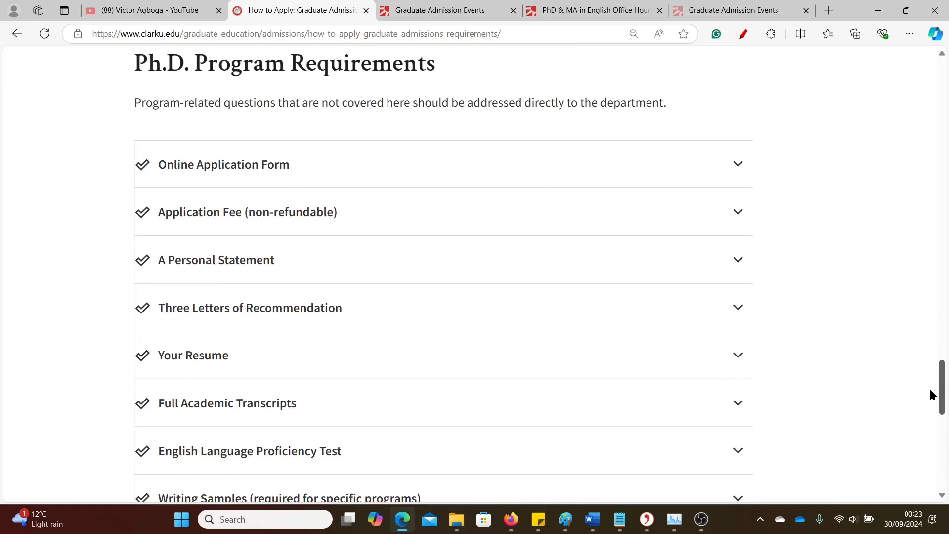
{"action": "scroll", "scroll_direction": "down", "scroll_amount": 3}
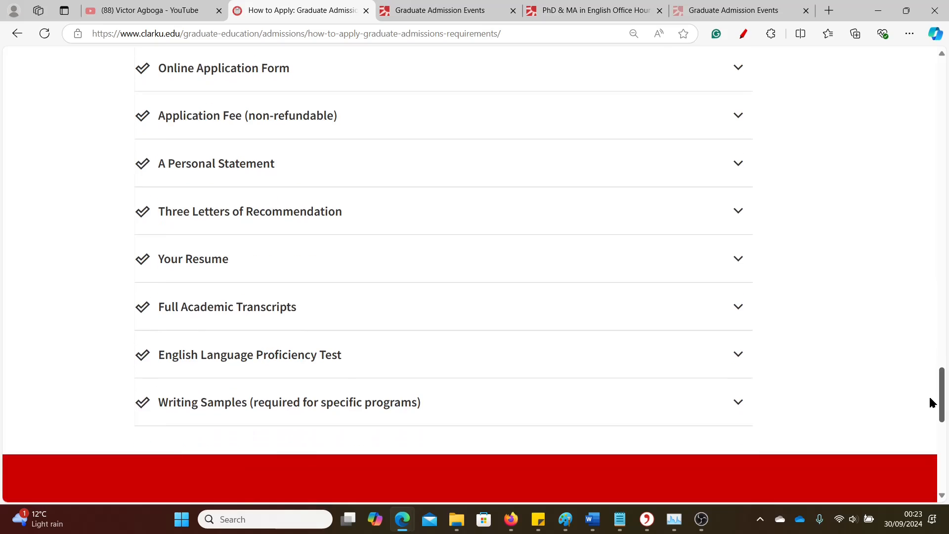
{"action": "scroll", "scroll_direction": "up", "scroll_amount": 3}
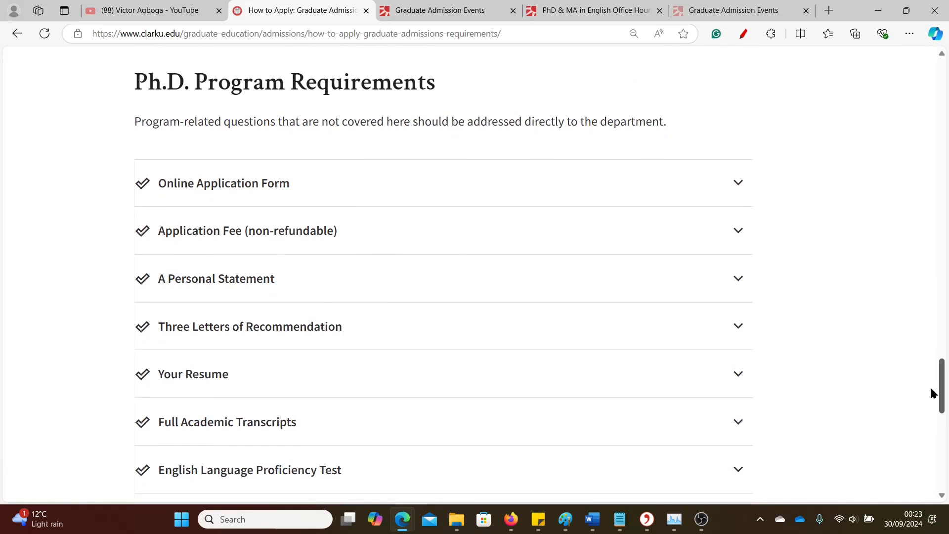
{"action": "scroll", "scroll_direction": "down", "scroll_amount": 3}
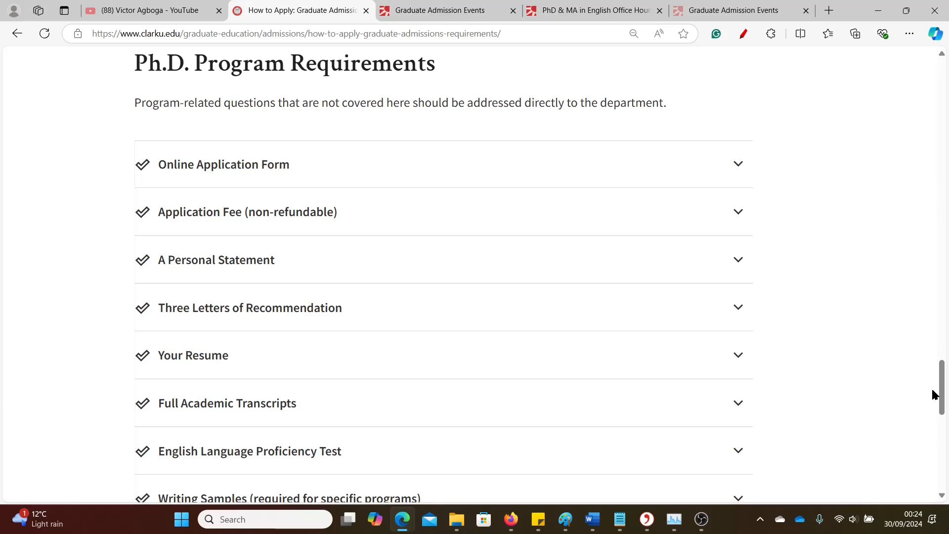
{"action": "mouse_move", "coordinate": [344, 157]}
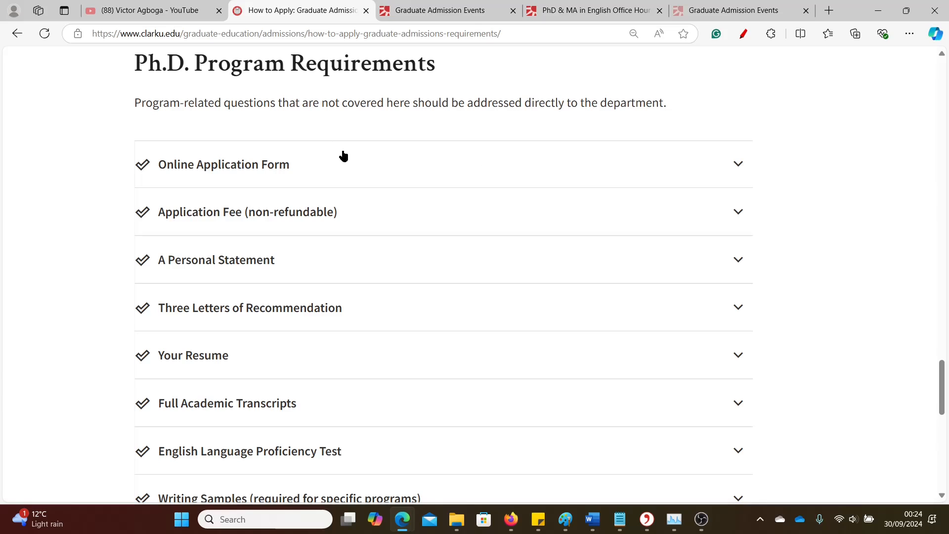
{"action": "mouse_move", "coordinate": [225, 216]}
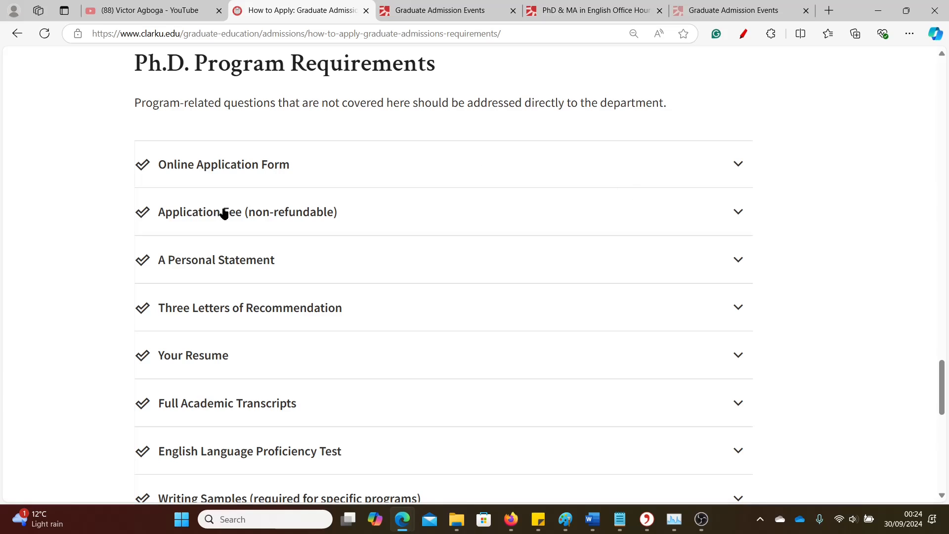
{"action": "mouse_move", "coordinate": [255, 265]}
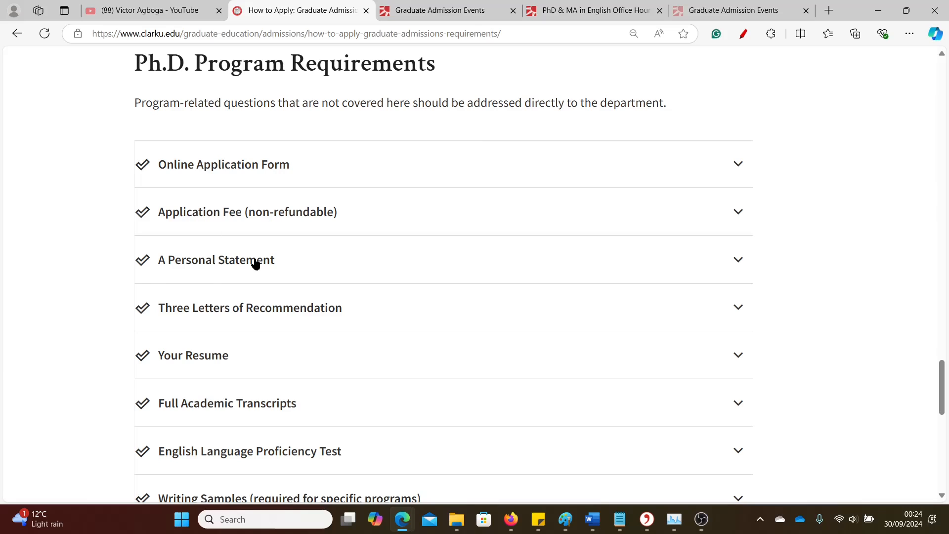
{"action": "mouse_move", "coordinate": [247, 316]}
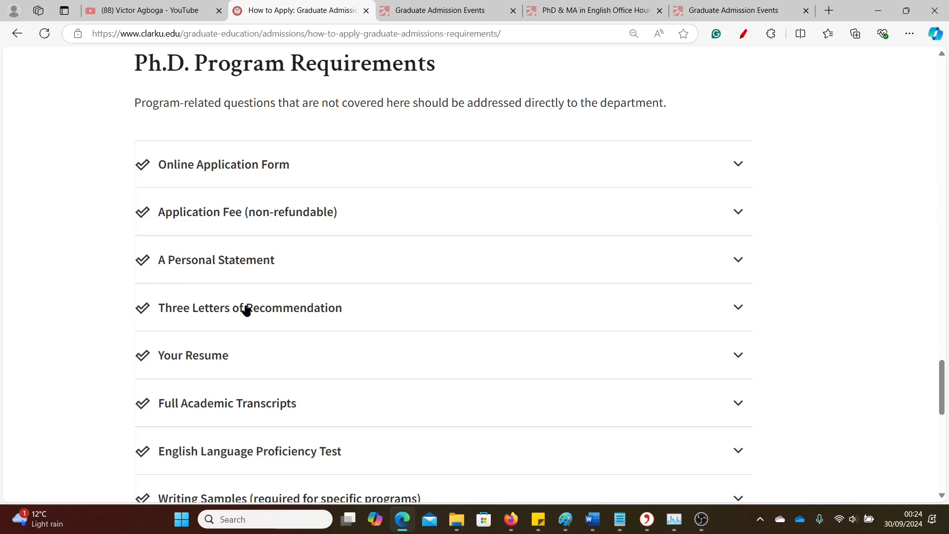
{"action": "mouse_move", "coordinate": [226, 372]}
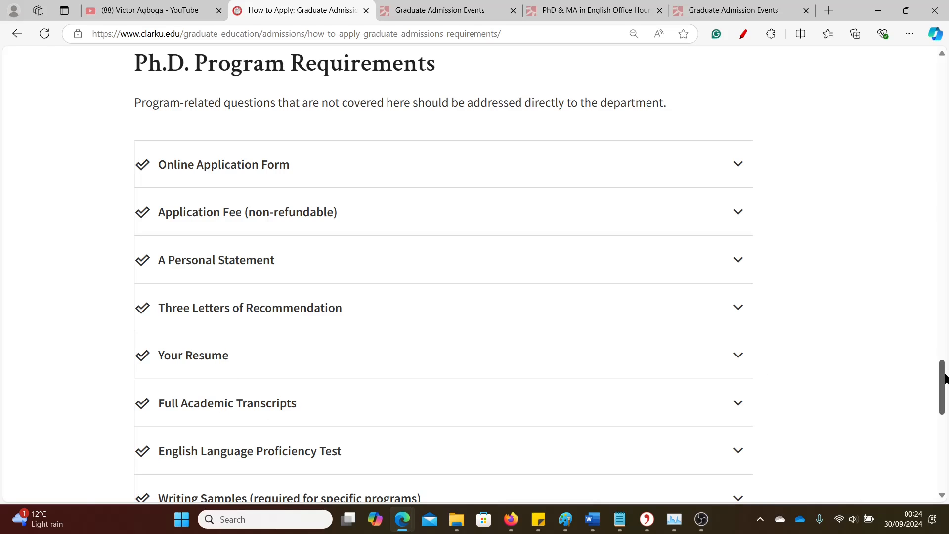
Expand the English Language Proficiency Test details, then scroll back to the master's English exceptions.
{"action": "scroll", "scroll_direction": "down", "scroll_amount": 3}
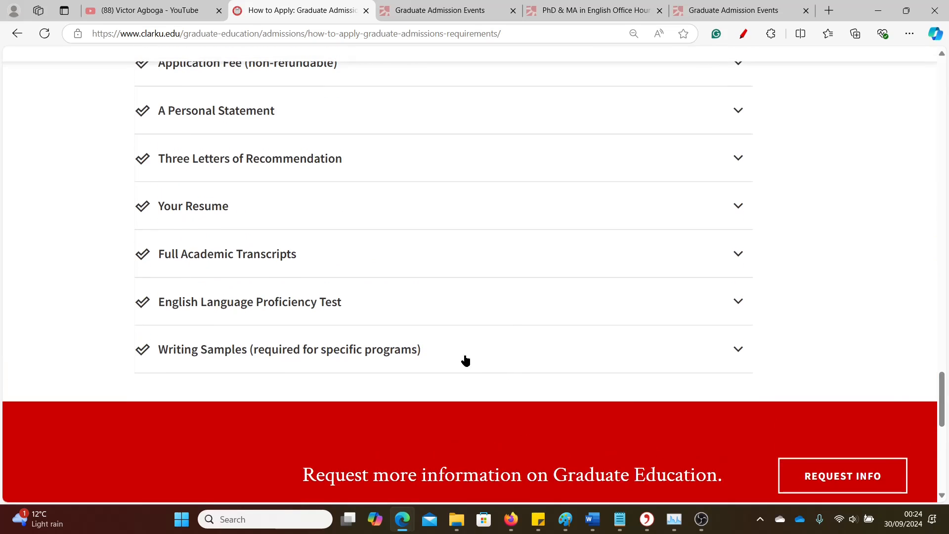
{"action": "left_click", "coordinate": [250, 302]}
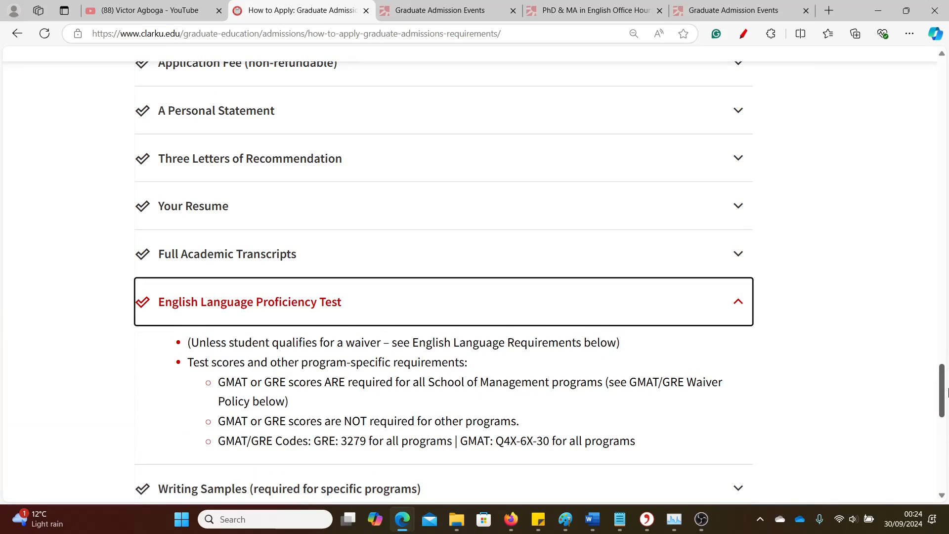
{"action": "mouse_move", "coordinate": [310, 403]}
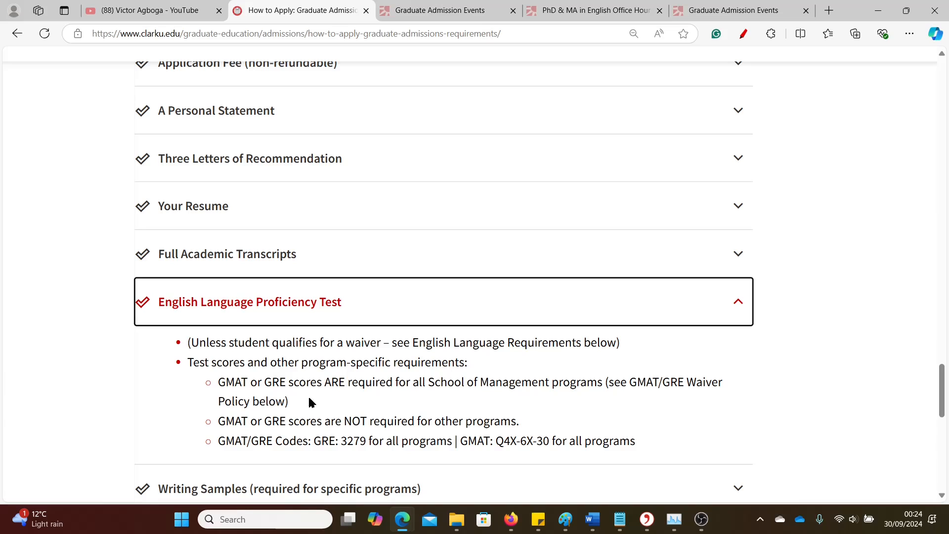
{"action": "mouse_move", "coordinate": [398, 398]}
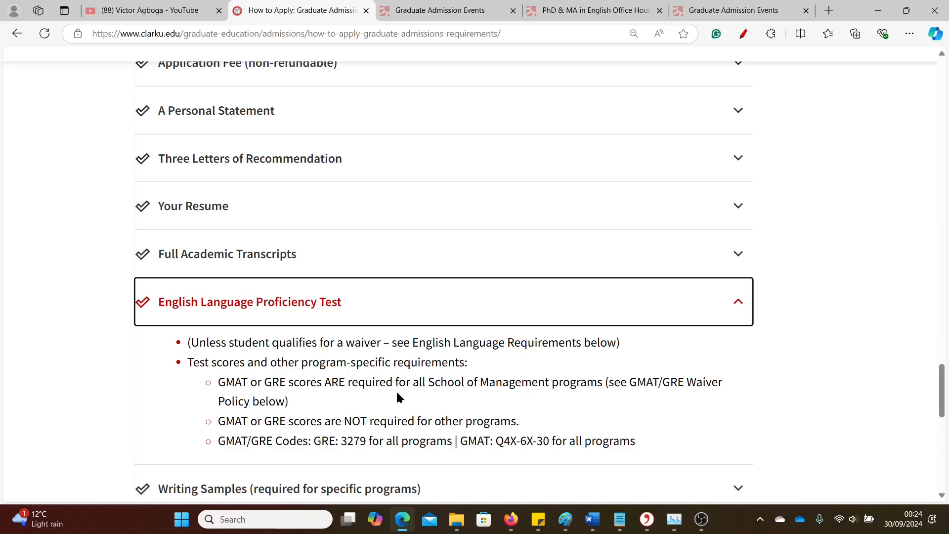
{"action": "mouse_move", "coordinate": [583, 383]}
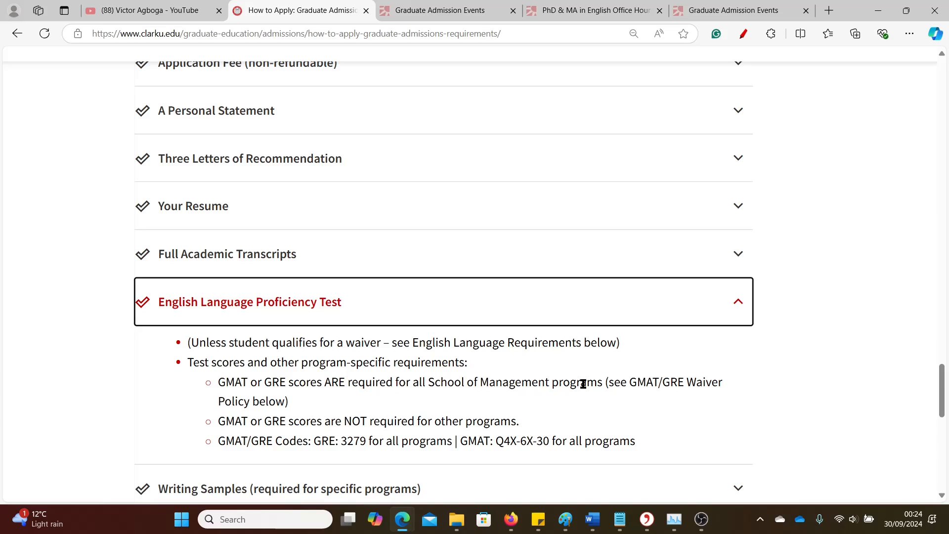
{"action": "mouse_move", "coordinate": [222, 438]}
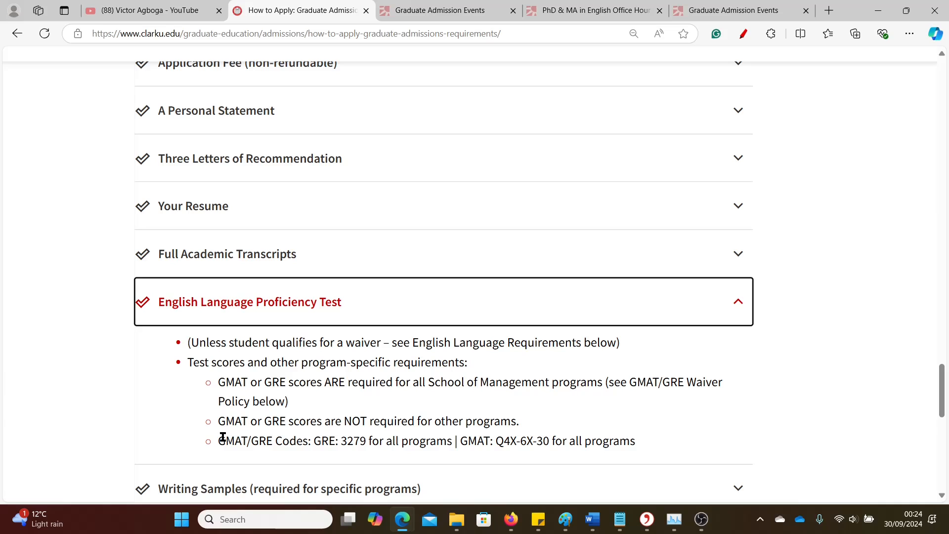
{"action": "mouse_move", "coordinate": [466, 421]}
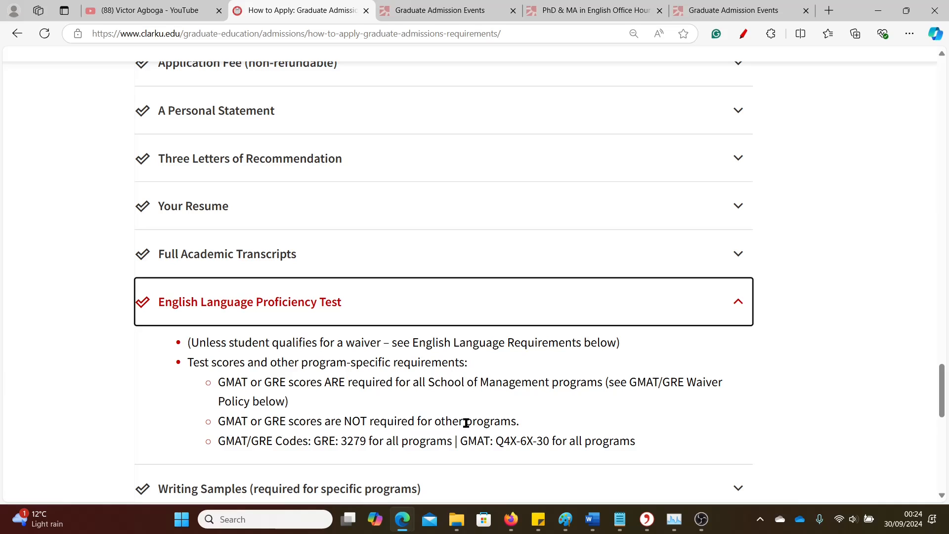
{"action": "mouse_move", "coordinate": [477, 424]}
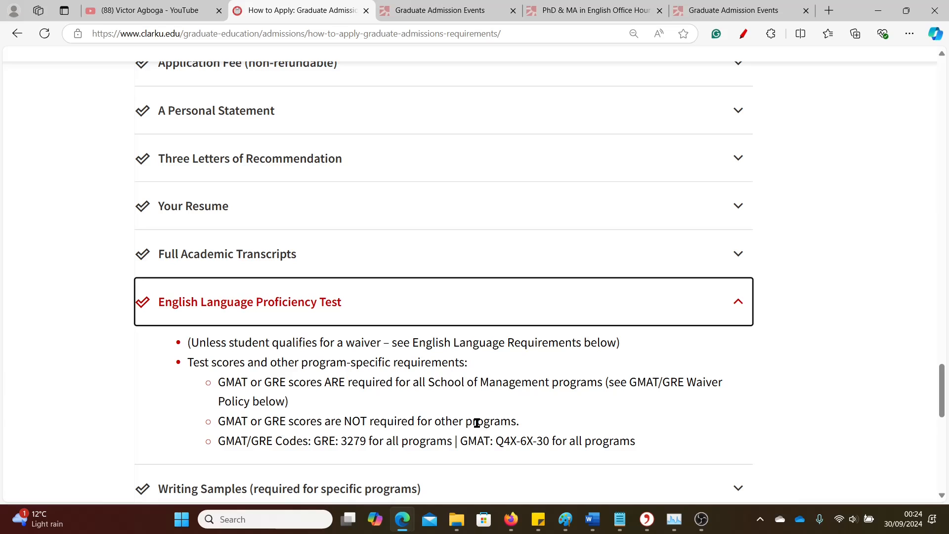
{"action": "mouse_move", "coordinate": [943, 386]}
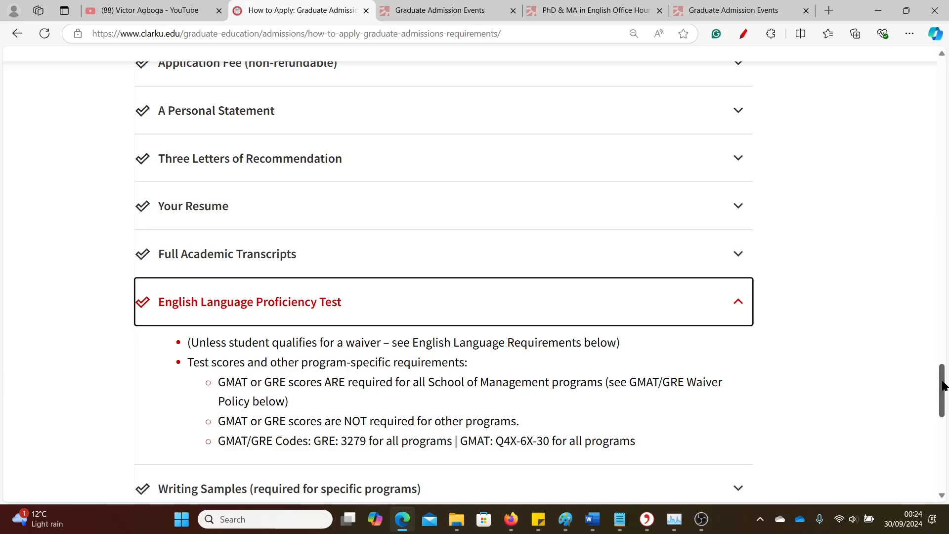
{"action": "scroll", "scroll_direction": "down", "scroll_amount": 3}
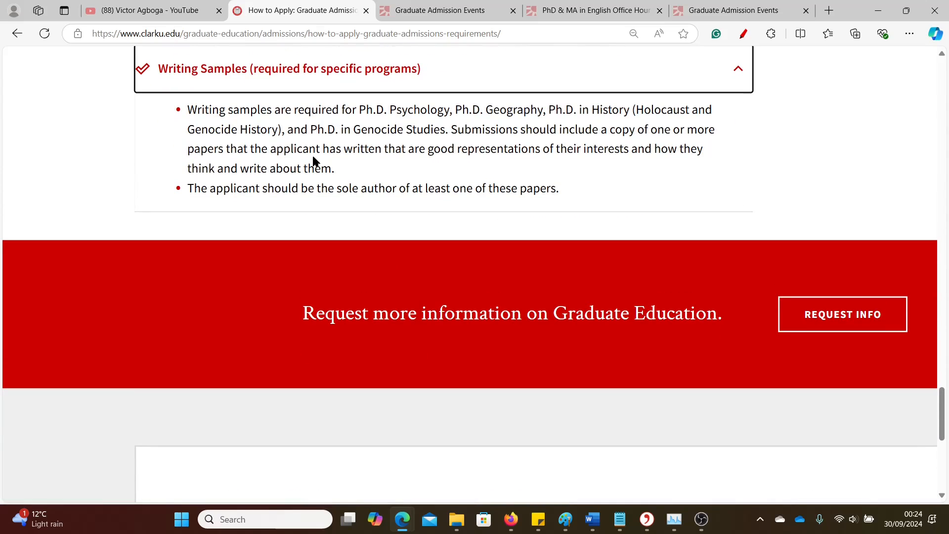
{"action": "mouse_move", "coordinate": [521, 126]}
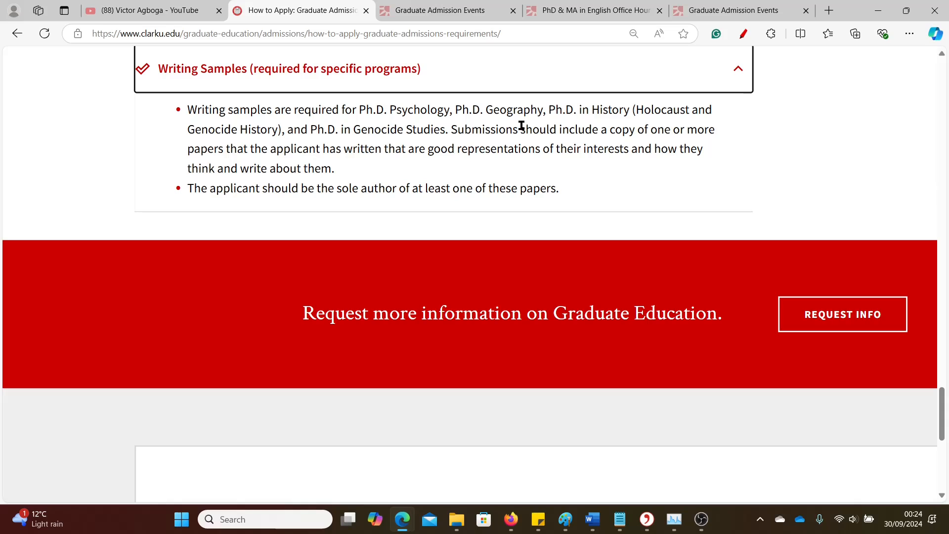
{"action": "mouse_move", "coordinate": [352, 148]}
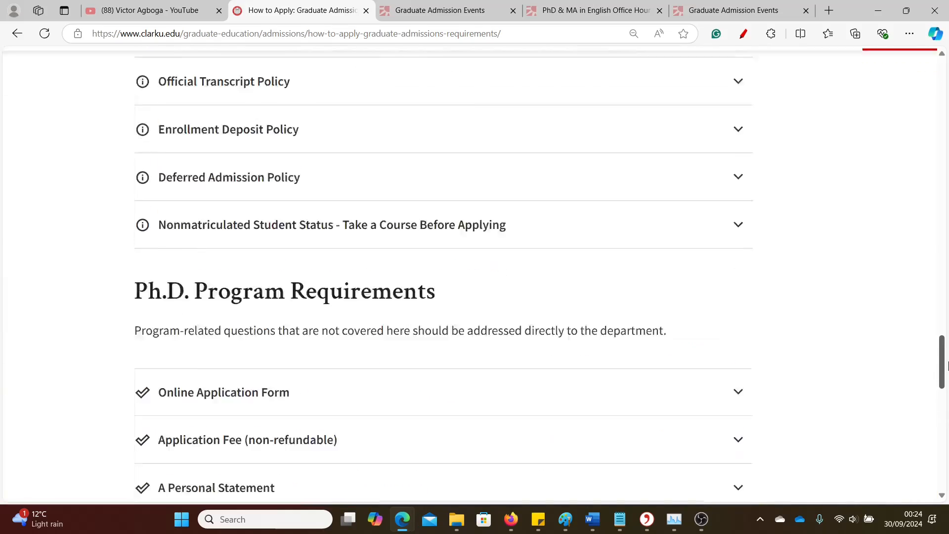
{"action": "scroll", "scroll_direction": "up", "scroll_amount": 3}
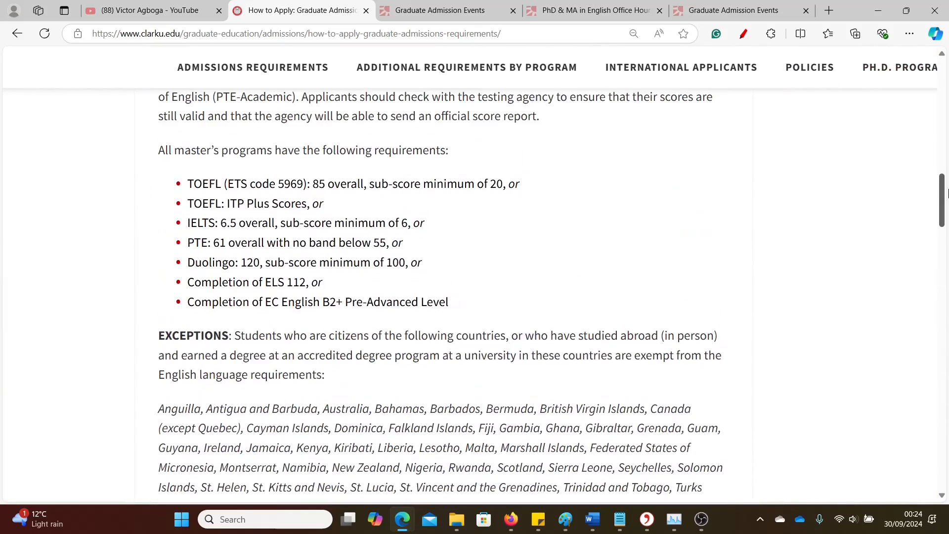
Scroll the Graduate Education page and follow Explore Programs to the Graduate Programs list.
{"action": "scroll", "scroll_direction": "up", "scroll_amount": 3}
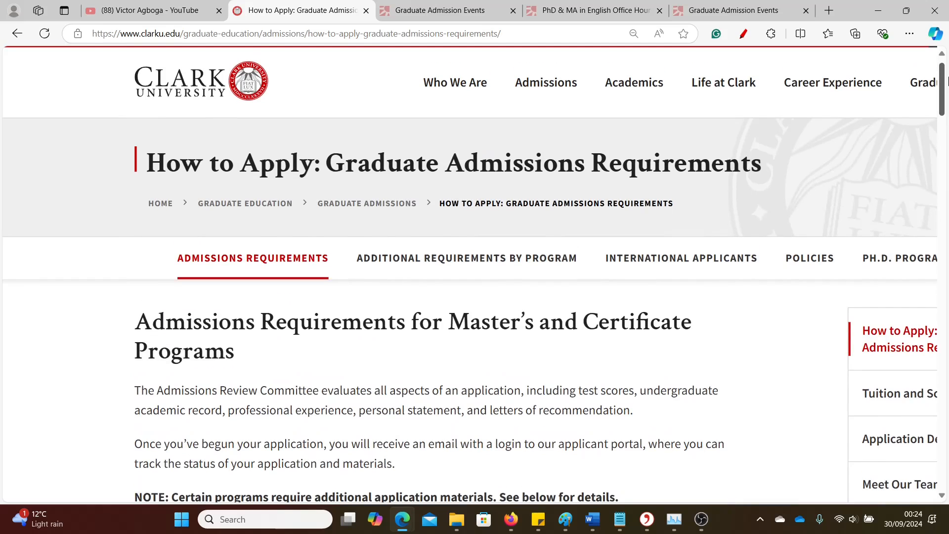
{"action": "scroll", "scroll_direction": "down", "scroll_amount": 3}
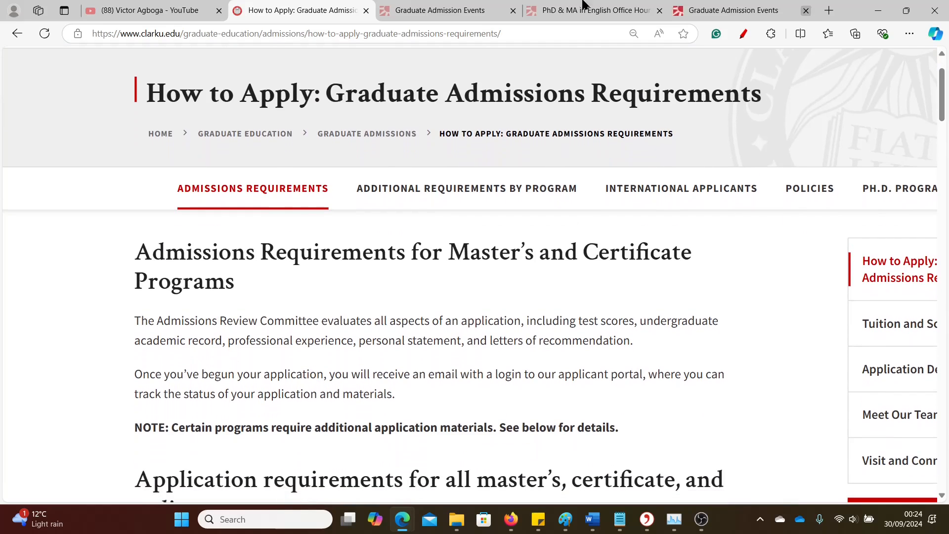
{"action": "mouse_move", "coordinate": [253, 140]}
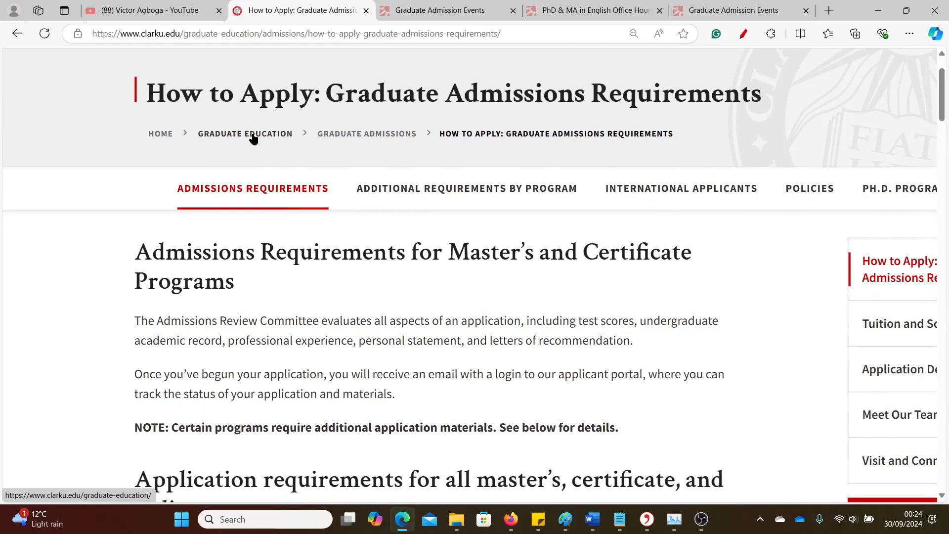
{"action": "mouse_move", "coordinate": [287, 148]}
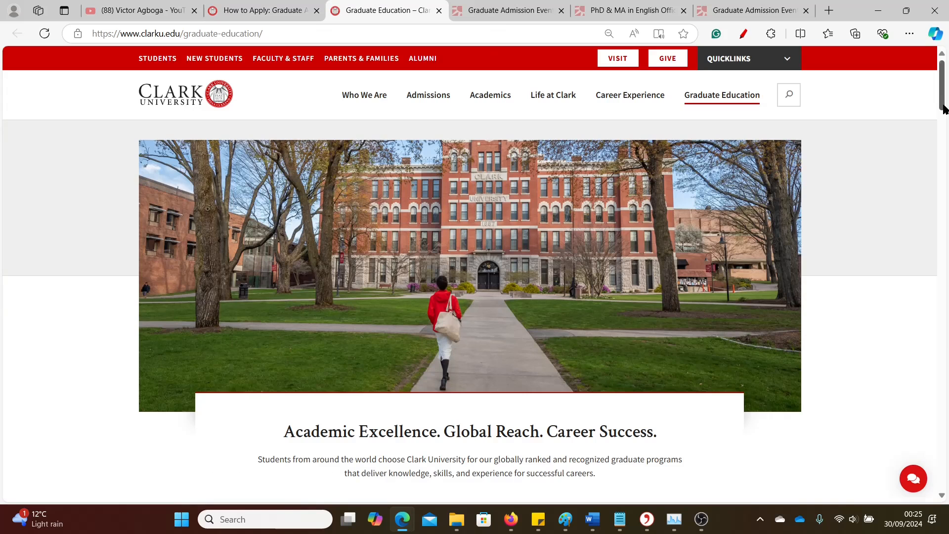
{"action": "scroll", "scroll_direction": "down", "scroll_amount": 3}
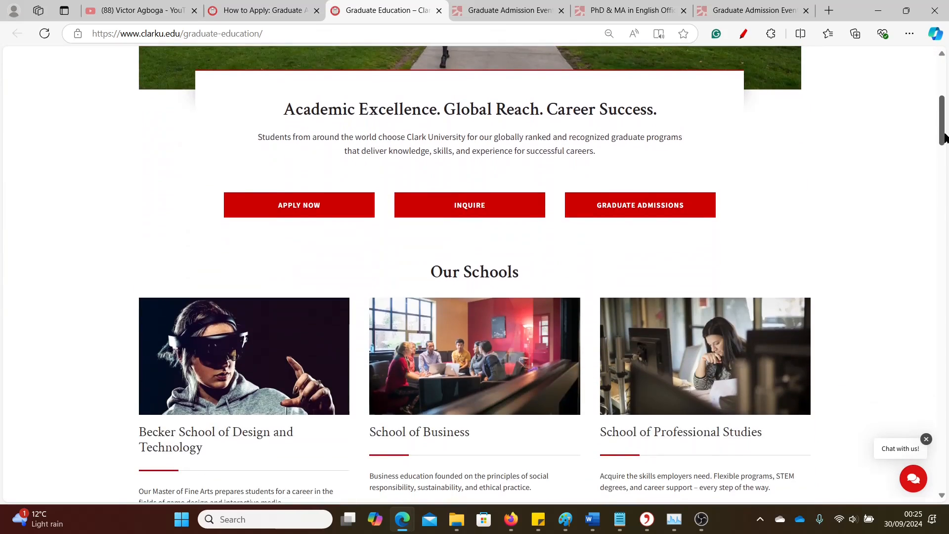
{"action": "scroll", "scroll_direction": "down", "scroll_amount": 3}
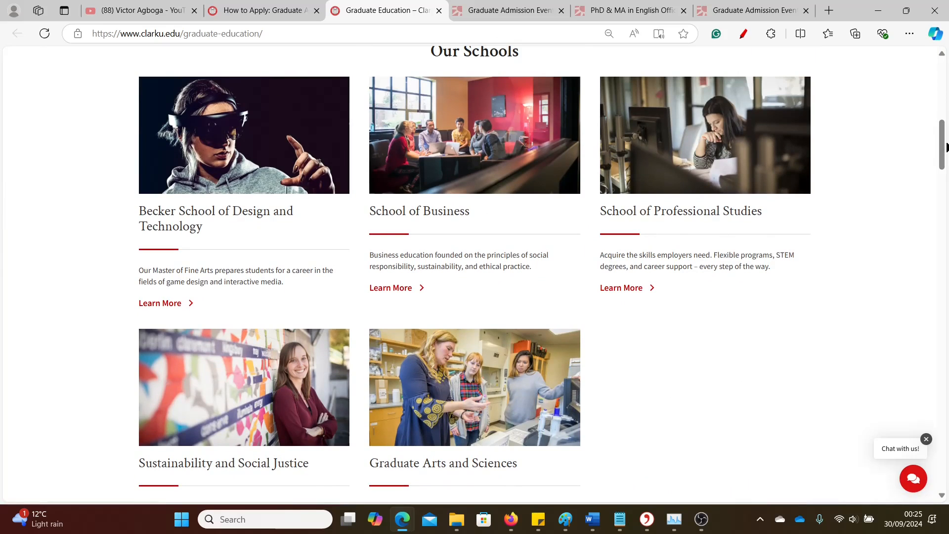
{"action": "scroll", "scroll_direction": "down", "scroll_amount": 3}
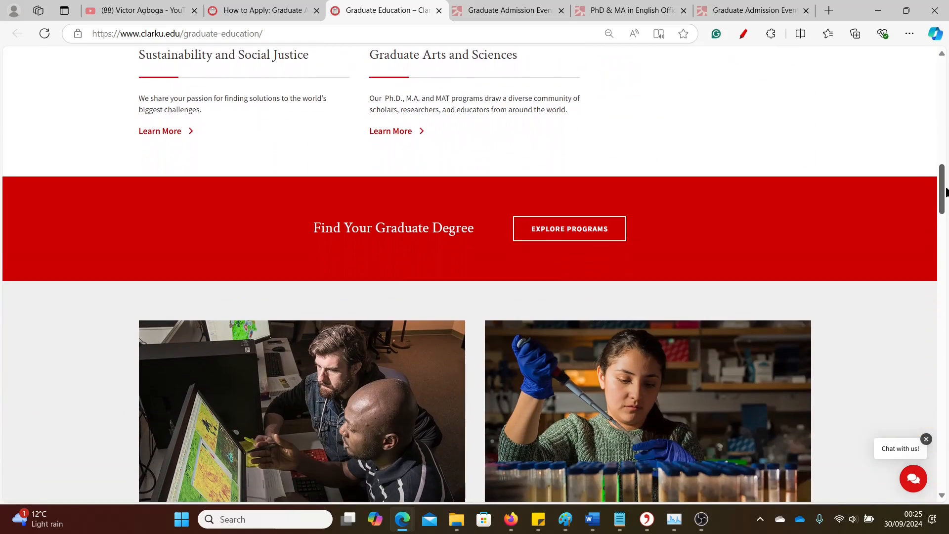
{"action": "left_click", "coordinate": [569, 229]}
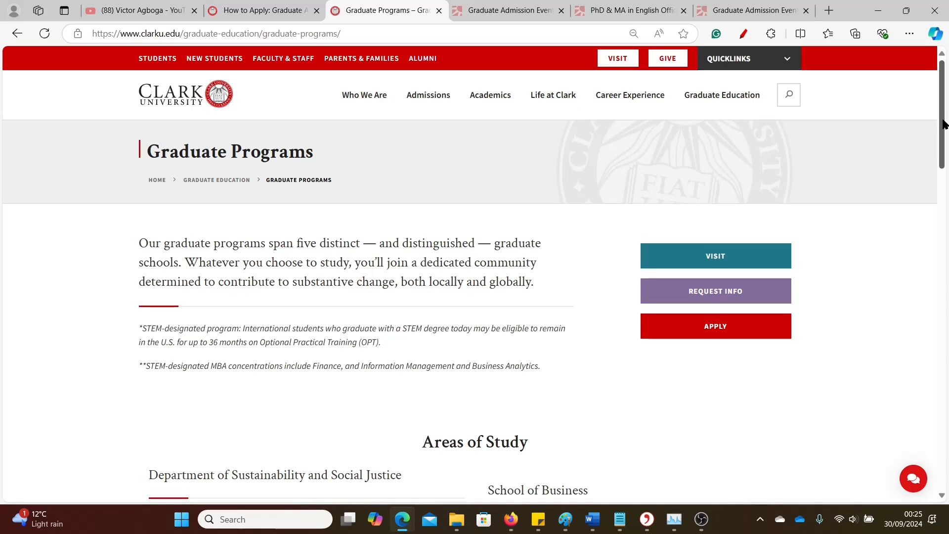
Scroll past Areas of Study to the Graduate Arts and Sciences and Becker School program lists.
{"action": "scroll", "scroll_direction": "down", "scroll_amount": 3}
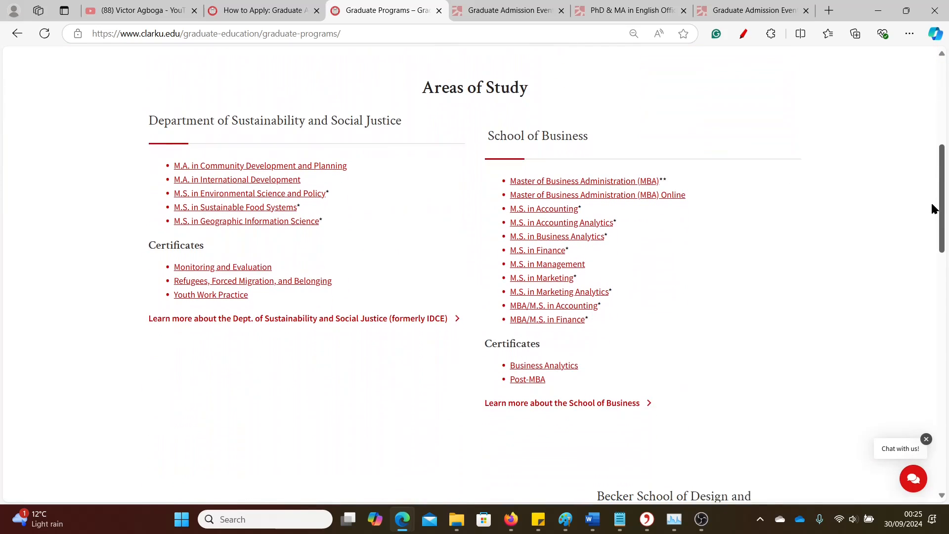
{"action": "scroll", "scroll_direction": "down", "scroll_amount": 3}
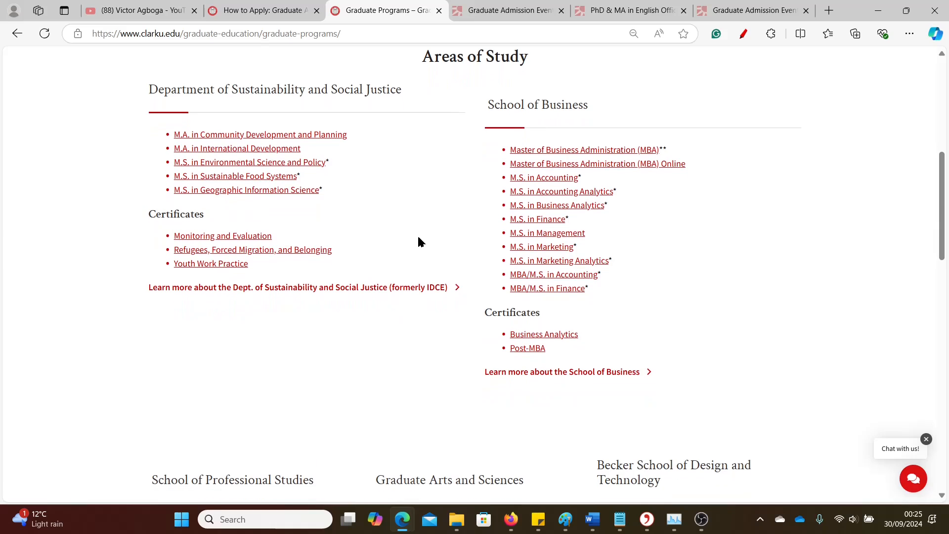
{"action": "mouse_move", "coordinate": [942, 228]}
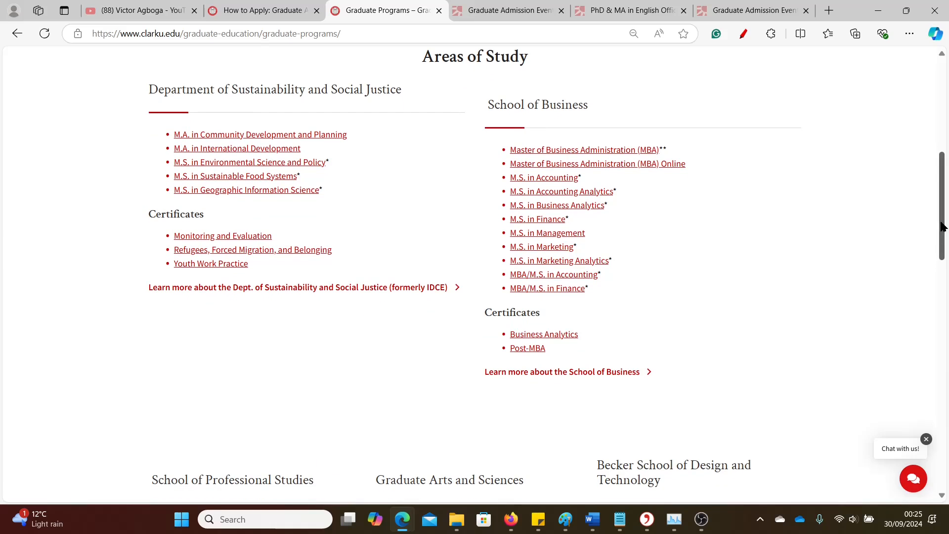
{"action": "scroll", "scroll_direction": "down", "scroll_amount": 3}
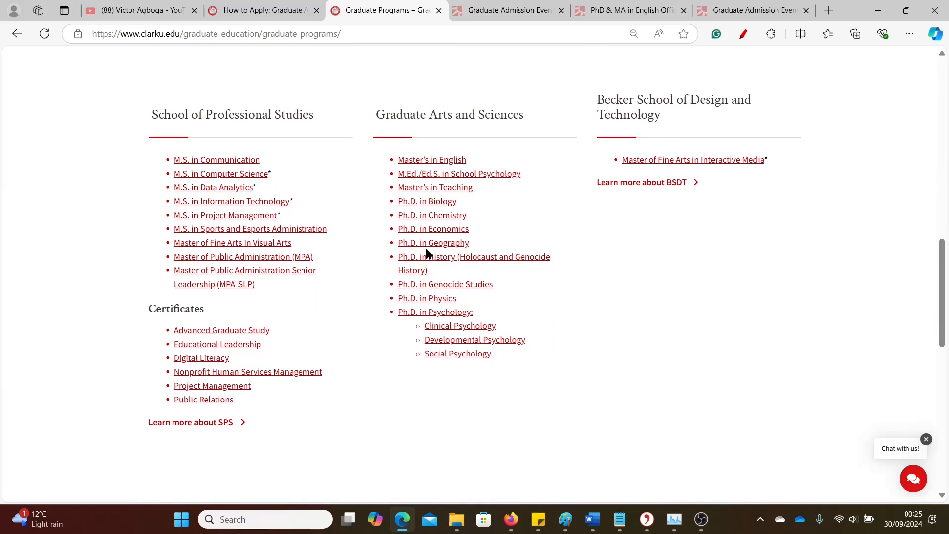
{"action": "mouse_move", "coordinate": [693, 310]}
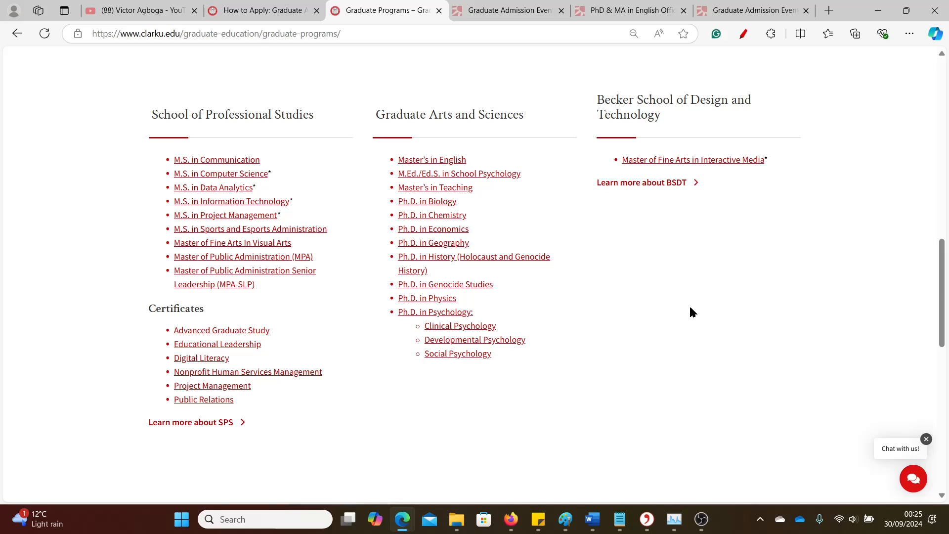
{"action": "mouse_move", "coordinate": [422, 216]}
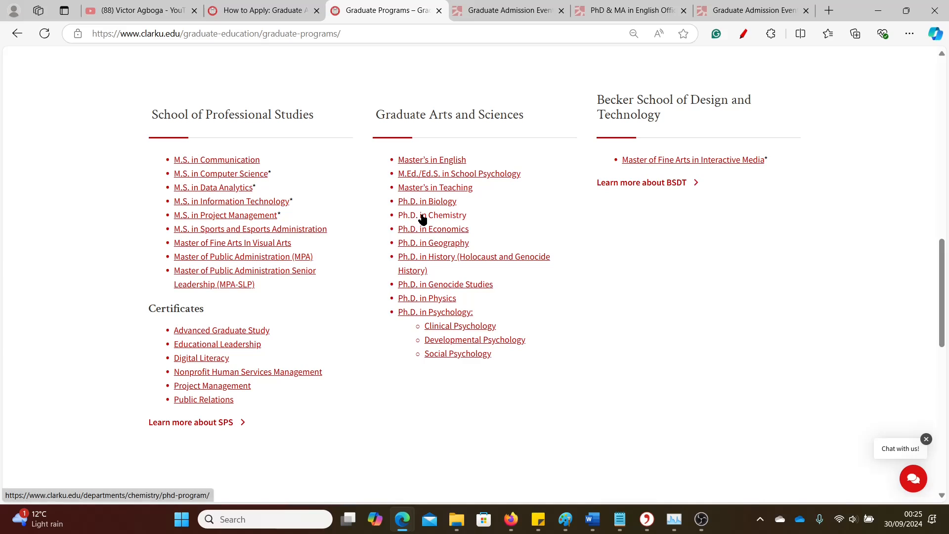
Open Ph.D. in Chemistry in a new tab and scroll to the Biochemistry listing.
{"action": "right_click", "coordinate": [429, 215]}
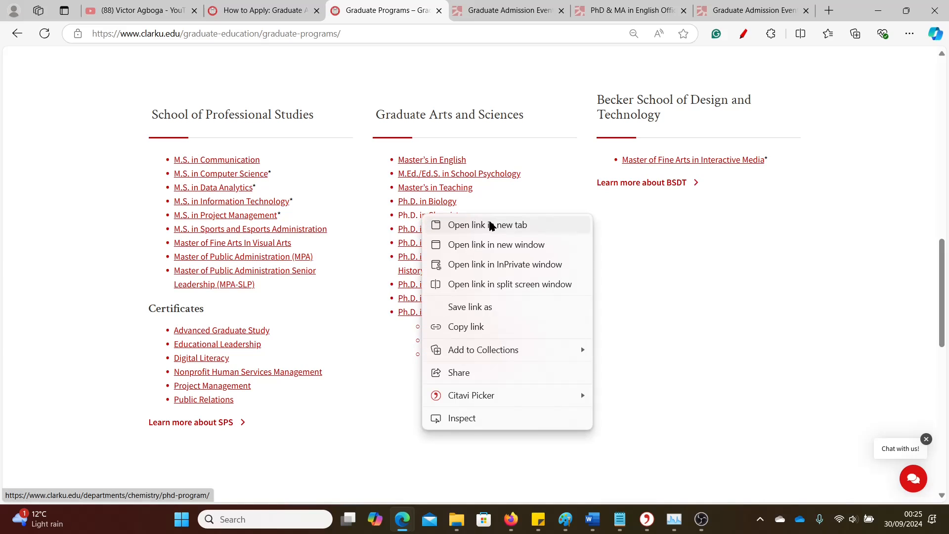
{"action": "left_click", "coordinate": [487, 225]}
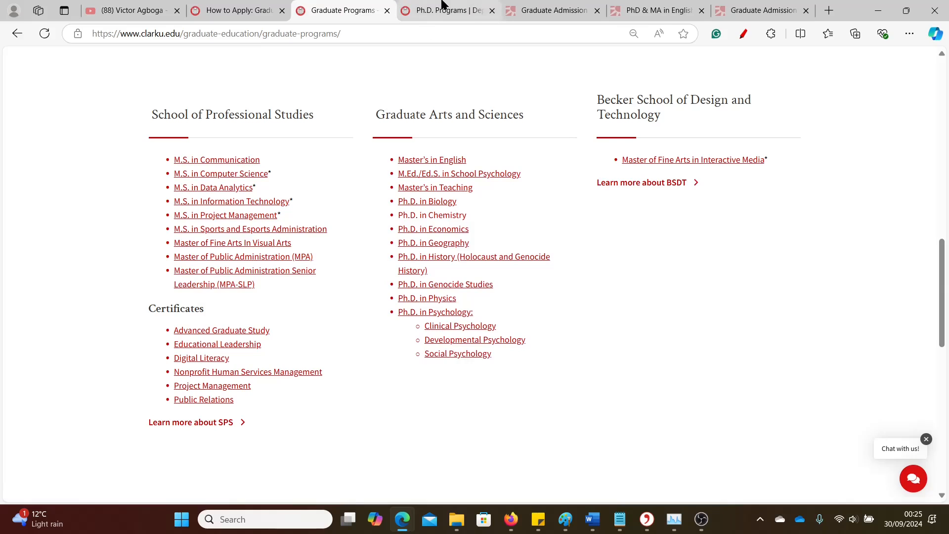
{"action": "left_click", "coordinate": [445, 11]}
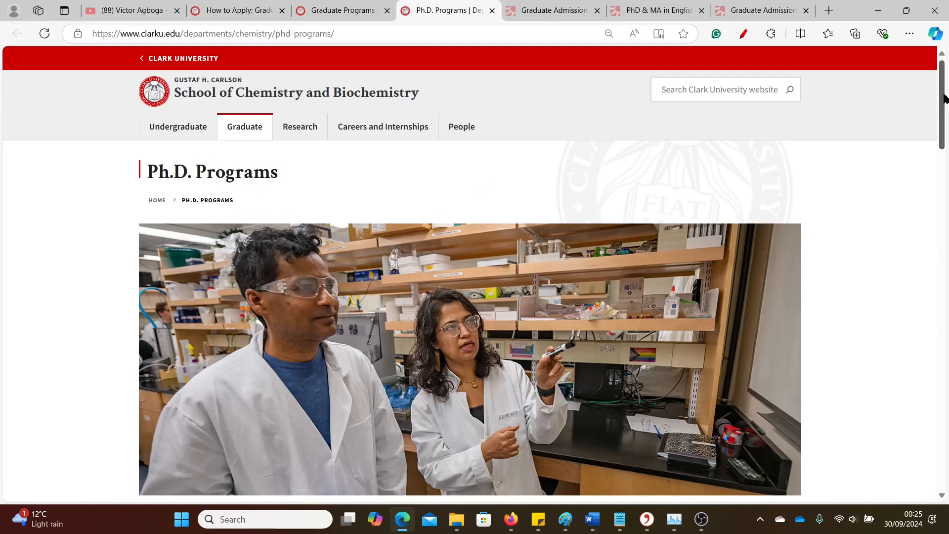
{"action": "scroll", "scroll_direction": "down", "scroll_amount": 3}
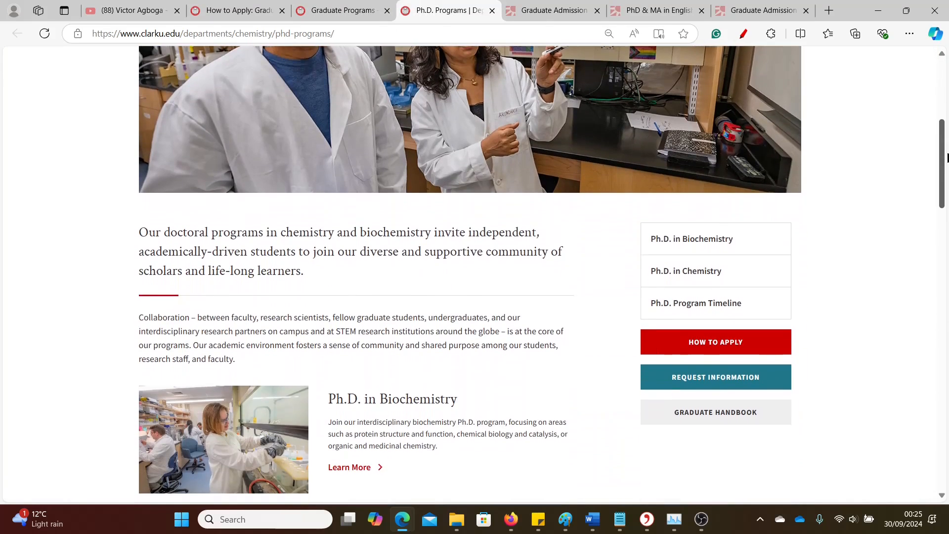
{"action": "scroll", "scroll_direction": "down", "scroll_amount": 3}
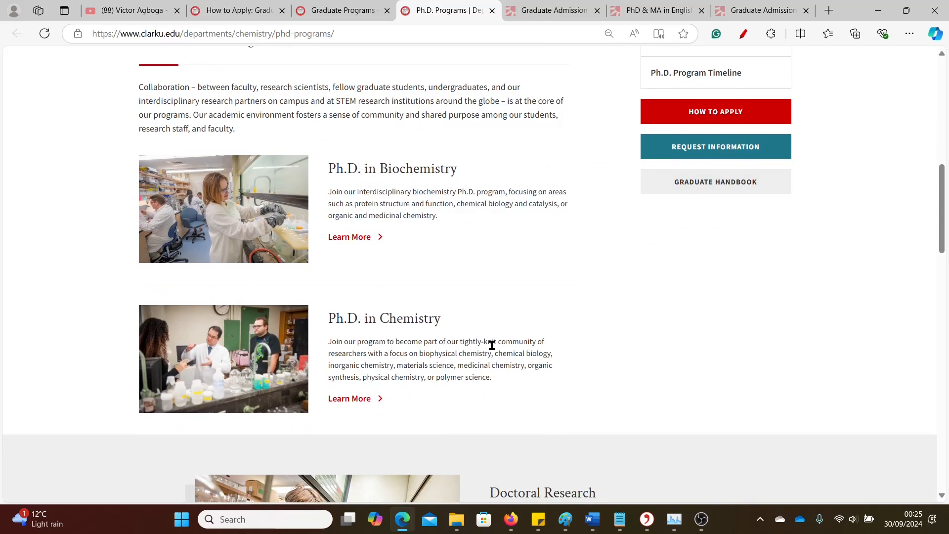
{"action": "right_click", "coordinate": [349, 236]}
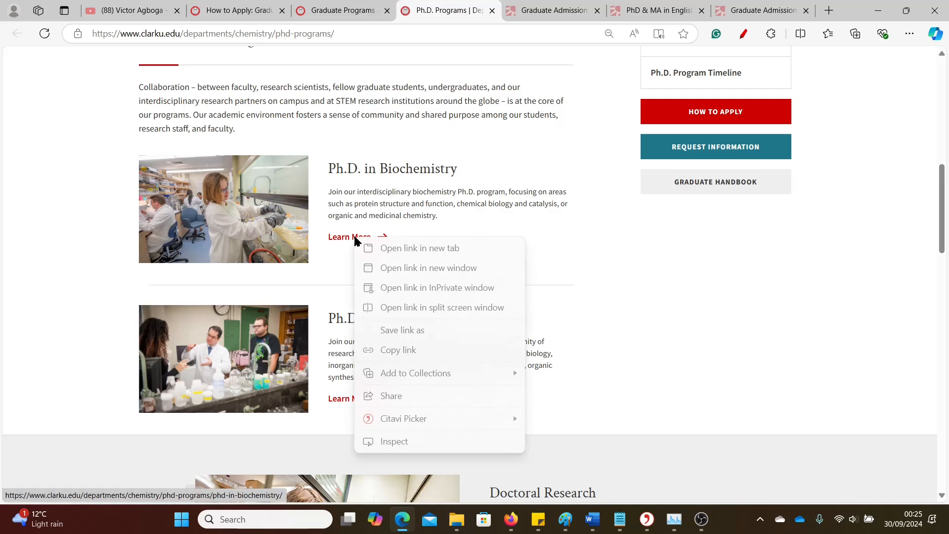
Open Ph.D. in Biochemistry in a new tab and show its Tuition Remission key details.
{"action": "left_click", "coordinate": [420, 248]}
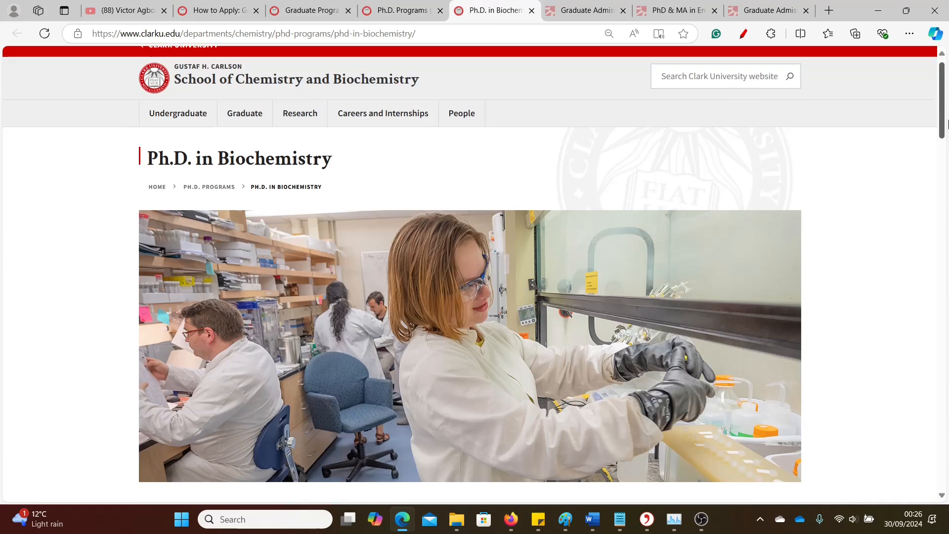
{"action": "scroll", "scroll_direction": "down", "scroll_amount": 3}
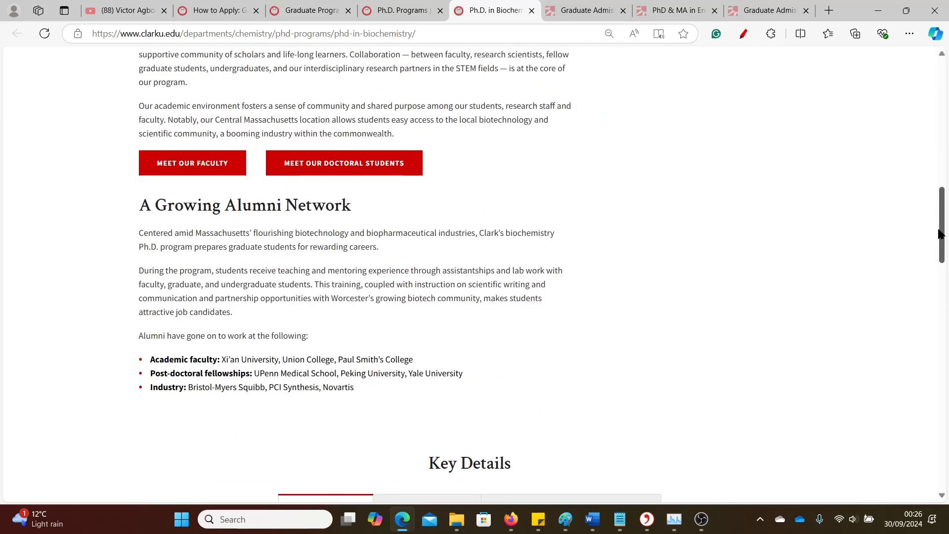
{"action": "scroll", "scroll_direction": "down", "scroll_amount": 3}
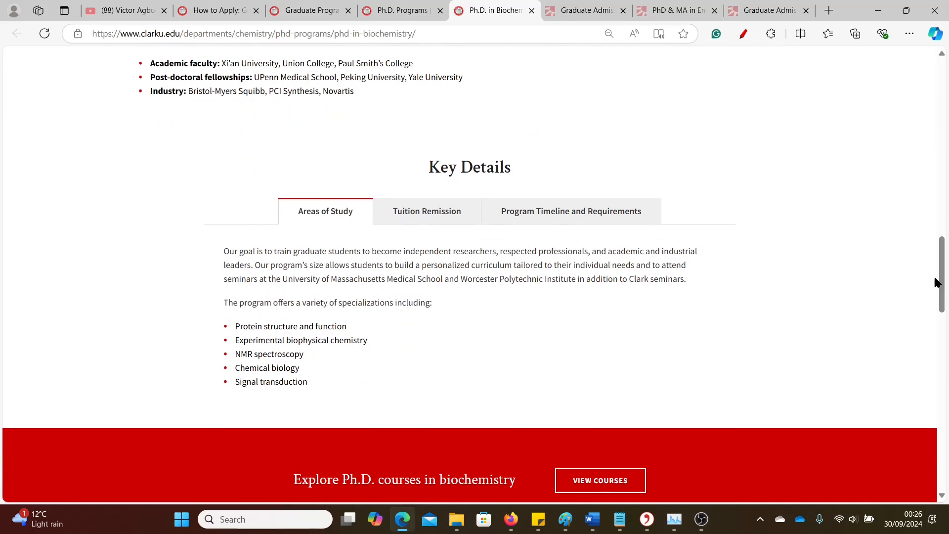
{"action": "left_click", "coordinate": [426, 211]}
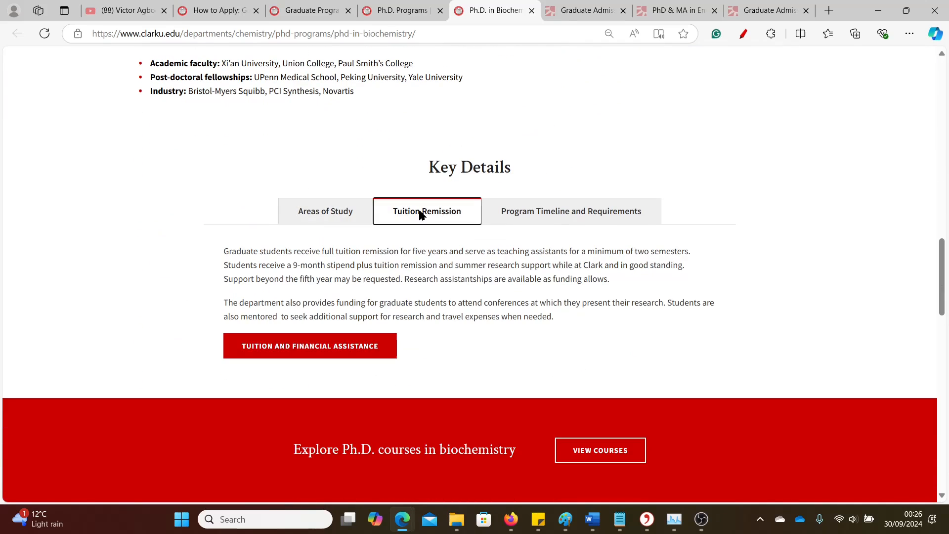
{"action": "mouse_move", "coordinate": [332, 211]}
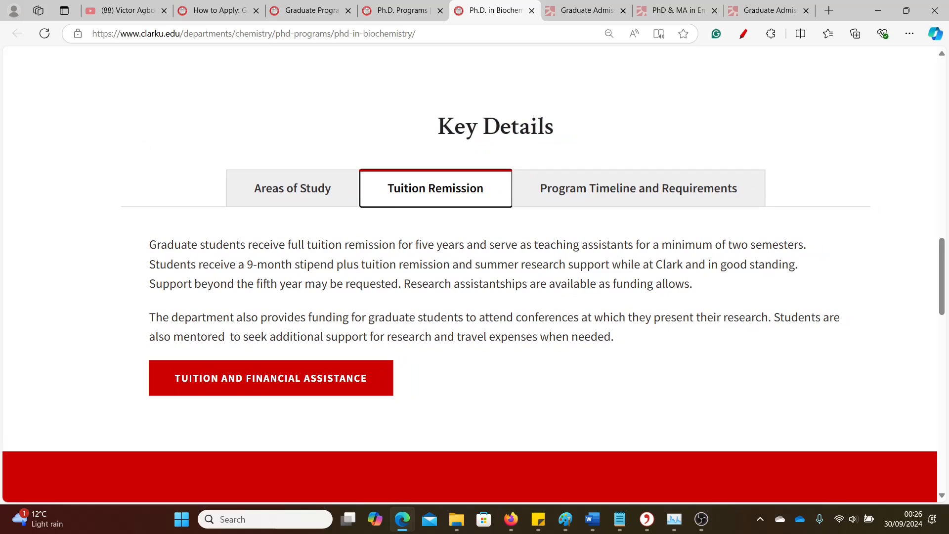
{"action": "mouse_move", "coordinate": [247, 243]}
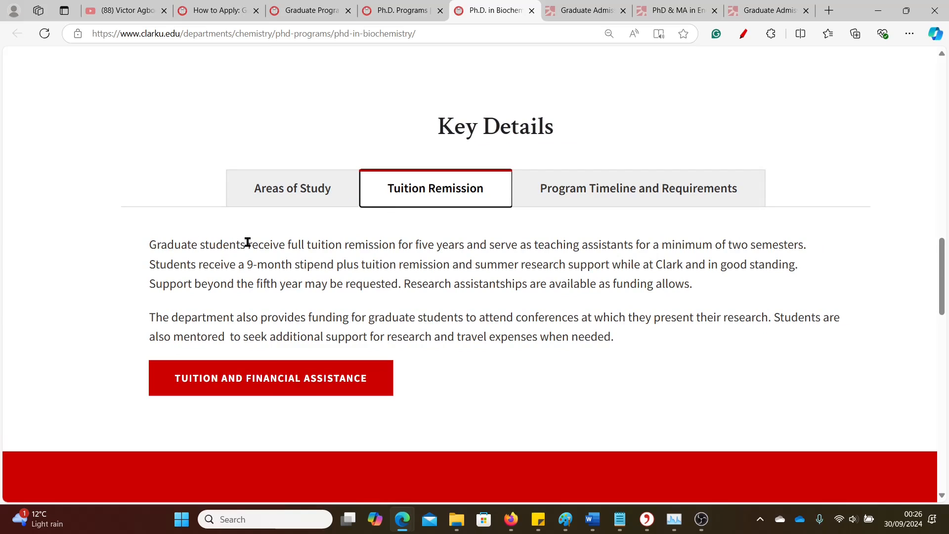
{"action": "mouse_move", "coordinate": [397, 245]}
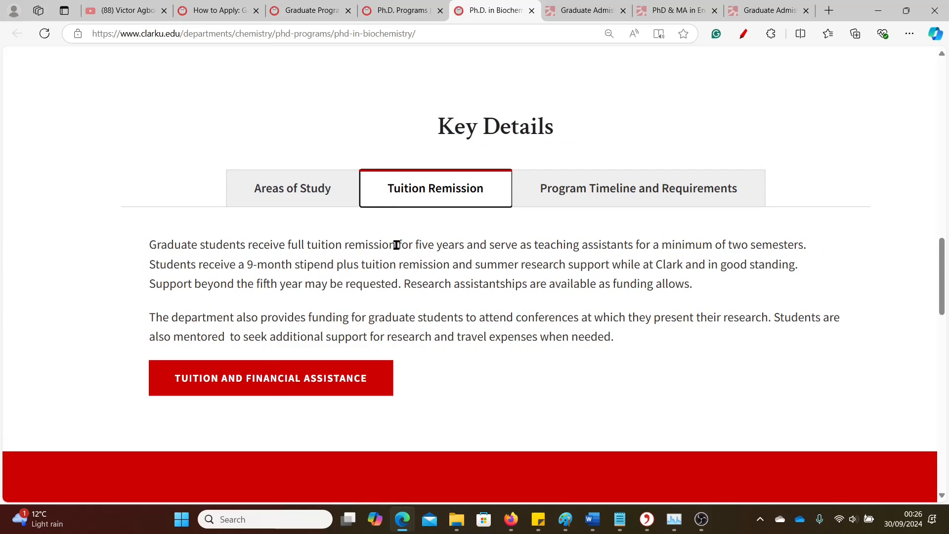
{"action": "mouse_move", "coordinate": [498, 245]}
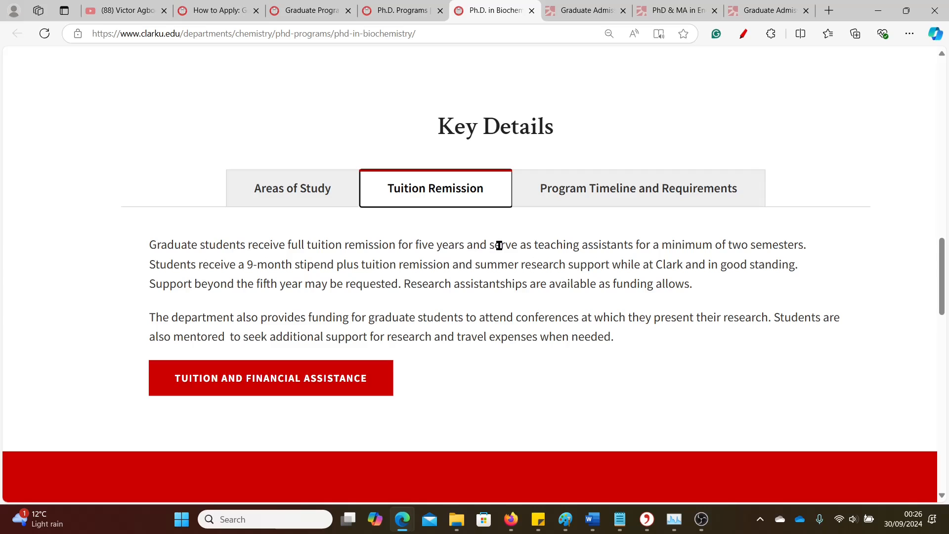
{"action": "mouse_move", "coordinate": [617, 246]}
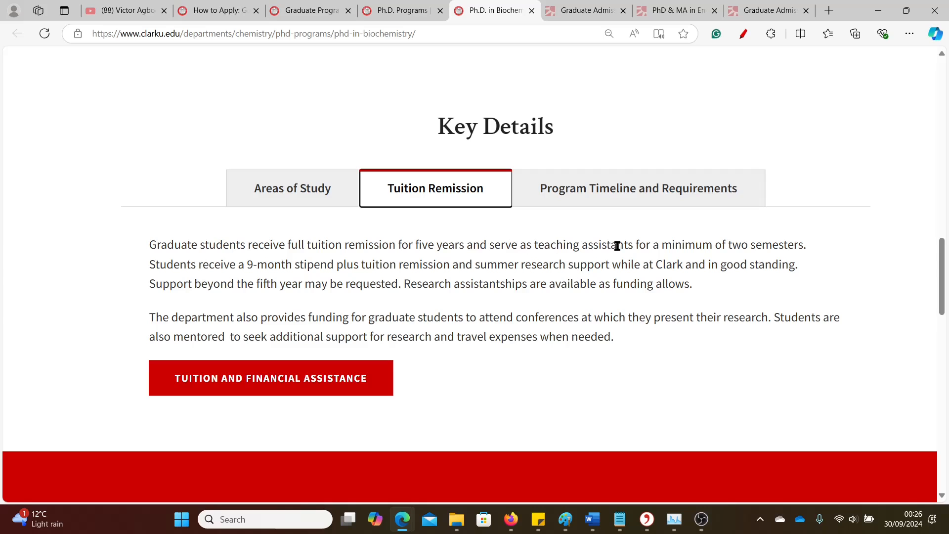
{"action": "mouse_move", "coordinate": [753, 253]}
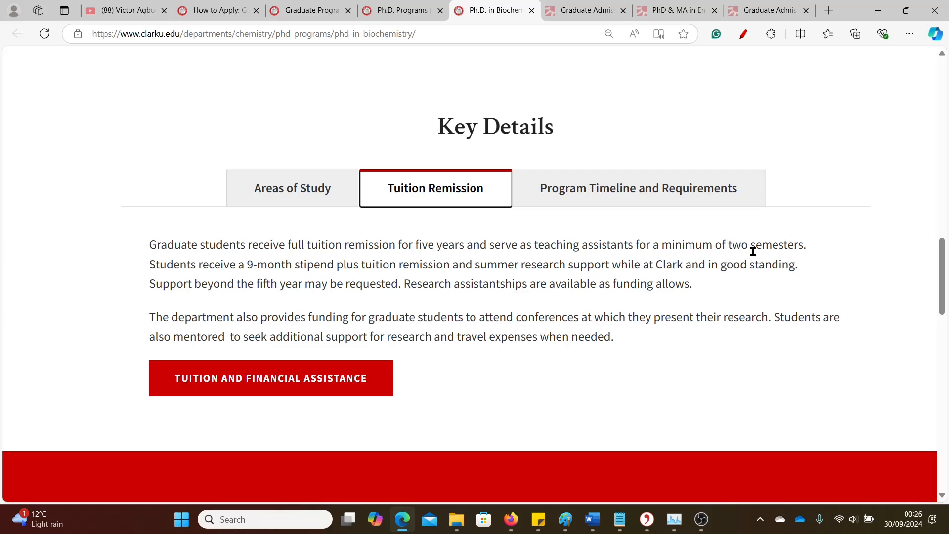
{"action": "mouse_move", "coordinate": [240, 276]}
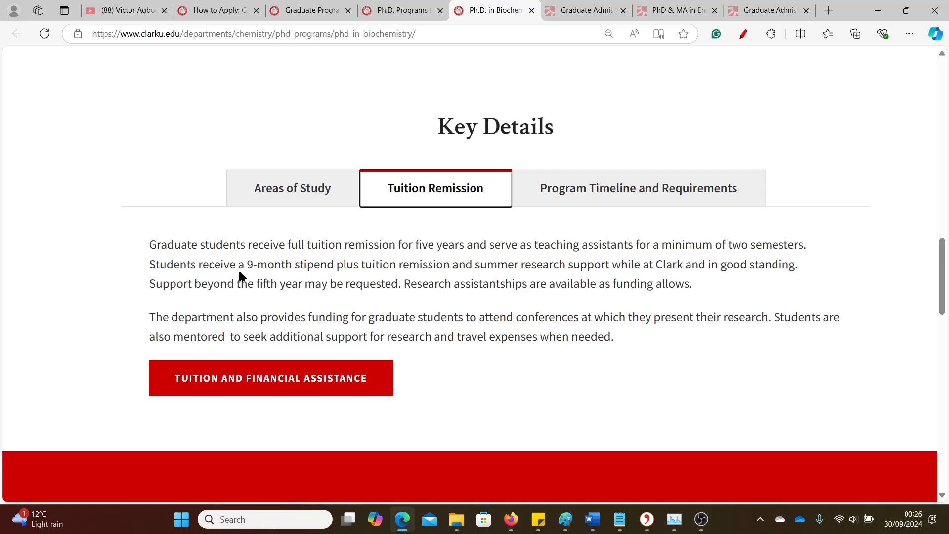
{"action": "mouse_move", "coordinate": [339, 265]}
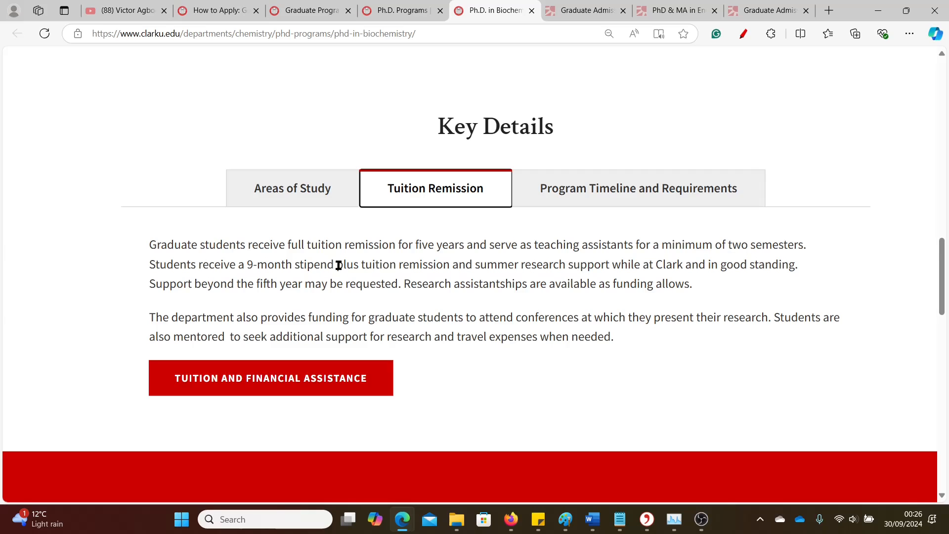
{"action": "mouse_move", "coordinate": [387, 268]}
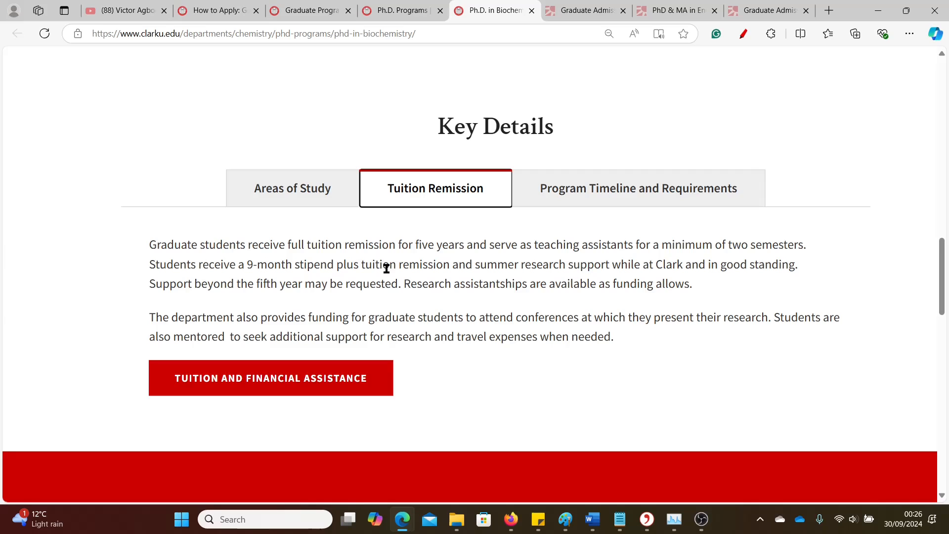
{"action": "mouse_move", "coordinate": [576, 270]}
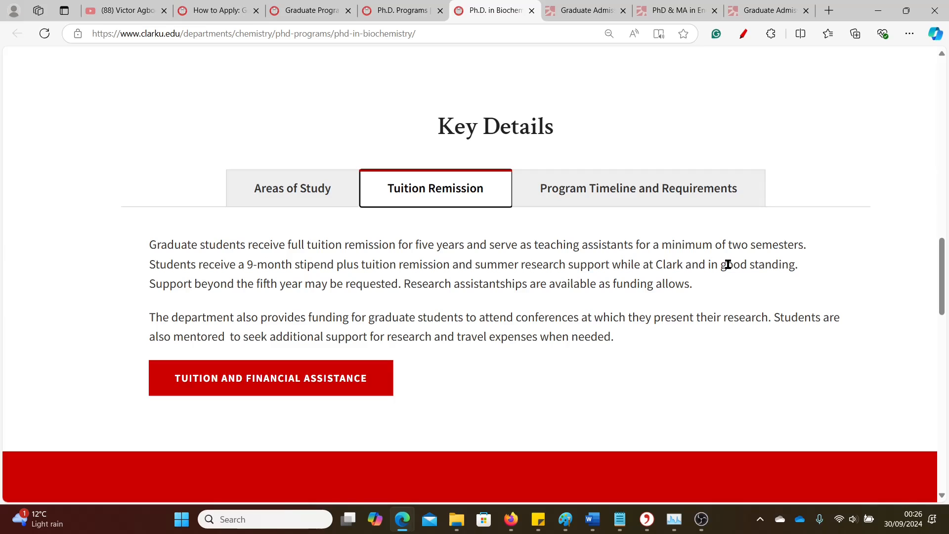
{"action": "mouse_move", "coordinate": [540, 250]}
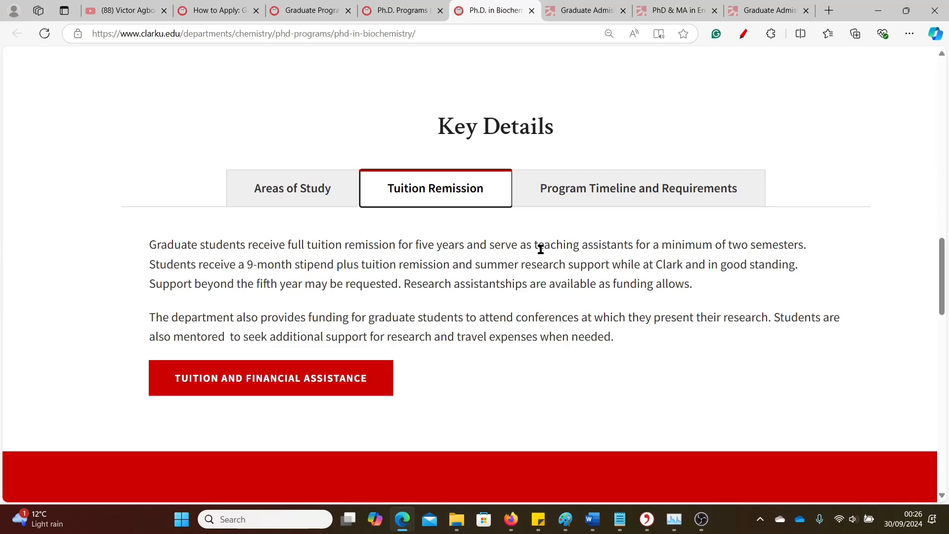
Set Clark's tuition calculator to Ph.D. in Chemistry, costing $57,440.
{"action": "left_click", "coordinate": [270, 378]}
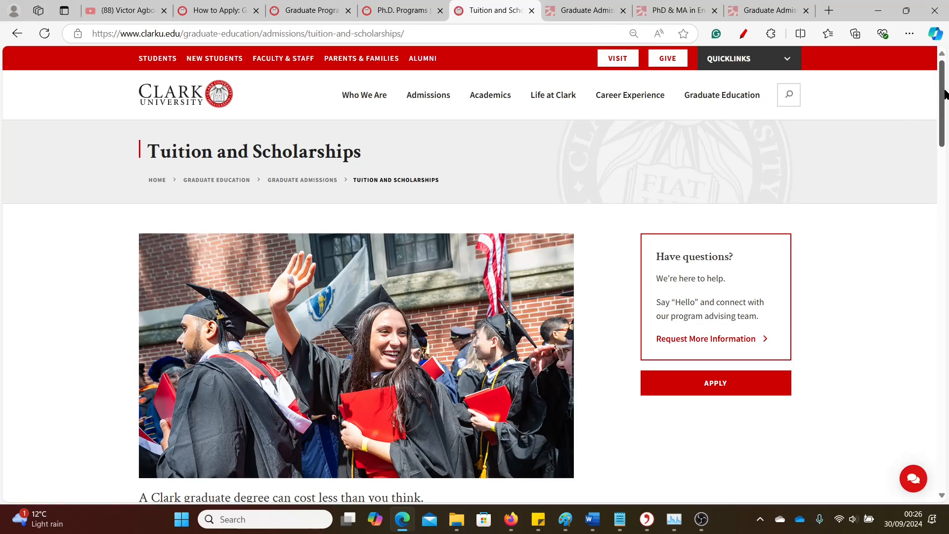
{"action": "scroll", "scroll_direction": "down", "scroll_amount": 3}
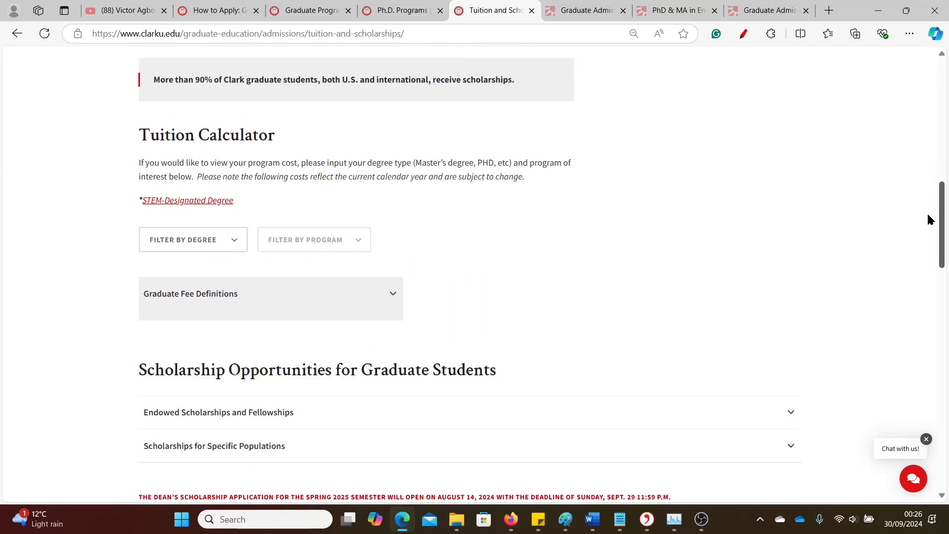
{"action": "scroll", "scroll_direction": "down", "scroll_amount": 3}
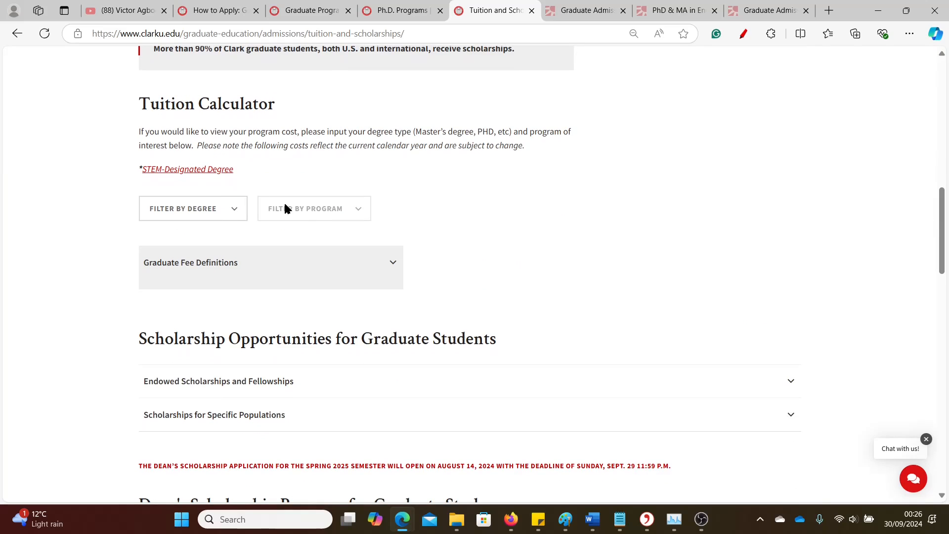
{"action": "left_click", "coordinate": [193, 208]}
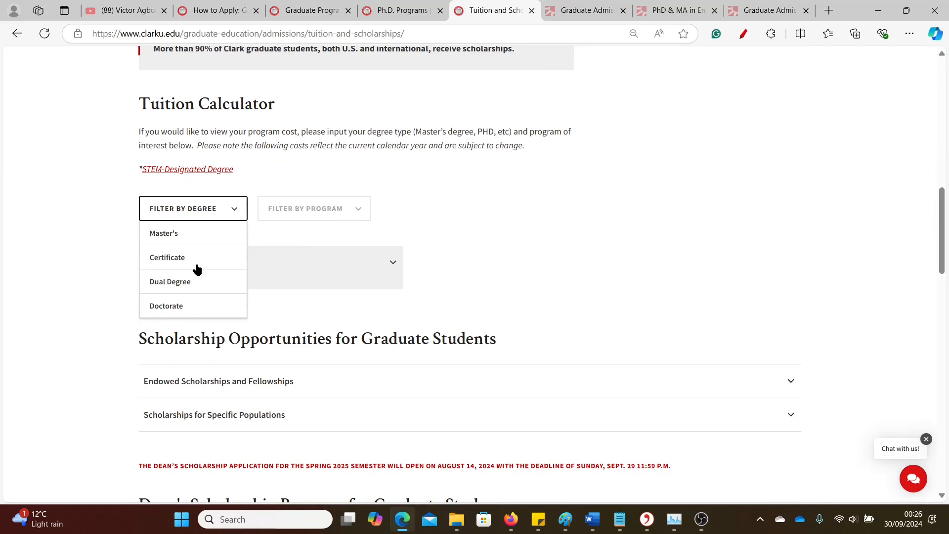
{"action": "left_click", "coordinate": [166, 306]}
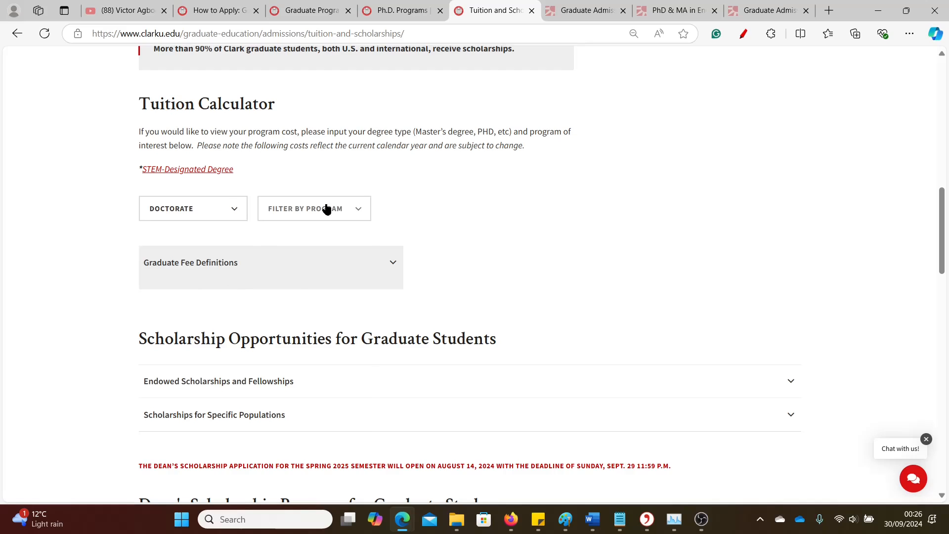
{"action": "left_click", "coordinate": [314, 208]}
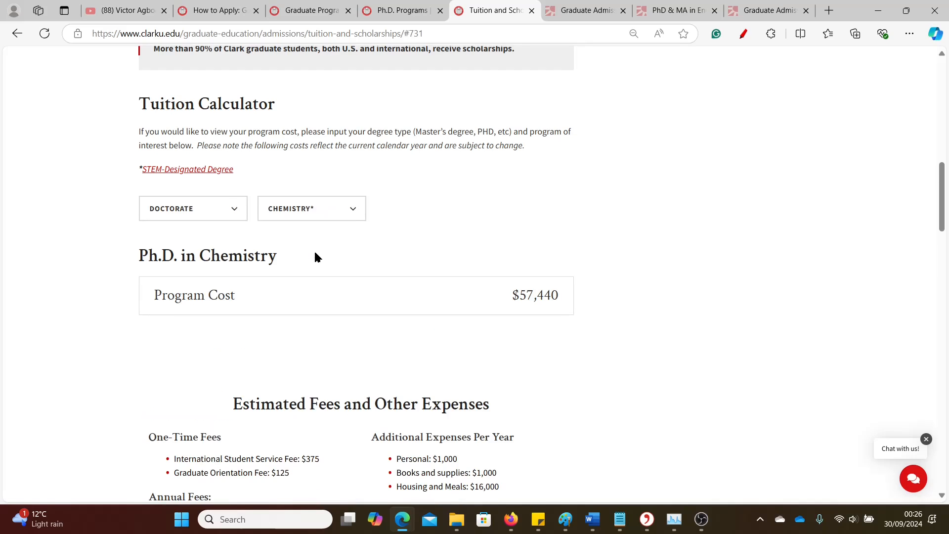
{"action": "mouse_move", "coordinate": [523, 292]}
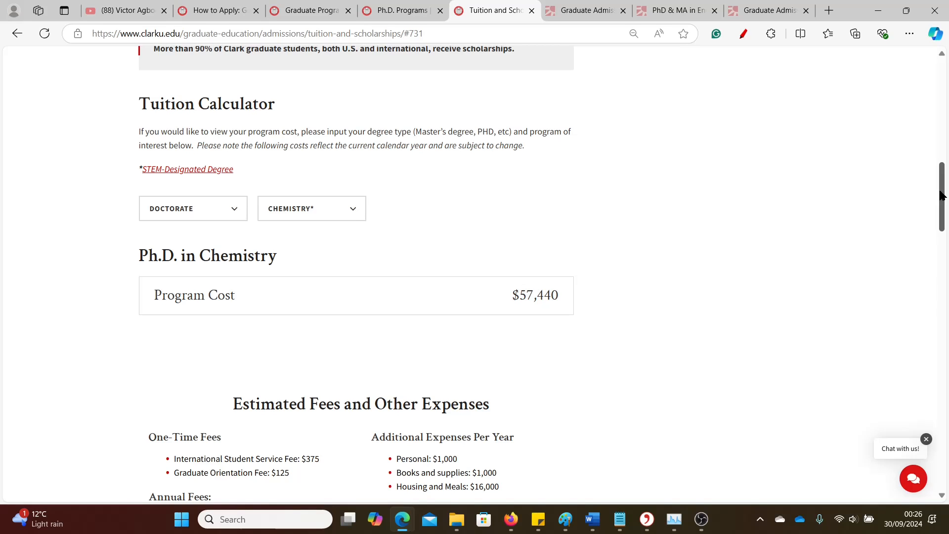
Scroll to the Scholarships section and highlight the 100 percent scholarship figure.
{"action": "scroll", "scroll_direction": "down", "scroll_amount": 3}
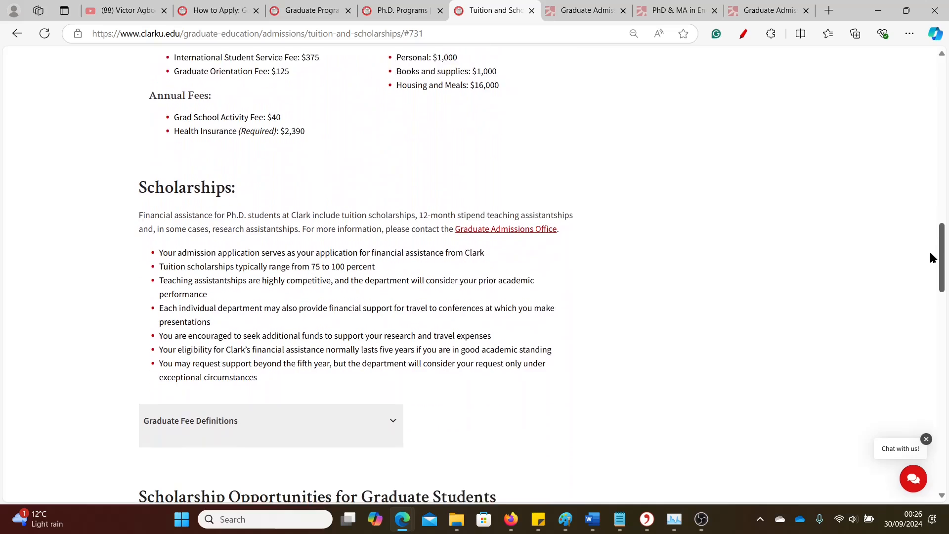
{"action": "scroll", "scroll_direction": "down", "scroll_amount": 3}
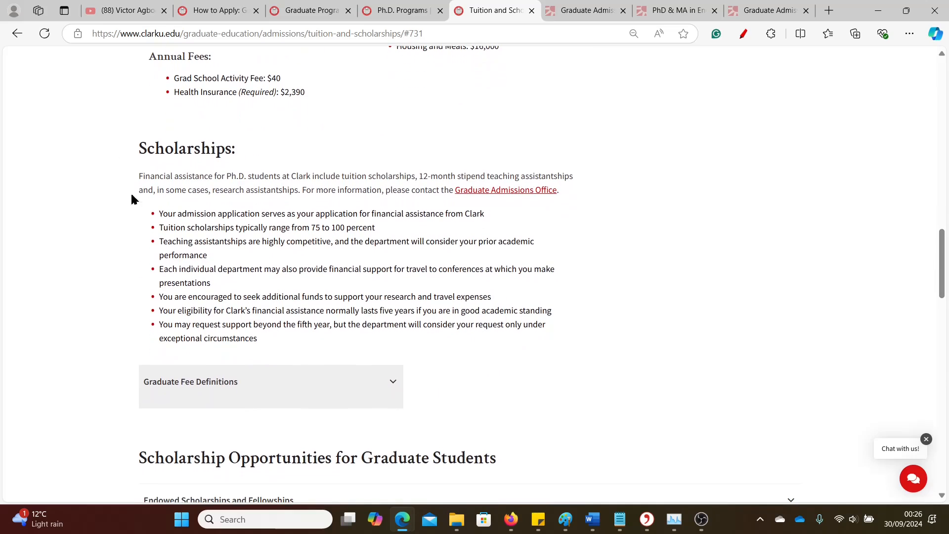
{"action": "mouse_move", "coordinate": [413, 175]}
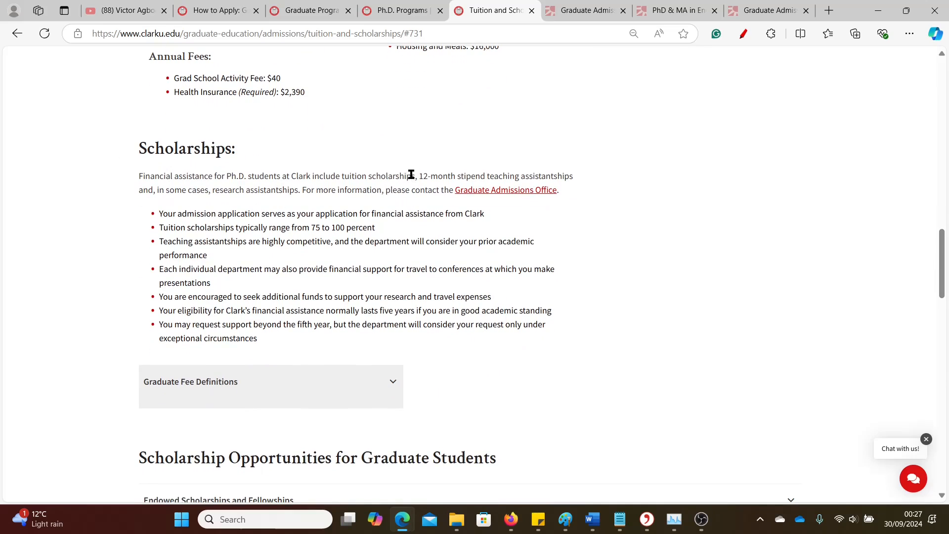
{"action": "mouse_move", "coordinate": [418, 173]}
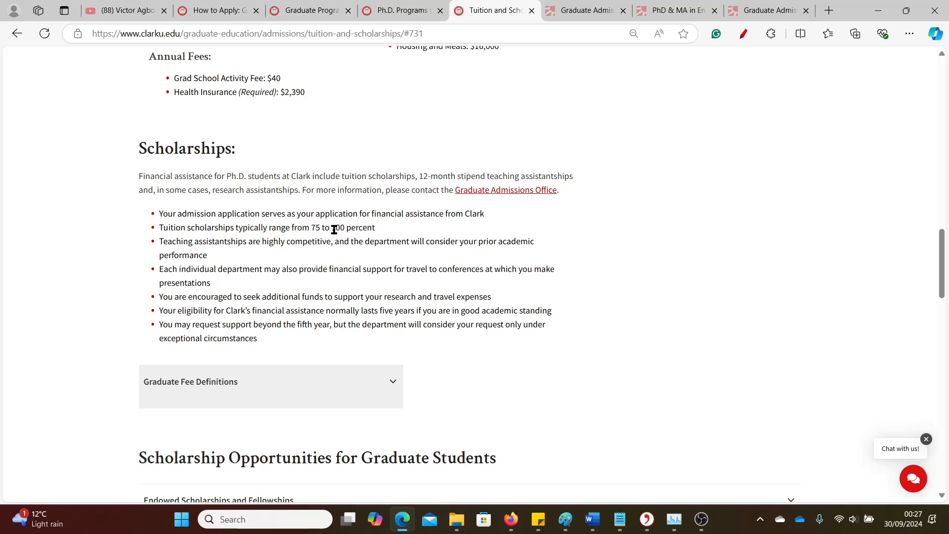
{"action": "double_click", "coordinate": [352, 228]}
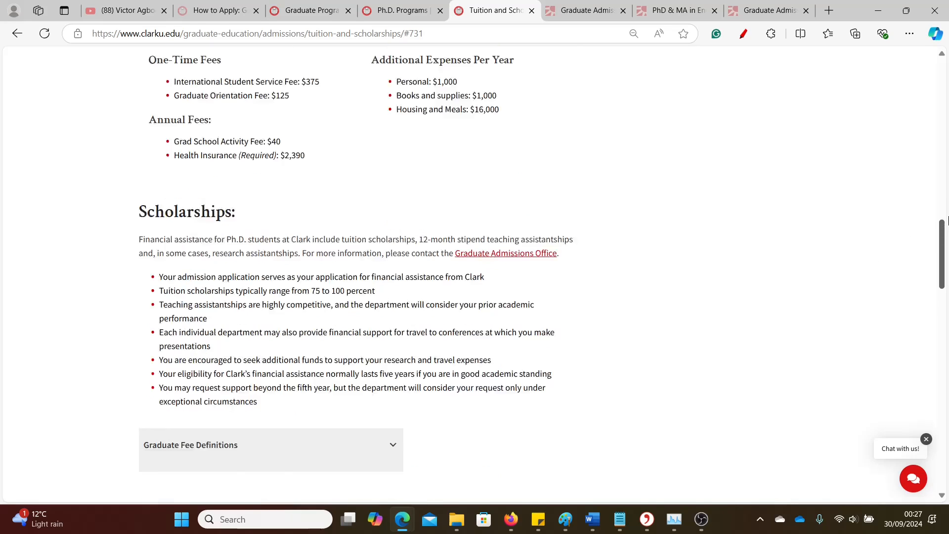
Price the Ph.D. in Biology ($57,440) and scroll through its fees and scholarships.
{"action": "scroll", "scroll_direction": "down", "scroll_amount": 3}
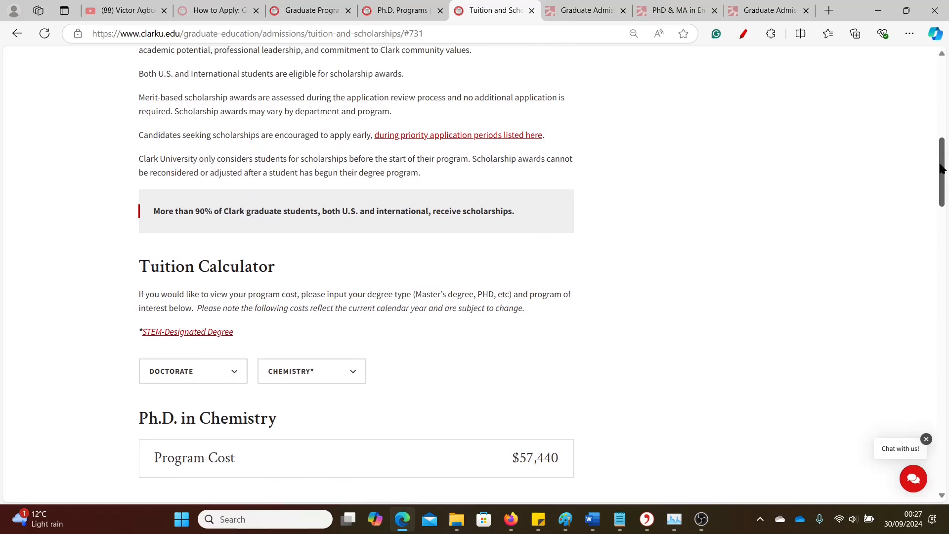
{"action": "scroll", "scroll_direction": "down", "scroll_amount": 3}
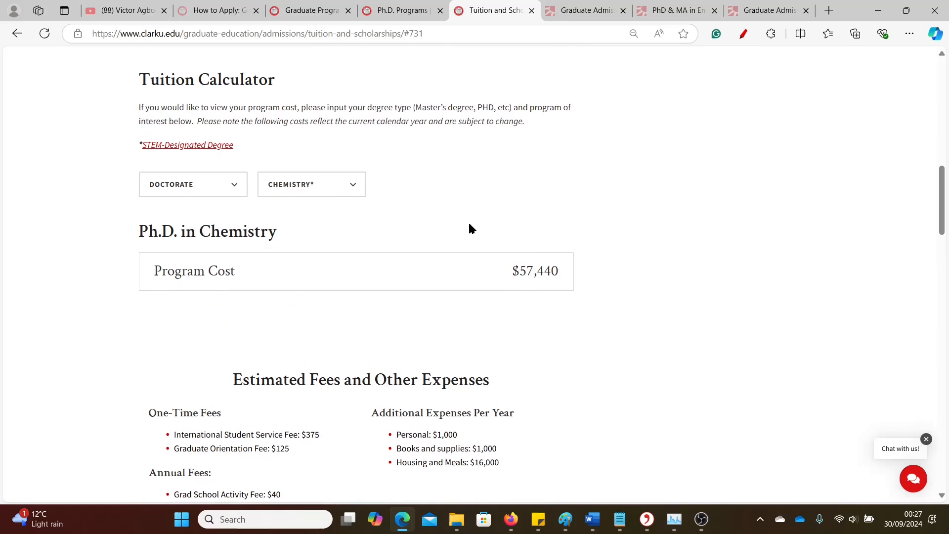
{"action": "left_click", "coordinate": [312, 184]}
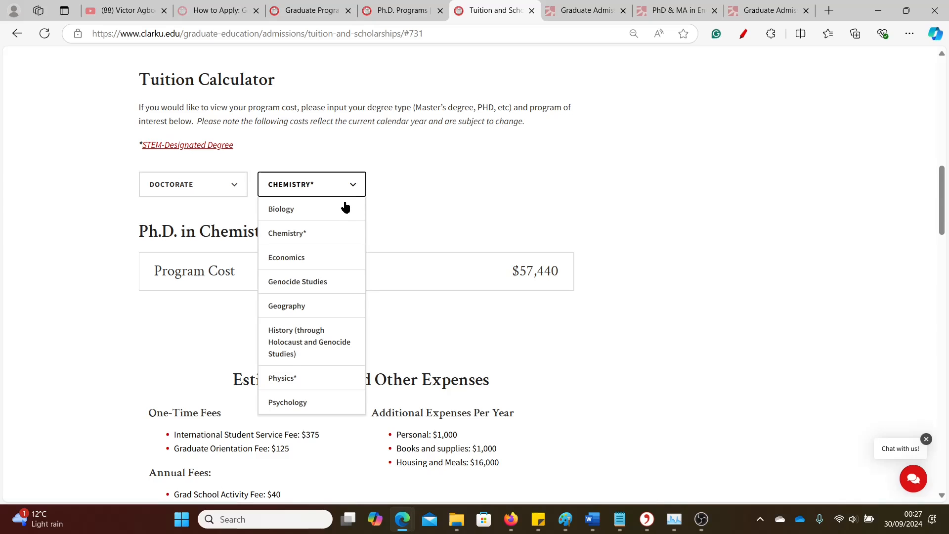
{"action": "left_click", "coordinate": [281, 209]}
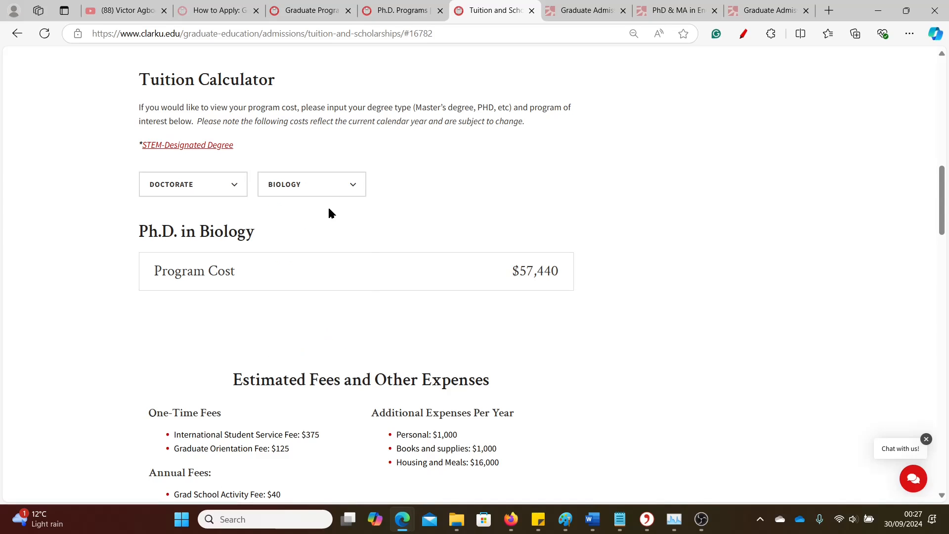
{"action": "mouse_move", "coordinate": [679, 324]}
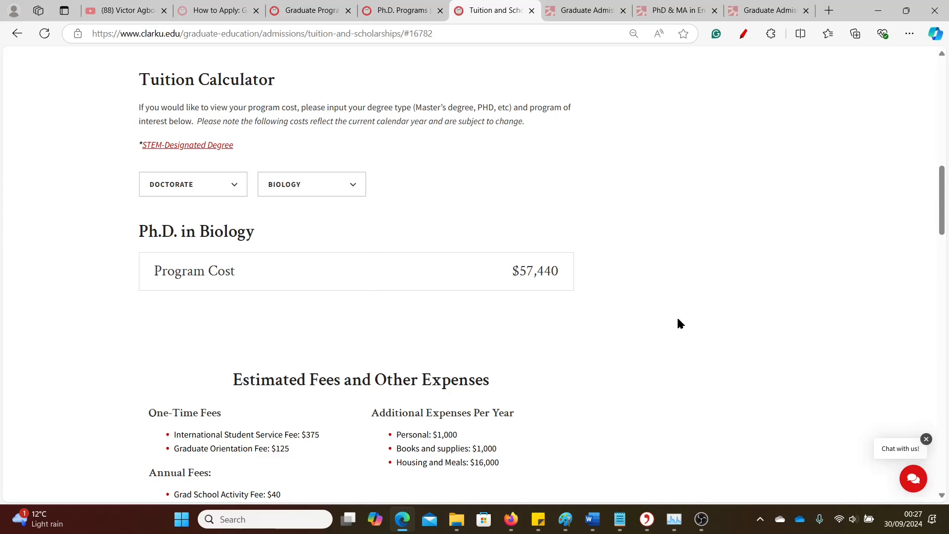
{"action": "scroll", "scroll_direction": "down", "scroll_amount": 3}
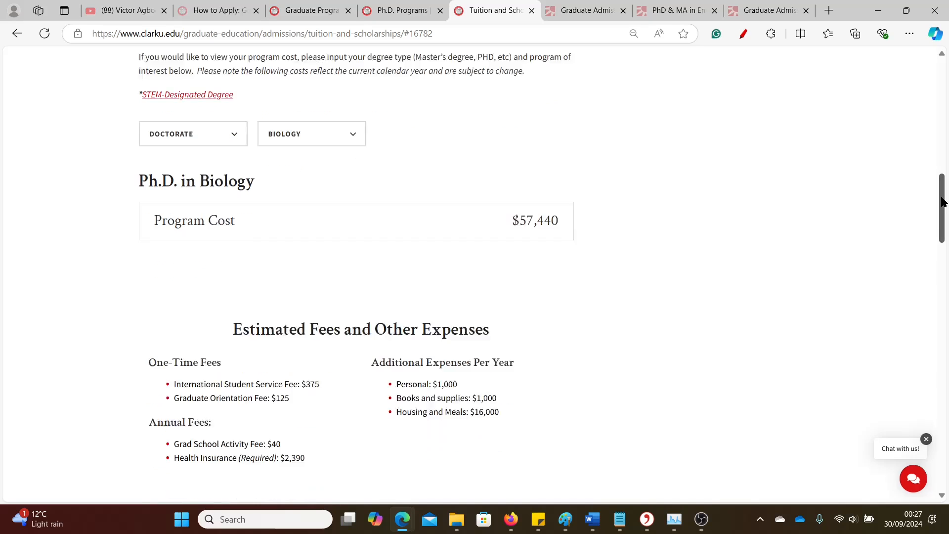
{"action": "scroll", "scroll_direction": "down", "scroll_amount": 3}
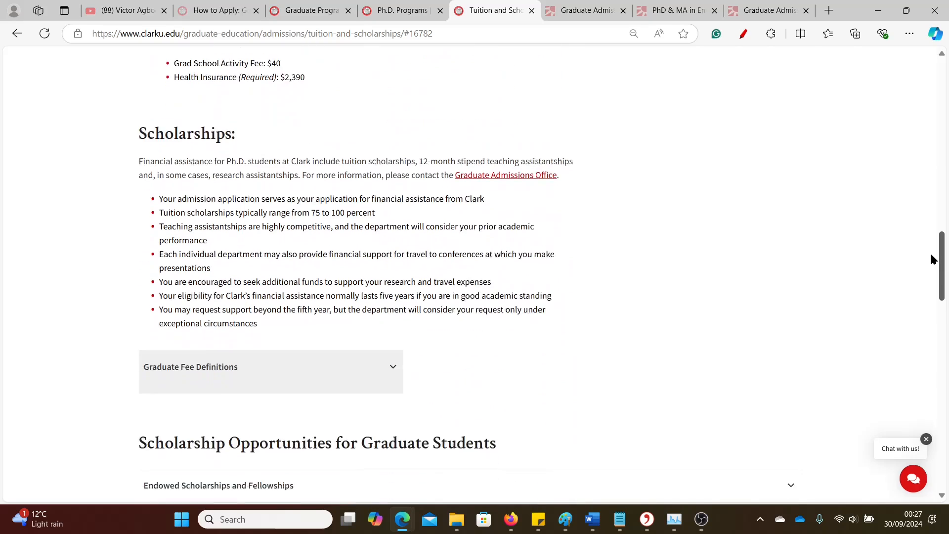
{"action": "scroll", "scroll_direction": "down", "scroll_amount": 3}
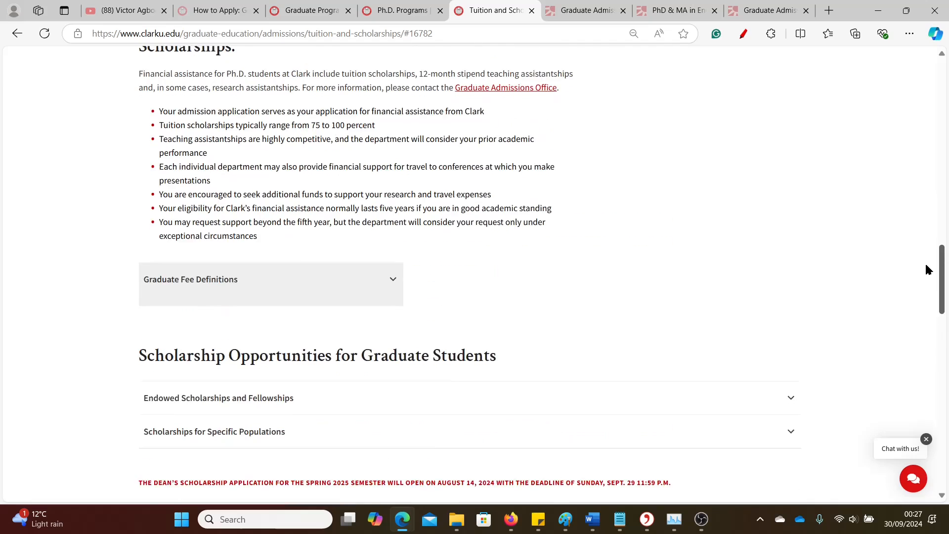
{"action": "scroll", "scroll_direction": "up", "scroll_amount": 3}
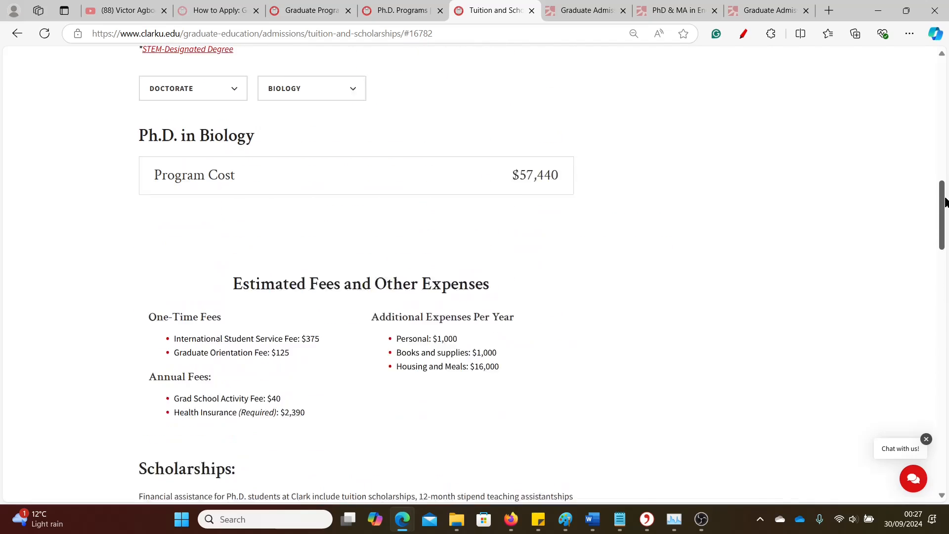
{"action": "scroll", "scroll_direction": "down", "scroll_amount": 3}
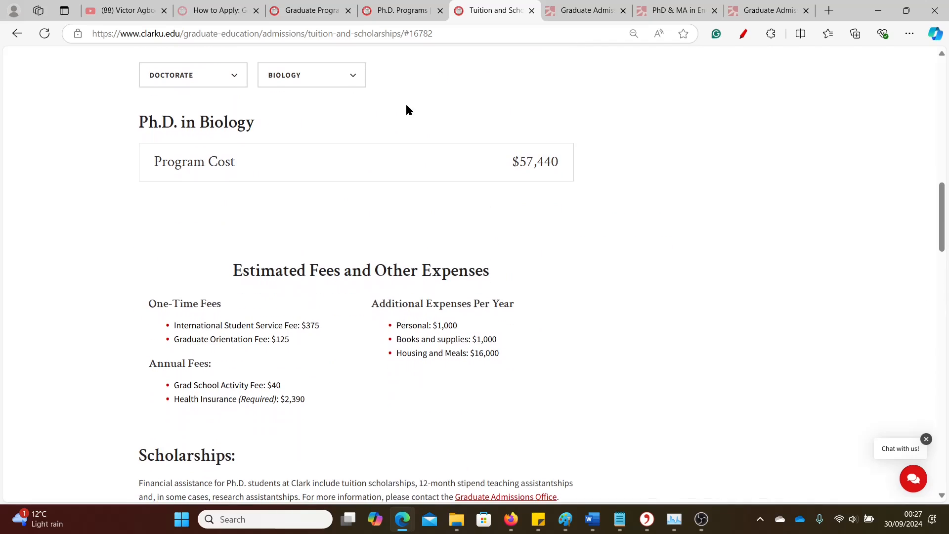
Select Ph.D. in Economics ($54,760) and review its department scholarship terms.
{"action": "left_click", "coordinate": [311, 75]}
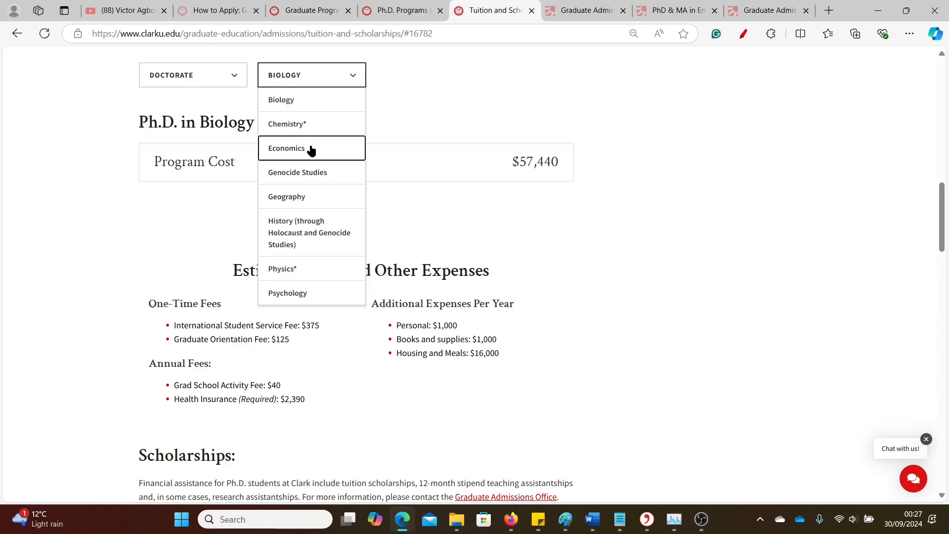
{"action": "left_click", "coordinate": [286, 148]}
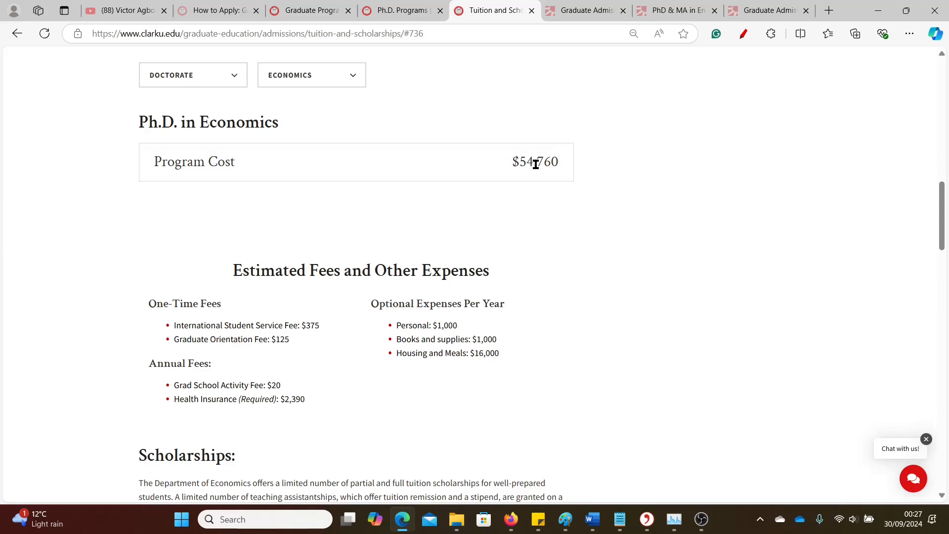
{"action": "scroll", "scroll_direction": "down", "scroll_amount": 3}
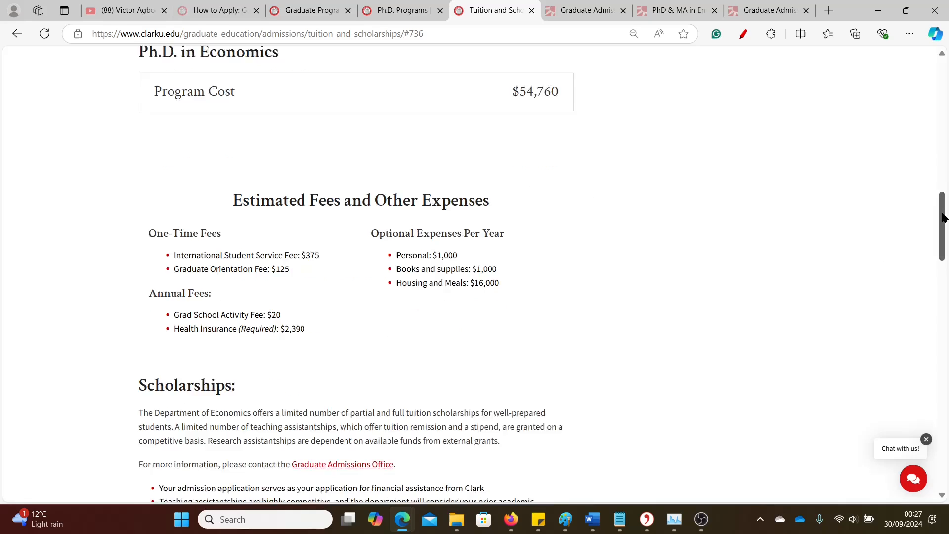
{"action": "scroll", "scroll_direction": "down", "scroll_amount": 3}
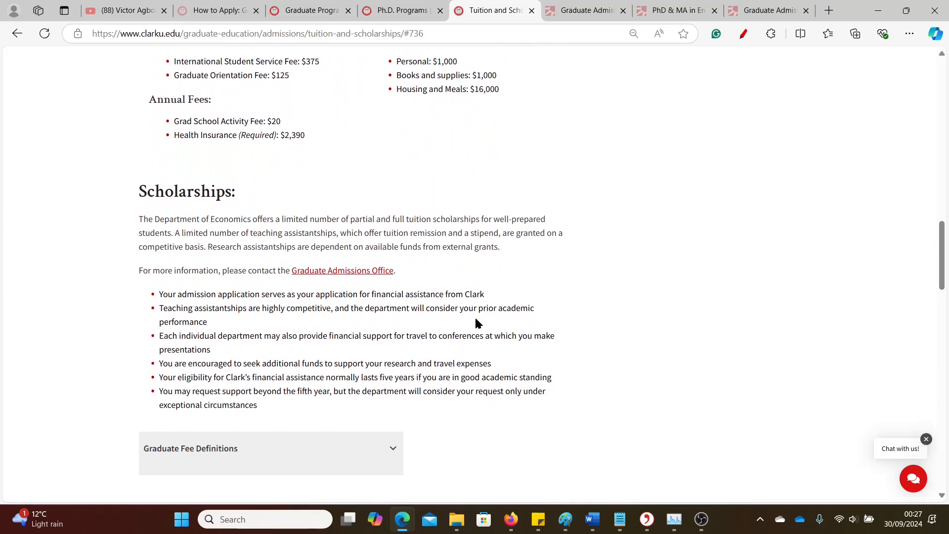
{"action": "mouse_move", "coordinate": [303, 333]}
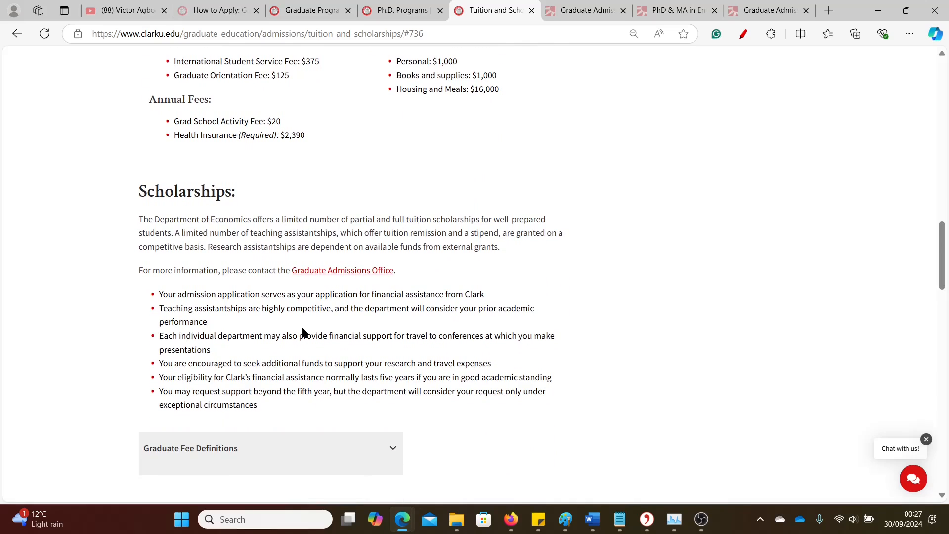
{"action": "mouse_move", "coordinate": [483, 282]}
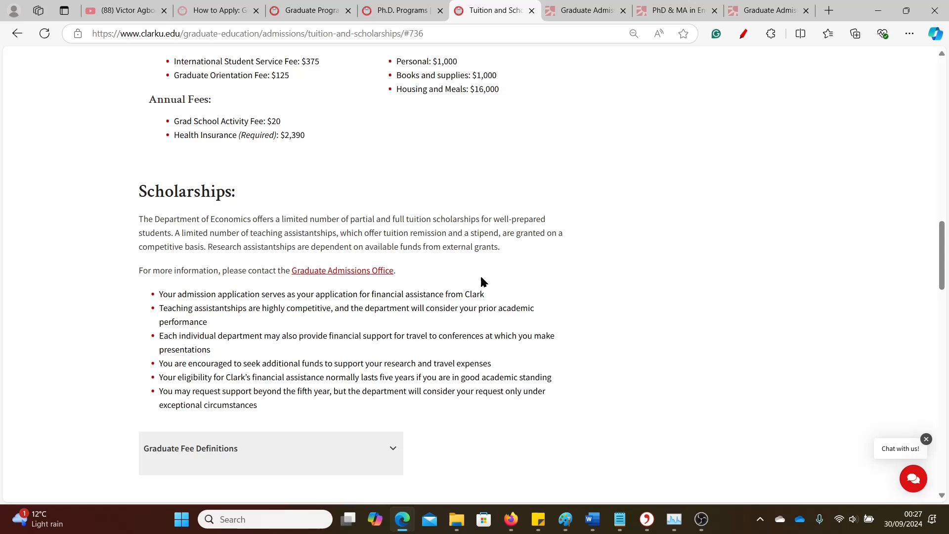
{"action": "scroll", "scroll_direction": "up", "scroll_amount": 3}
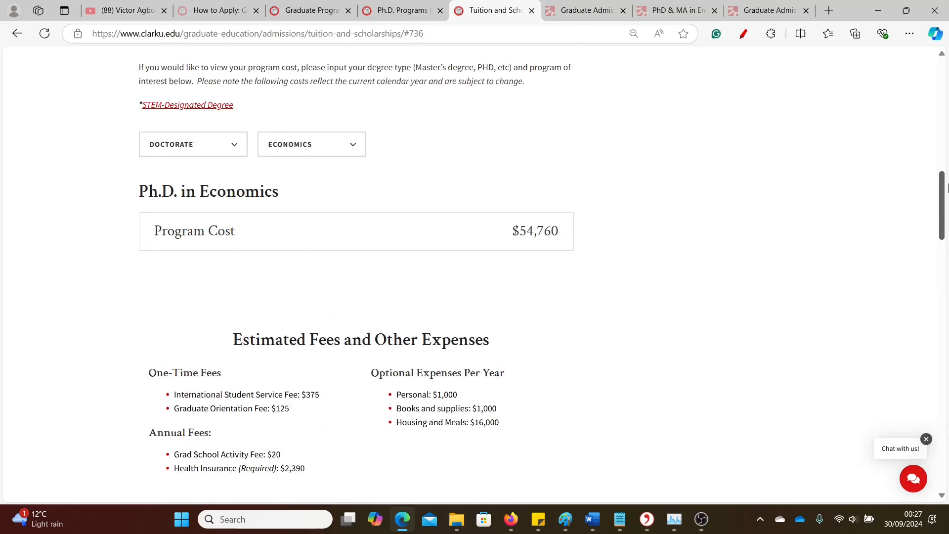
{"action": "scroll", "scroll_direction": "up", "scroll_amount": 3}
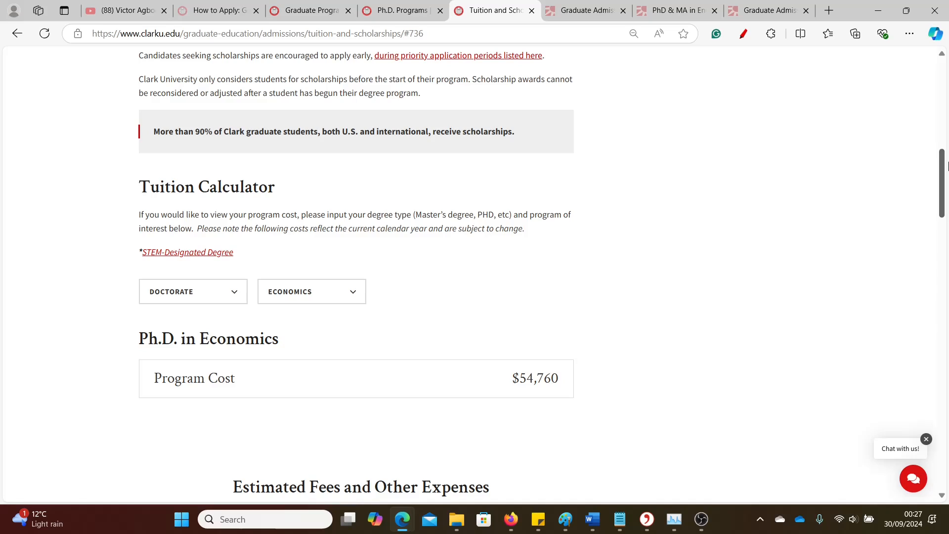
{"action": "mouse_move", "coordinate": [408, 317]}
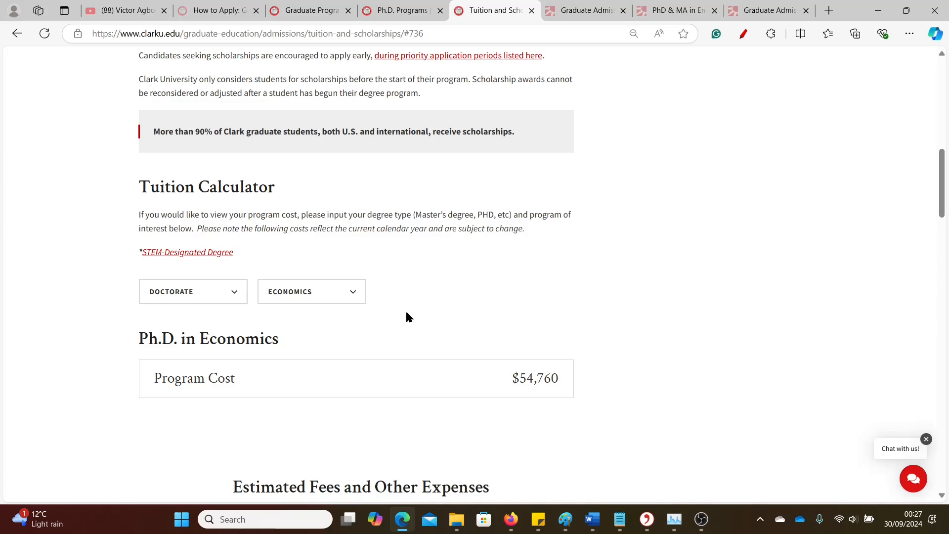
Filter the calculator to Master's and Communication: $3,200 per course, $32,000 total.
{"action": "left_click", "coordinate": [193, 291]}
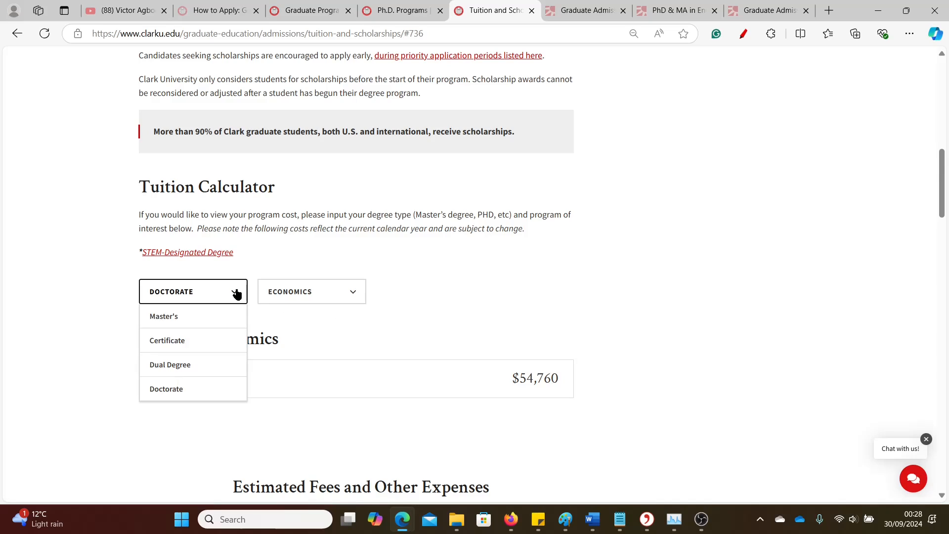
{"action": "mouse_move", "coordinate": [214, 320]}
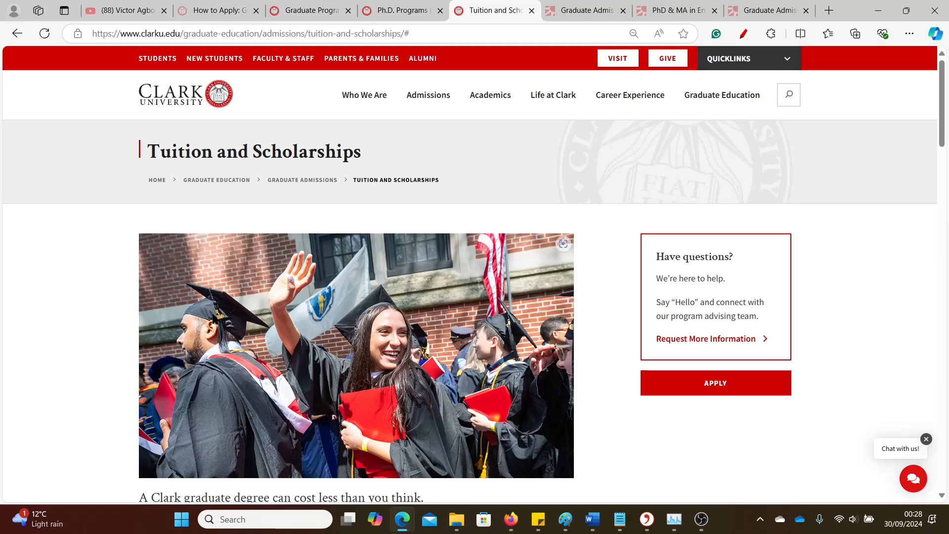
{"action": "scroll", "scroll_direction": "down", "scroll_amount": 3}
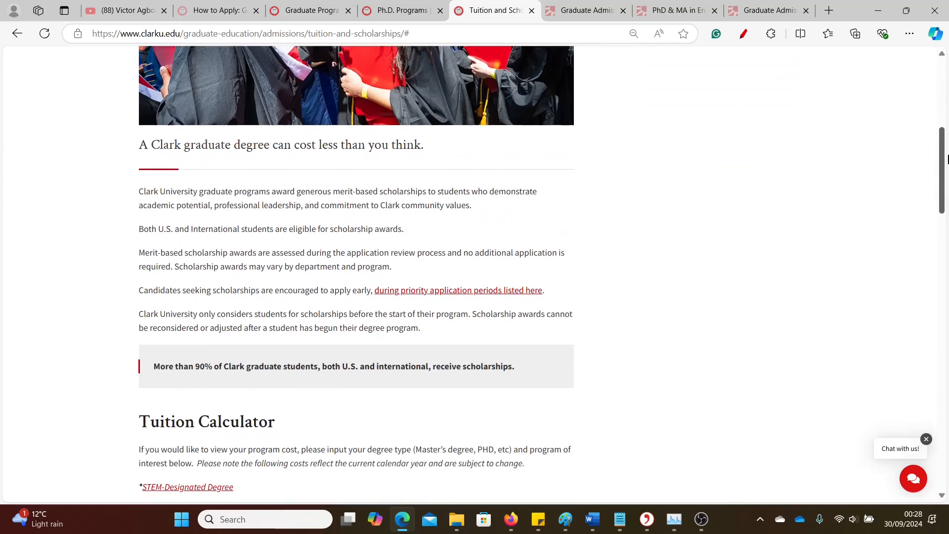
{"action": "scroll", "scroll_direction": "down", "scroll_amount": 3}
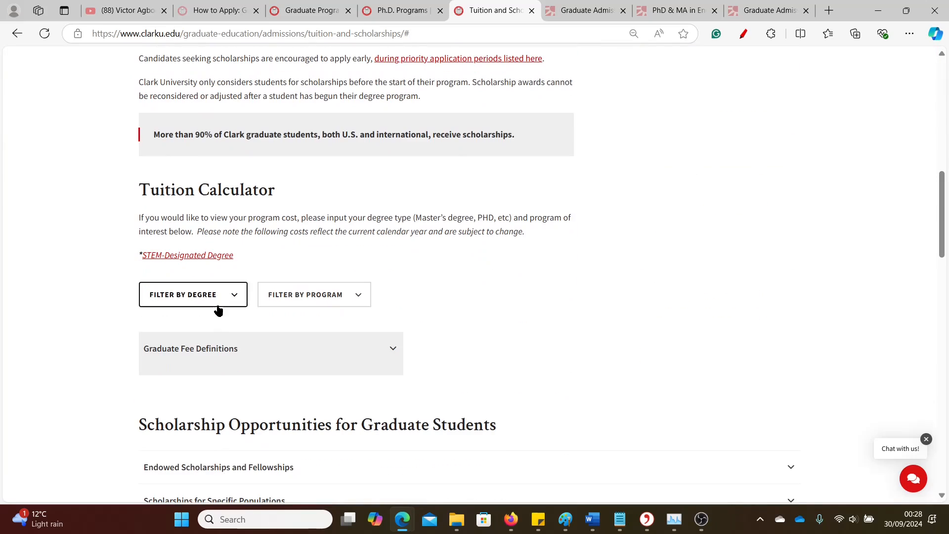
{"action": "left_click", "coordinate": [193, 294]}
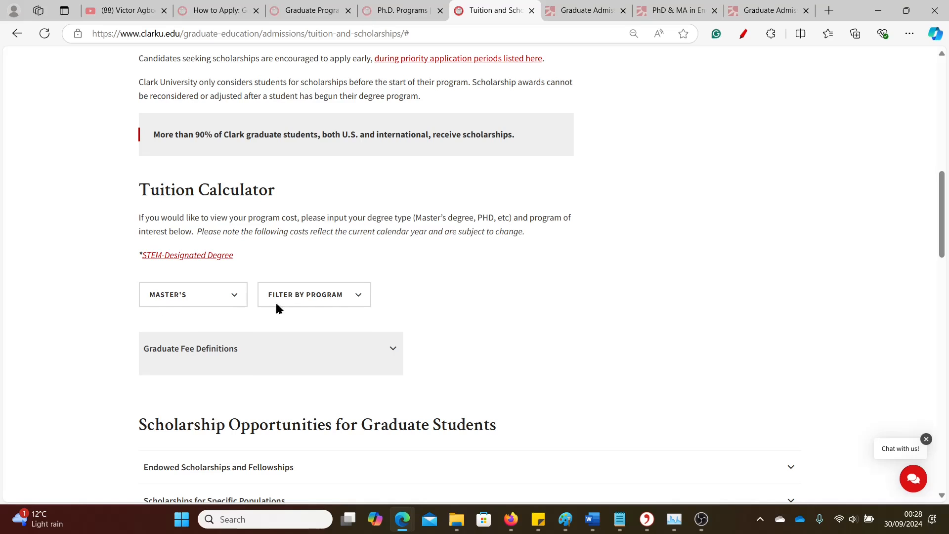
{"action": "left_click", "coordinate": [313, 295]}
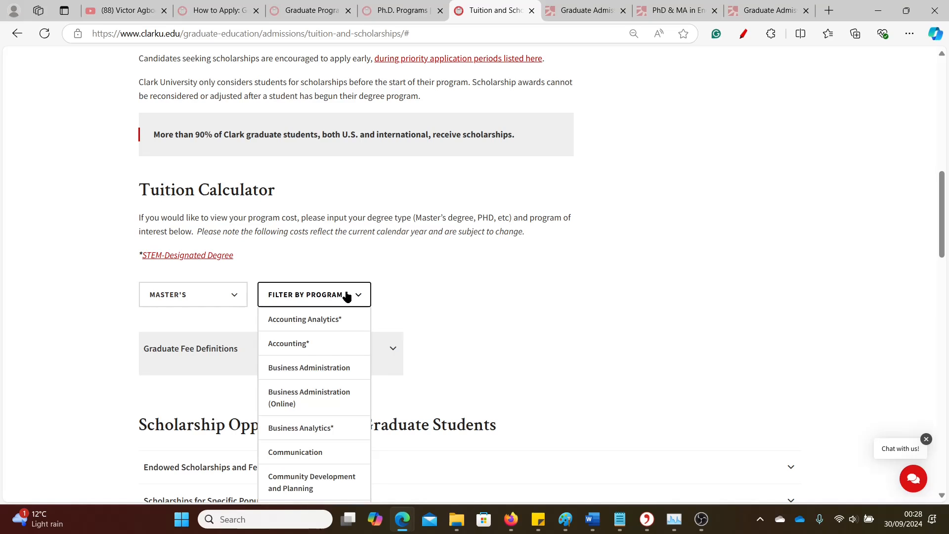
{"action": "mouse_move", "coordinate": [299, 455]}
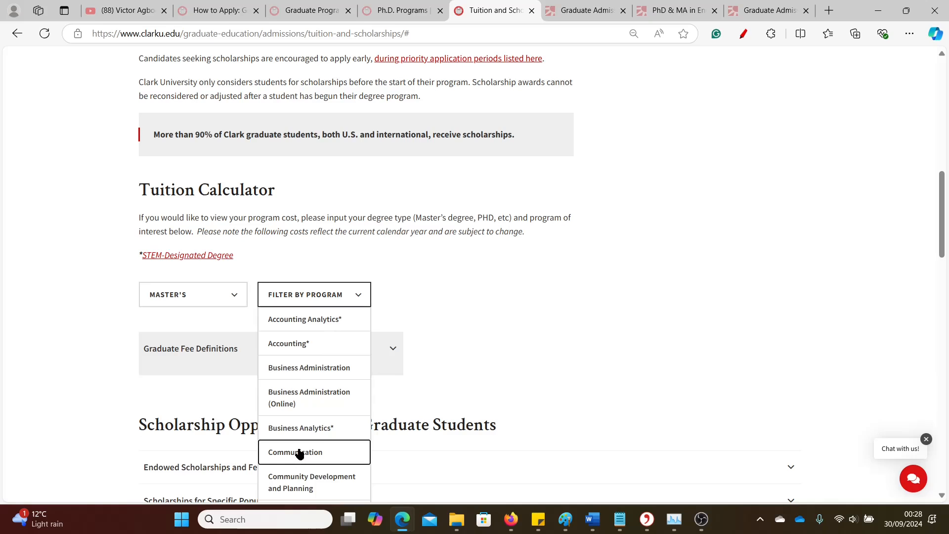
{"action": "left_click", "coordinate": [295, 452]}
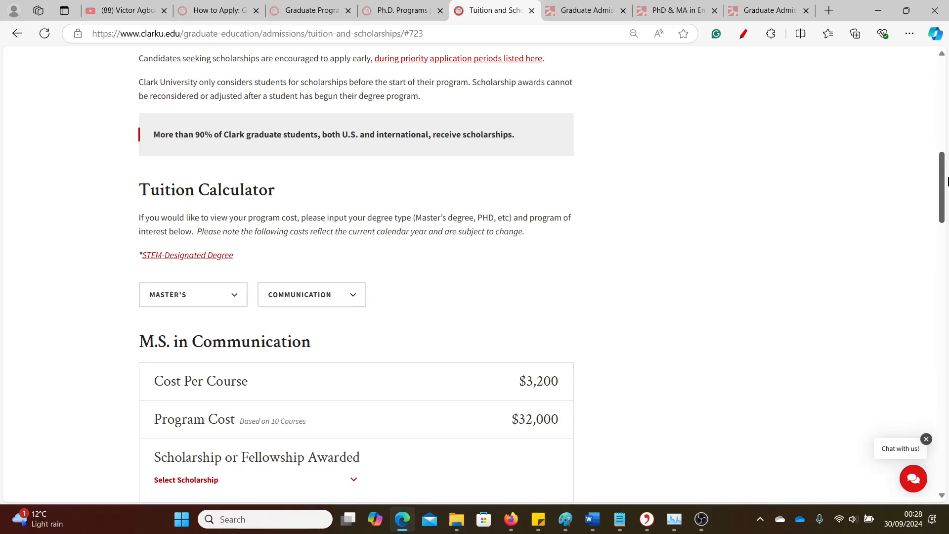
{"action": "scroll", "scroll_direction": "down", "scroll_amount": 3}
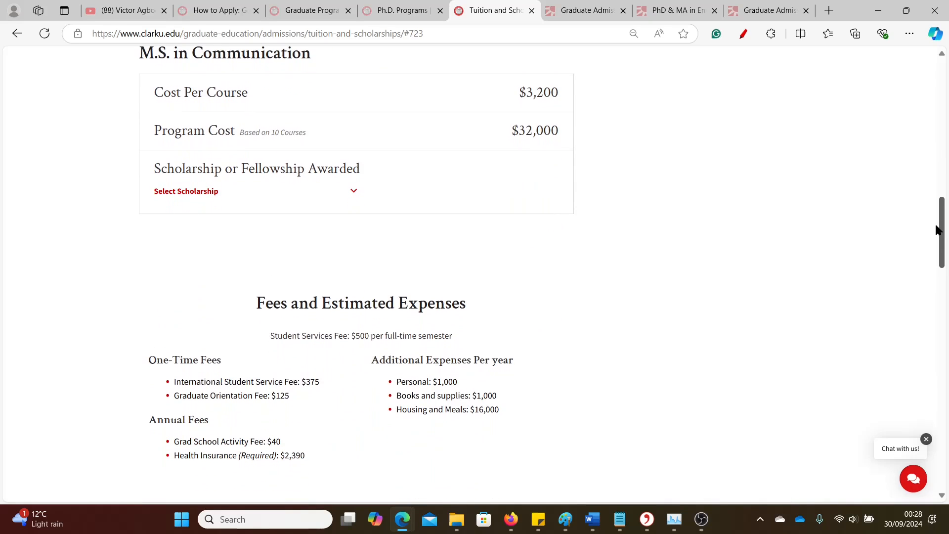
{"action": "mouse_move", "coordinate": [350, 192]}
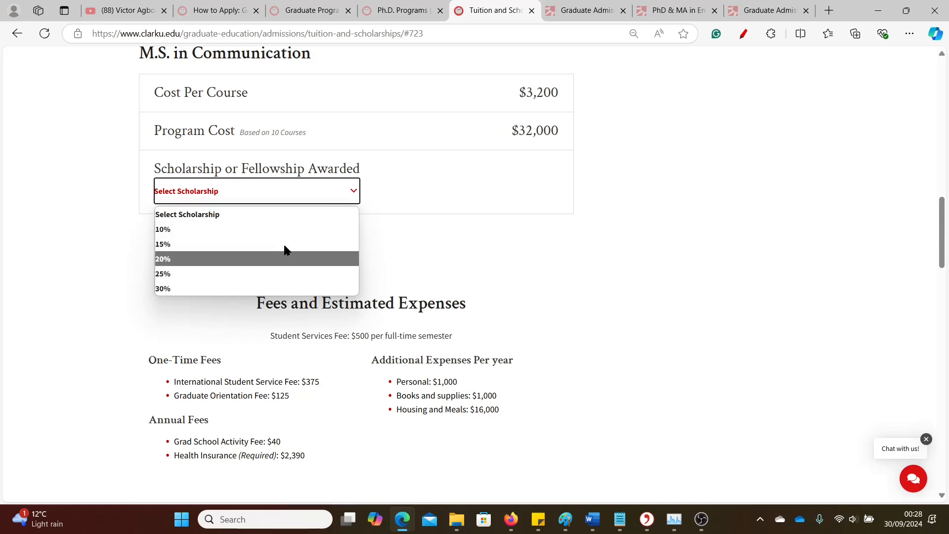
{"action": "mouse_move", "coordinate": [280, 280]}
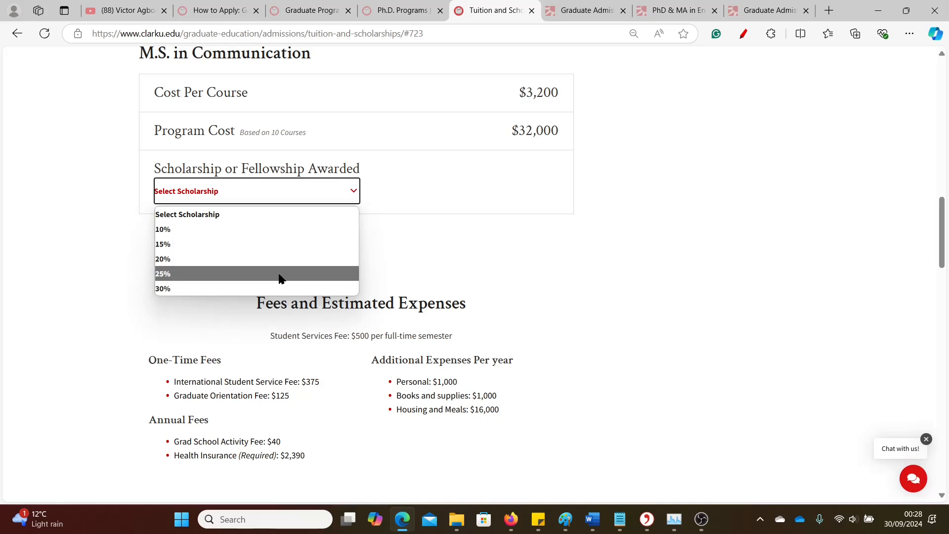
Apply a 30% scholarship ($22,400 total) and expand then collapse Endowed Scholarships and Fellowships.
{"action": "left_click", "coordinate": [163, 289]}
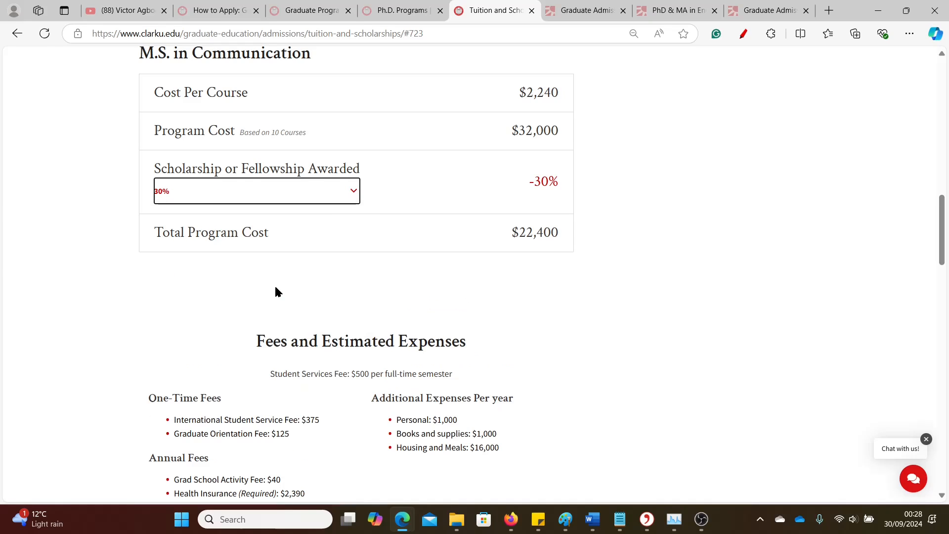
{"action": "mouse_move", "coordinate": [283, 195]}
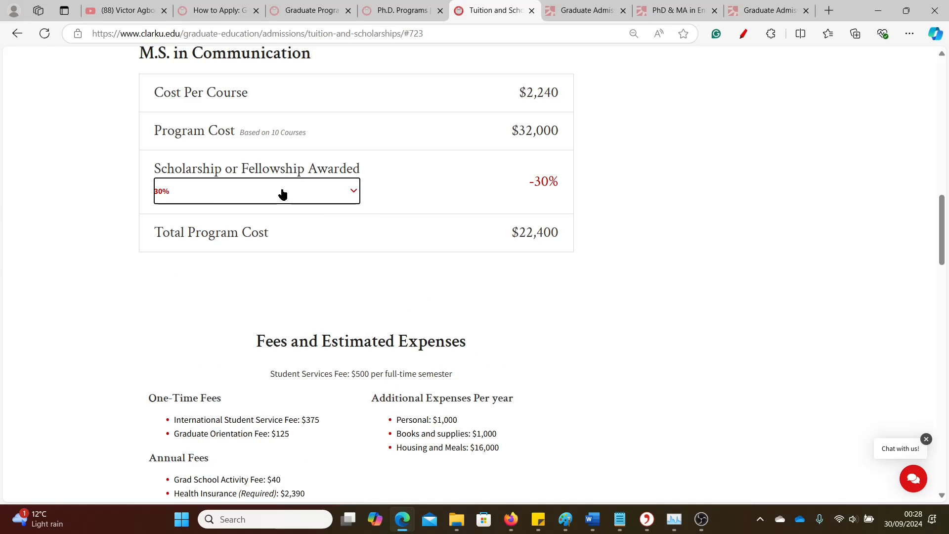
{"action": "mouse_move", "coordinate": [441, 233]}
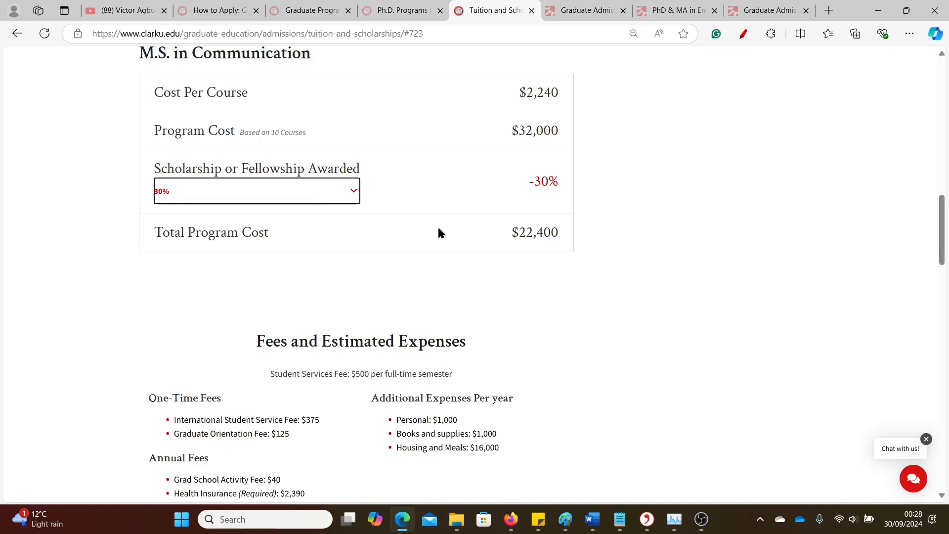
{"action": "mouse_move", "coordinate": [944, 248]}
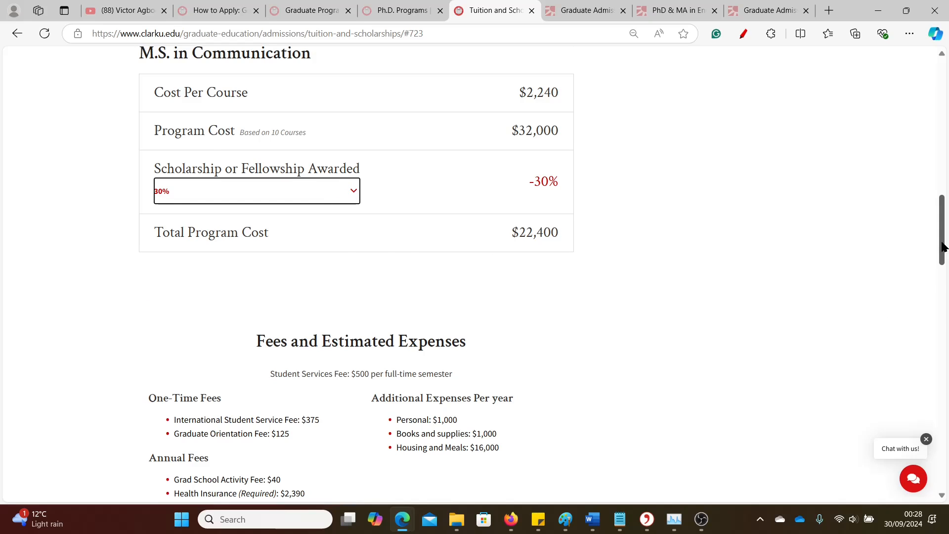
{"action": "scroll", "scroll_direction": "down", "scroll_amount": 3}
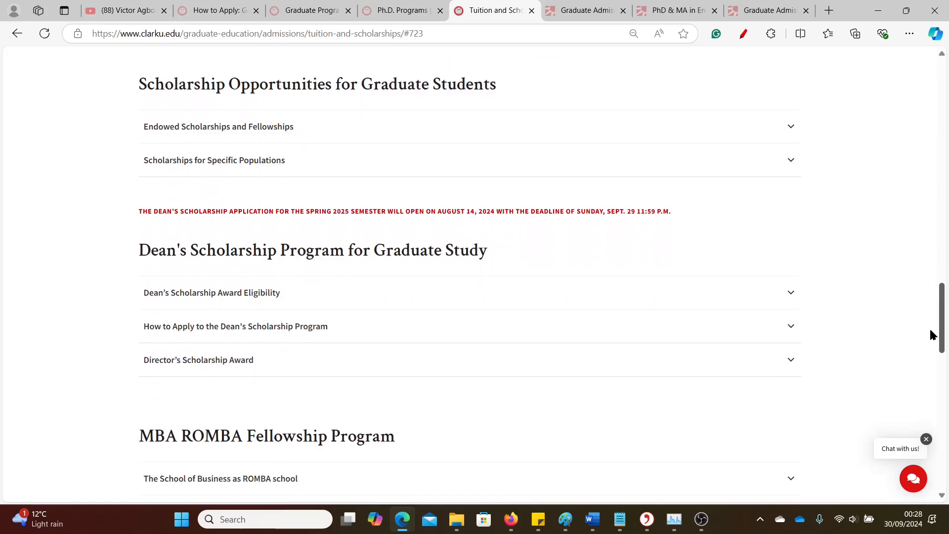
{"action": "mouse_move", "coordinate": [546, 136]}
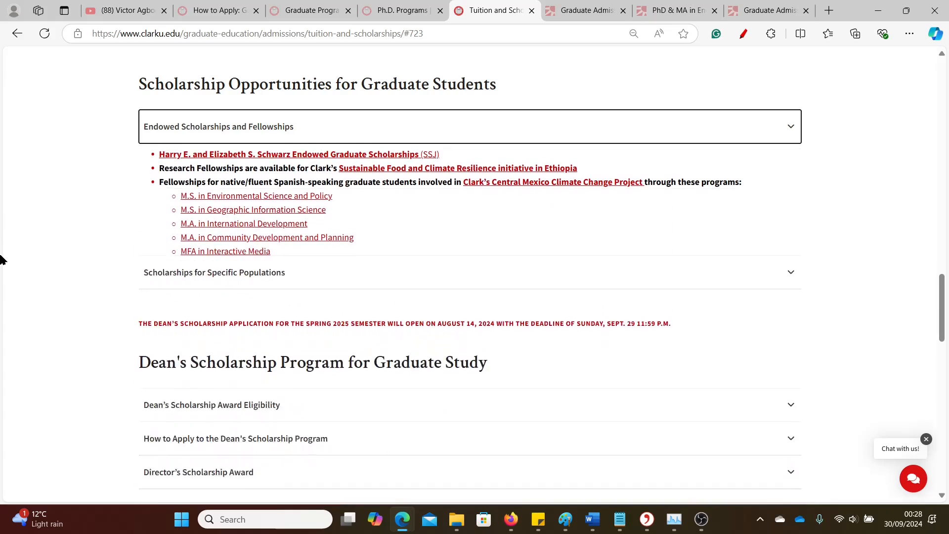
{"action": "left_click", "coordinate": [791, 126]}
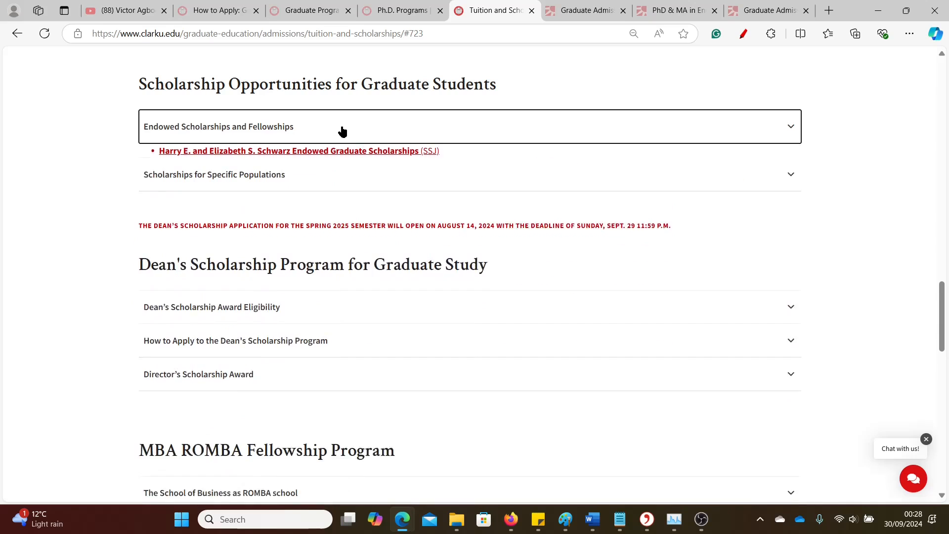
{"action": "left_click", "coordinate": [343, 126]}
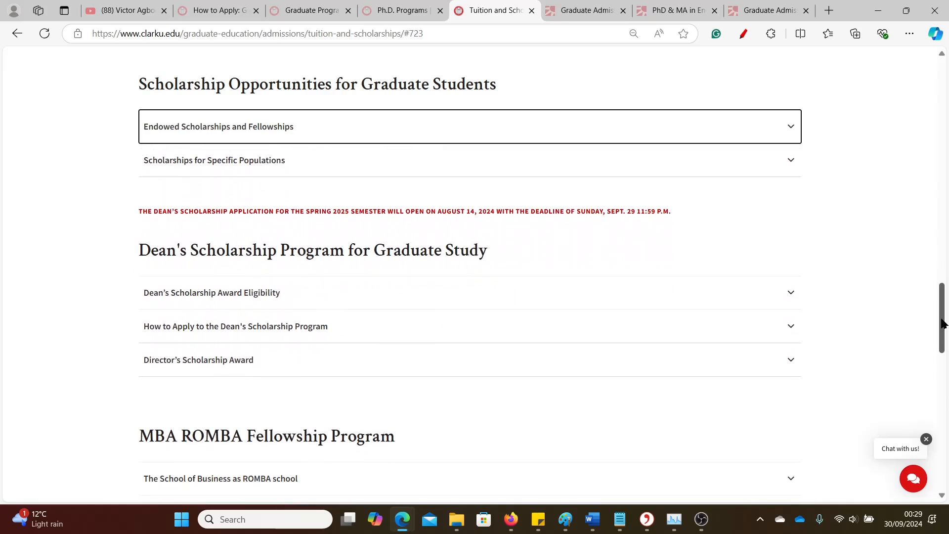
{"action": "scroll", "scroll_direction": "down", "scroll_amount": 3}
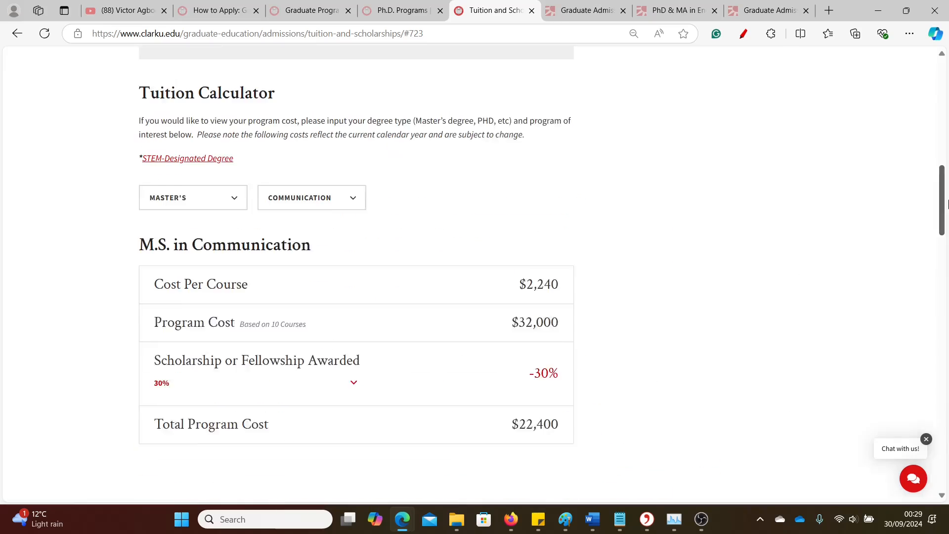
{"action": "scroll", "scroll_direction": "up", "scroll_amount": 3}
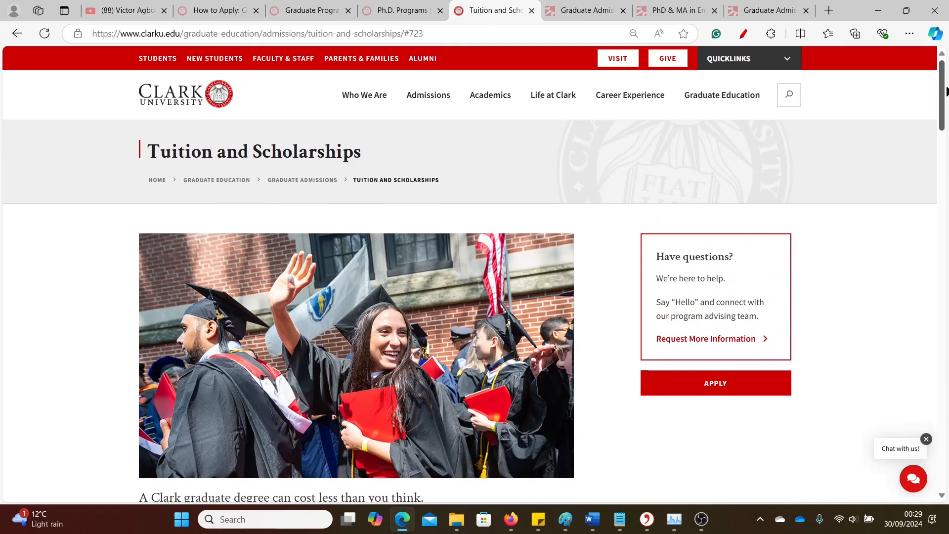
{"action": "scroll", "scroll_direction": "down", "scroll_amount": 3}
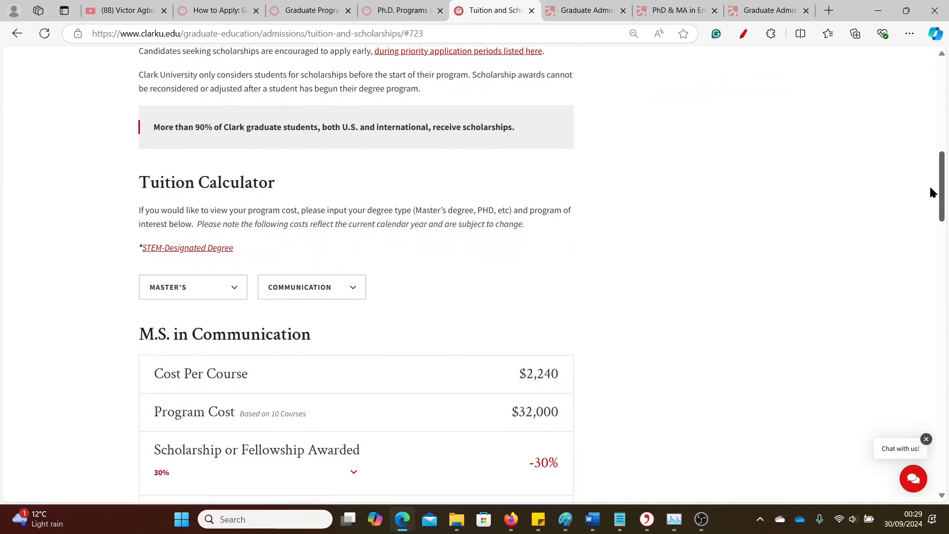
{"action": "scroll", "scroll_direction": "up", "scroll_amount": 3}
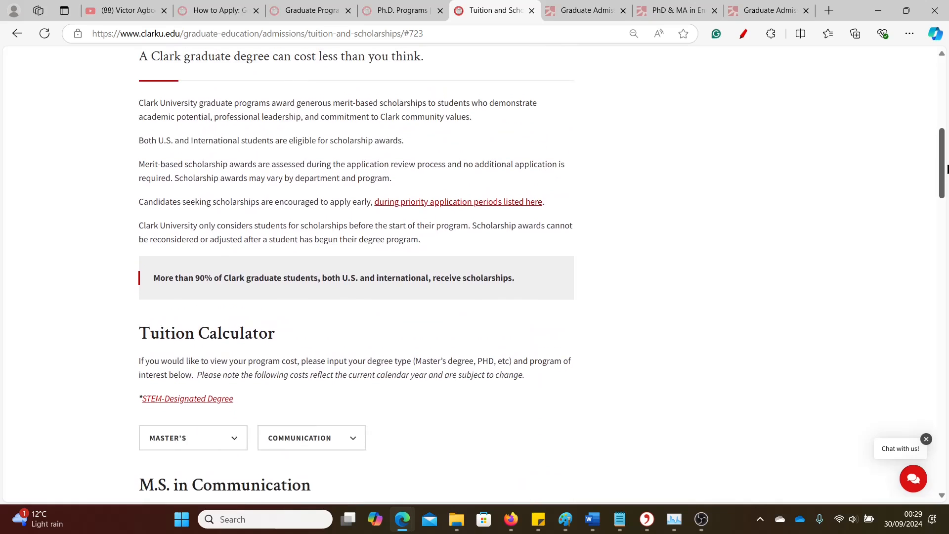
{"action": "scroll", "scroll_direction": "up", "scroll_amount": 3}
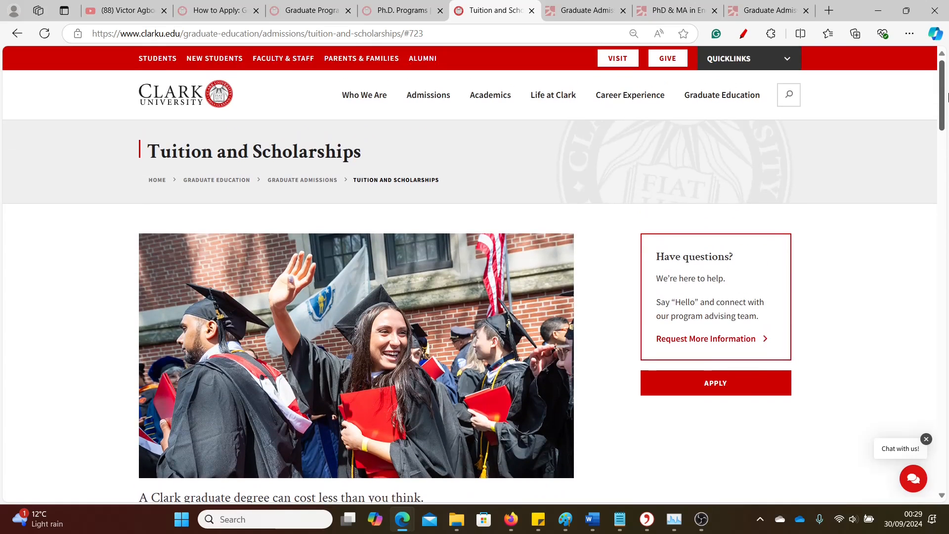
{"action": "mouse_move", "coordinate": [212, 4]}
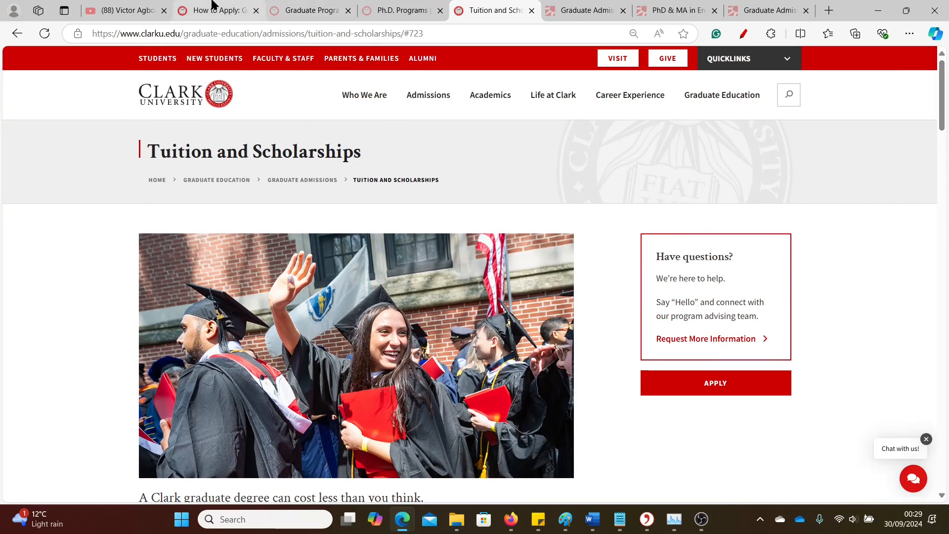
Return to the admissions requirements page and expand the English Language Proficiency Test details.
{"action": "left_click", "coordinate": [220, 9]}
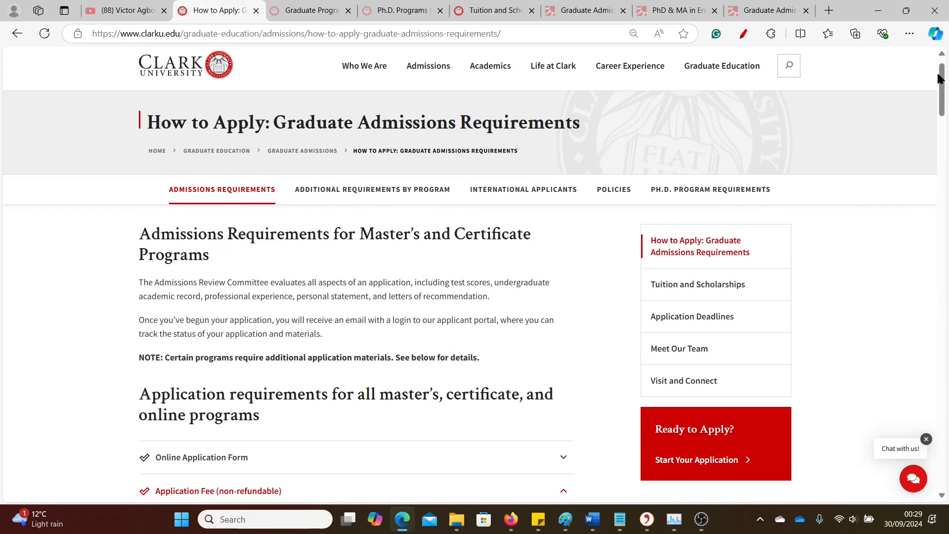
{"action": "scroll", "scroll_direction": "down", "scroll_amount": 3}
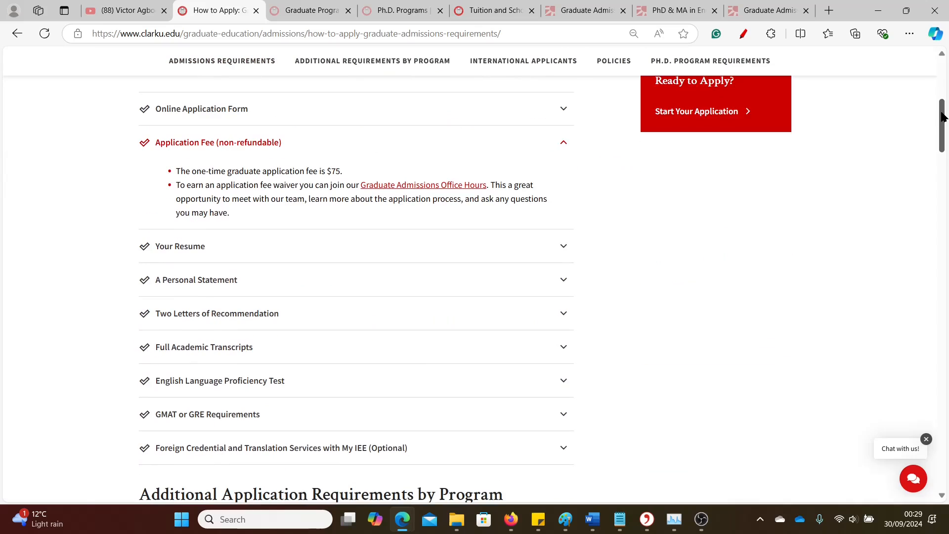
{"action": "scroll", "scroll_direction": "up", "scroll_amount": 3}
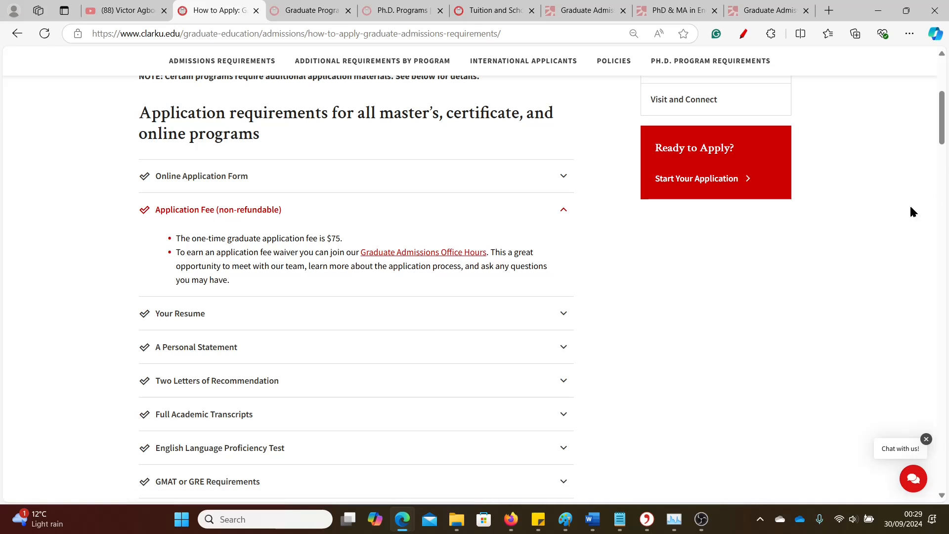
{"action": "scroll", "scroll_direction": "down", "scroll_amount": 3}
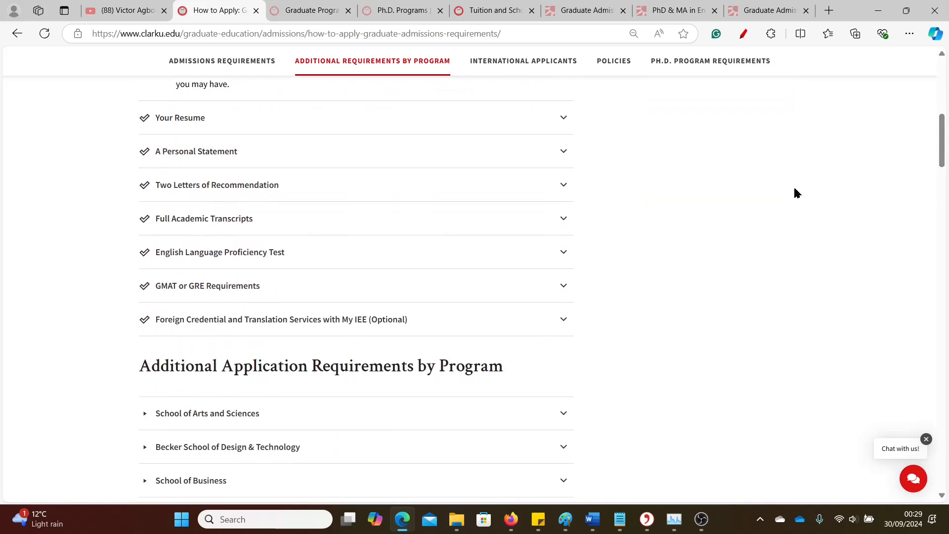
{"action": "left_click", "coordinate": [220, 252]}
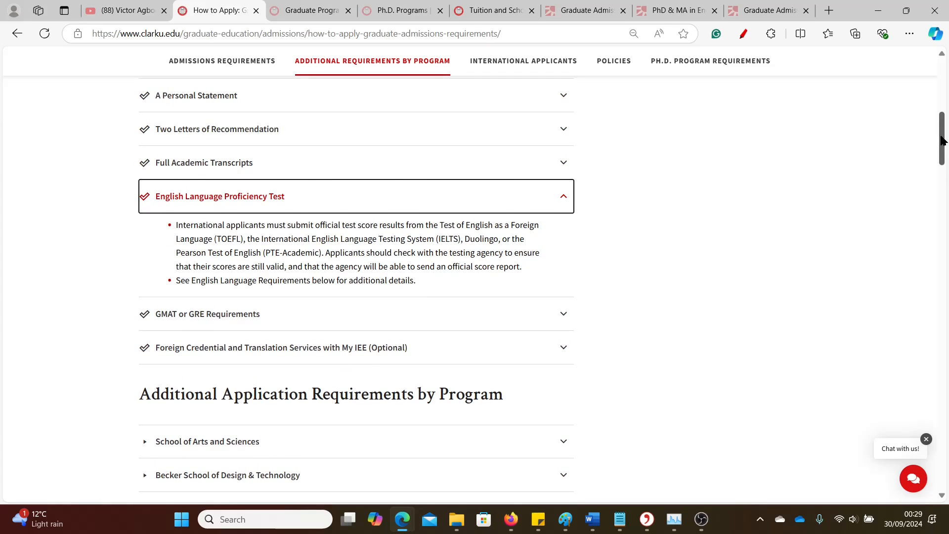
Review the international applicant information, then bring up the Graduate Programs tab.
{"action": "left_click", "coordinate": [523, 61]}
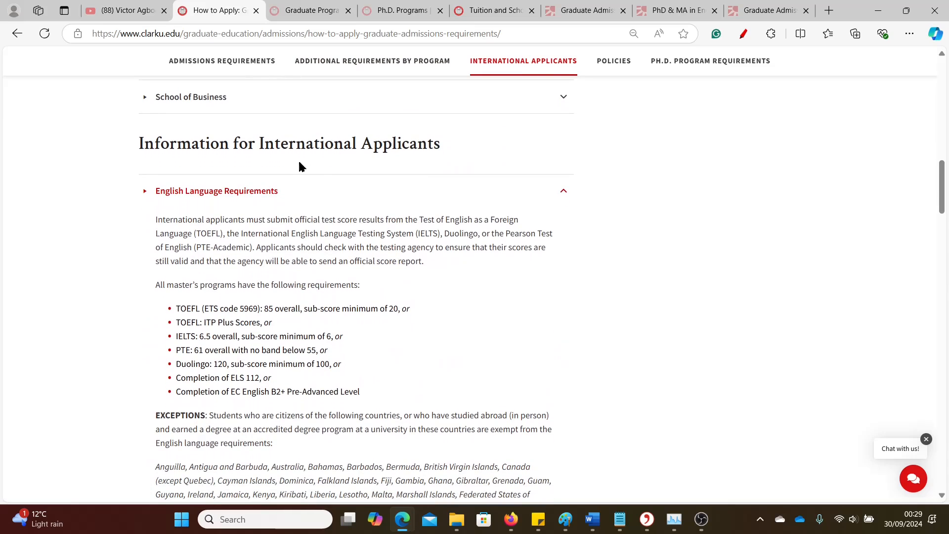
{"action": "mouse_move", "coordinate": [296, 306]}
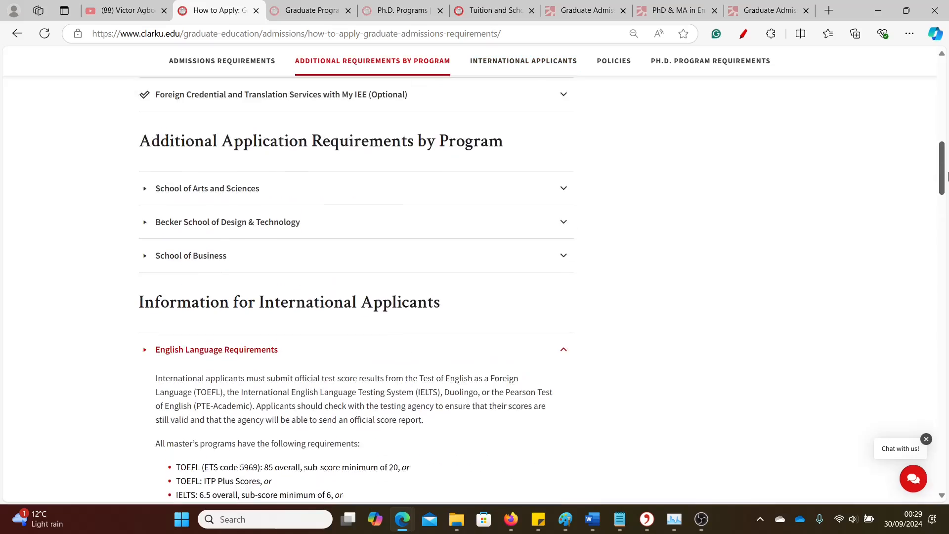
{"action": "scroll", "scroll_direction": "down", "scroll_amount": 3}
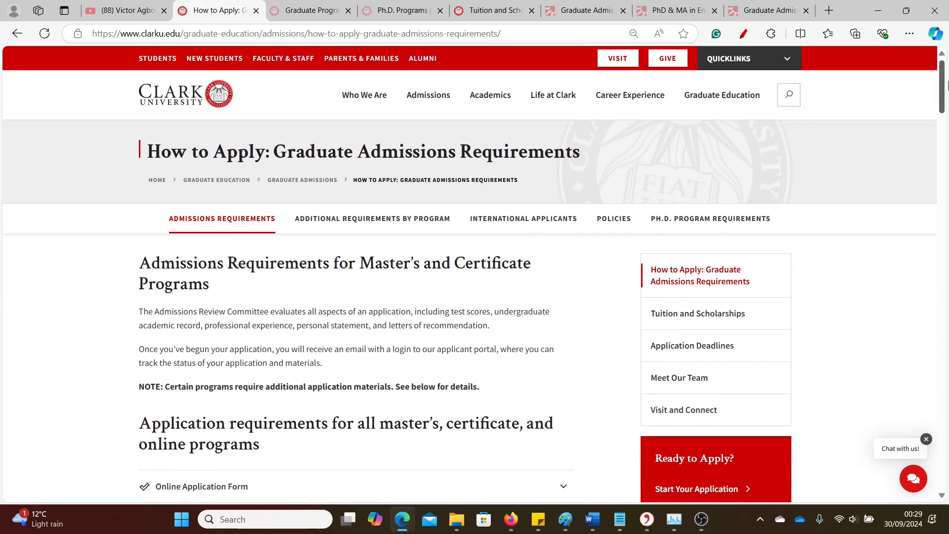
{"action": "mouse_move", "coordinate": [184, 213]}
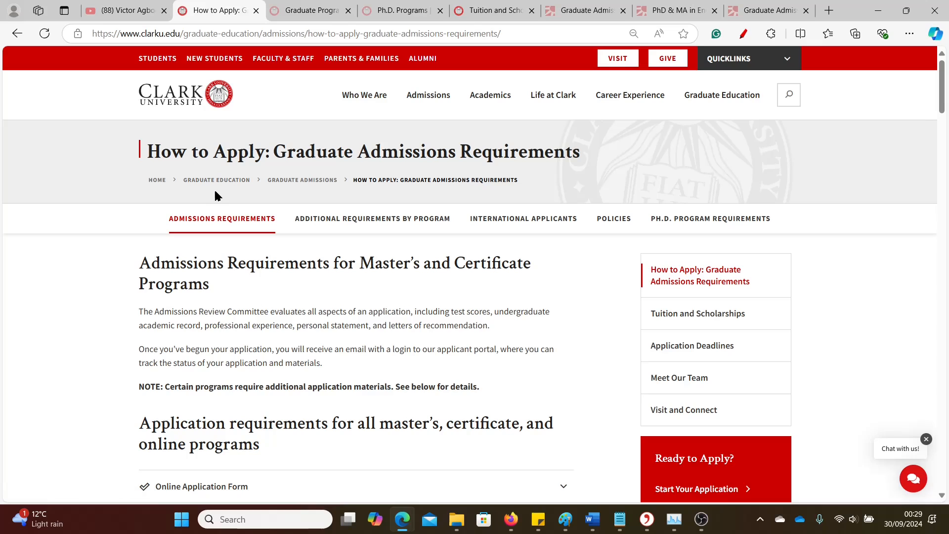
{"action": "left_click", "coordinate": [309, 10]}
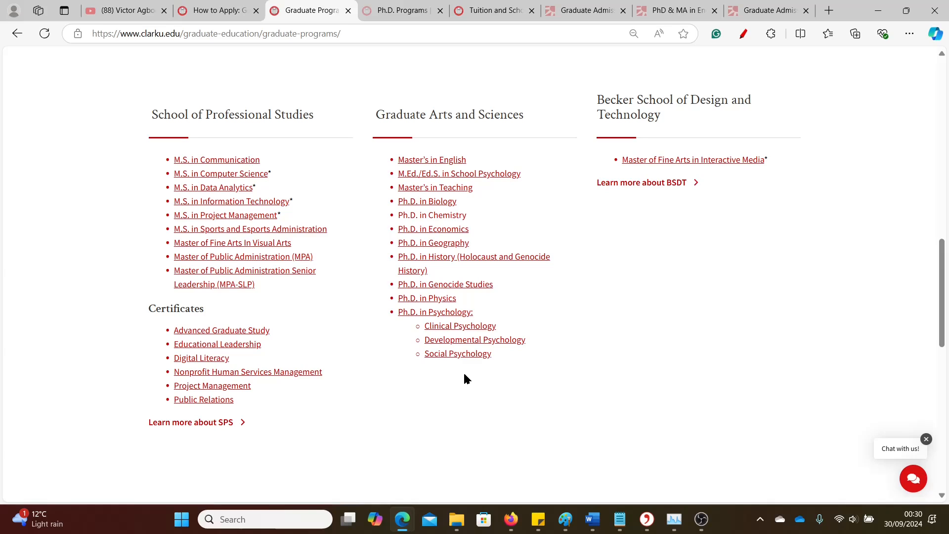
{"action": "mouse_move", "coordinate": [447, 223]}
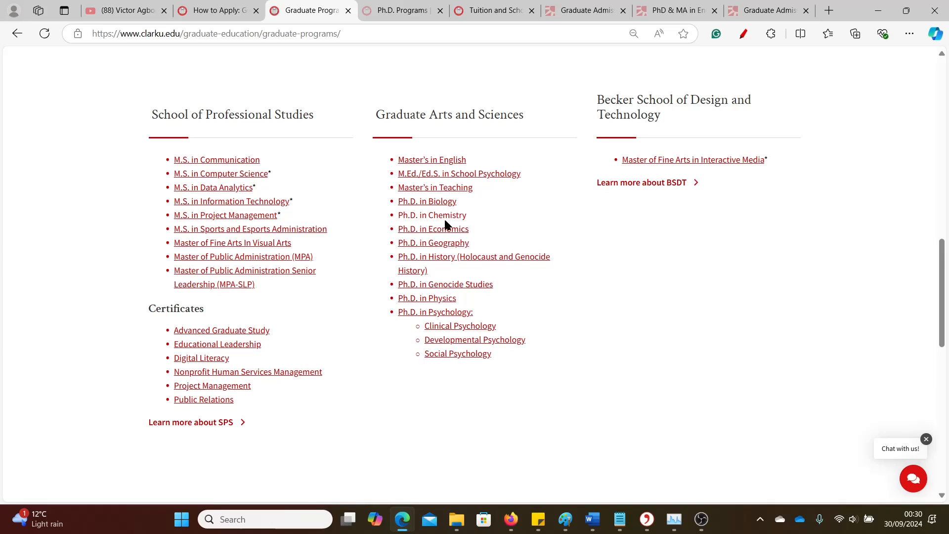
{"action": "mouse_move", "coordinate": [426, 251]}
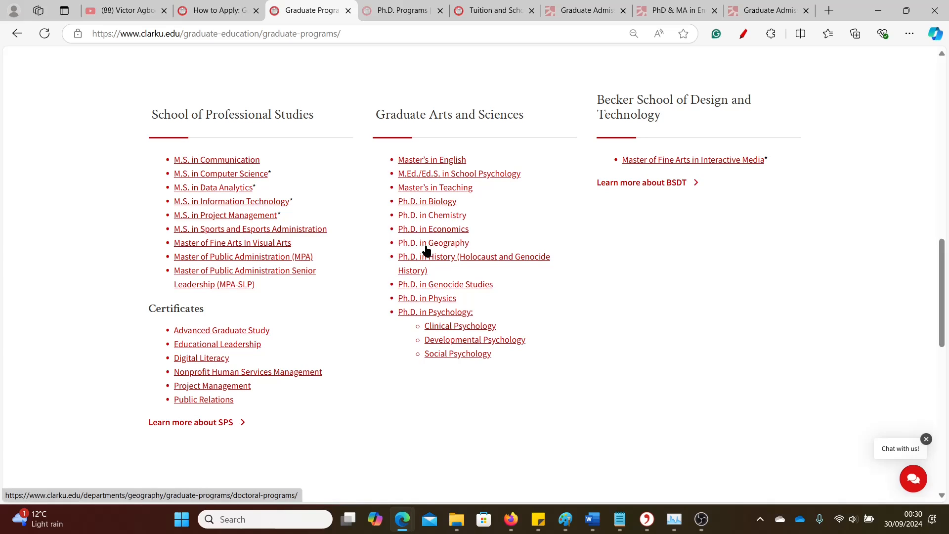
Open the Ph.D. in Geography page and scroll through Why Apply, areas of study and requirements.
{"action": "left_click", "coordinate": [433, 243]}
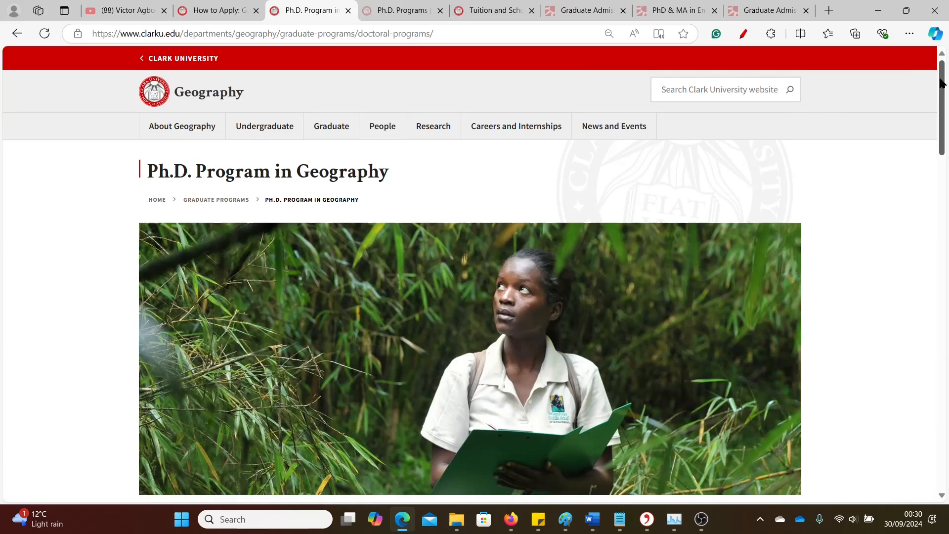
{"action": "scroll", "scroll_direction": "down", "scroll_amount": 3}
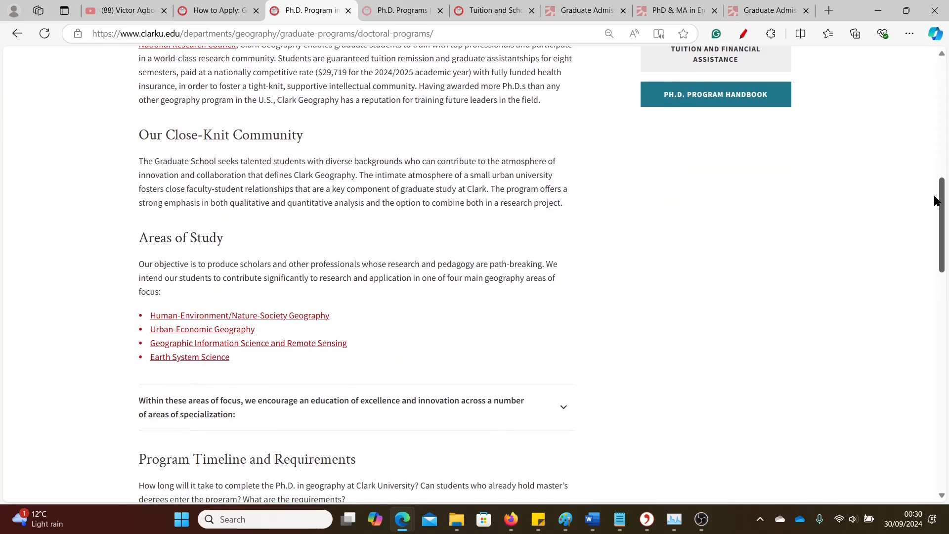
{"action": "scroll", "scroll_direction": "down", "scroll_amount": 3}
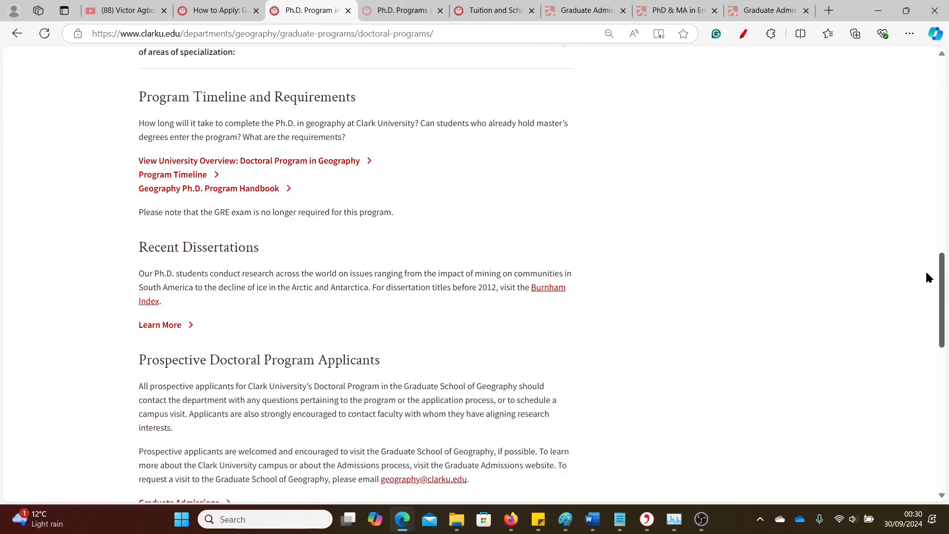
{"action": "scroll", "scroll_direction": "down", "scroll_amount": 3}
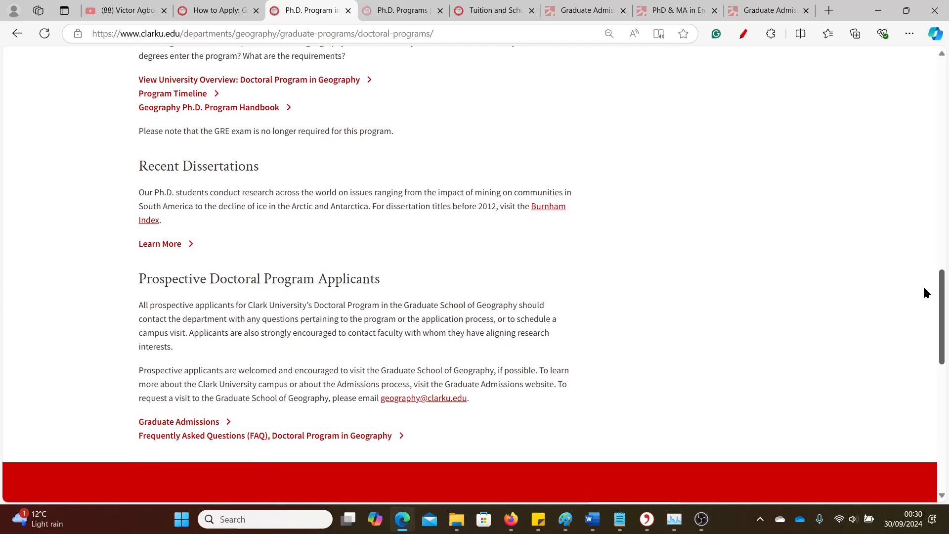
{"action": "scroll", "scroll_direction": "up", "scroll_amount": 3}
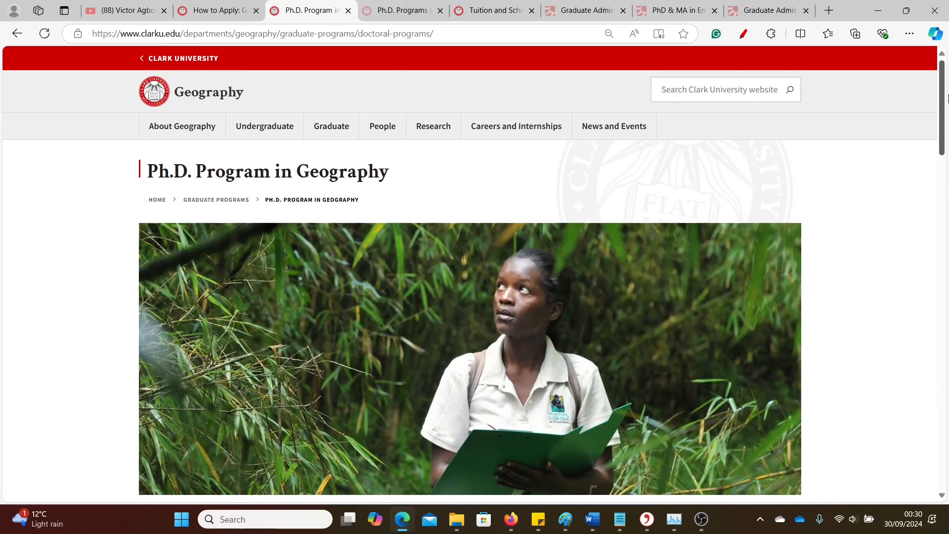
{"action": "scroll", "scroll_direction": "down", "scroll_amount": 3}
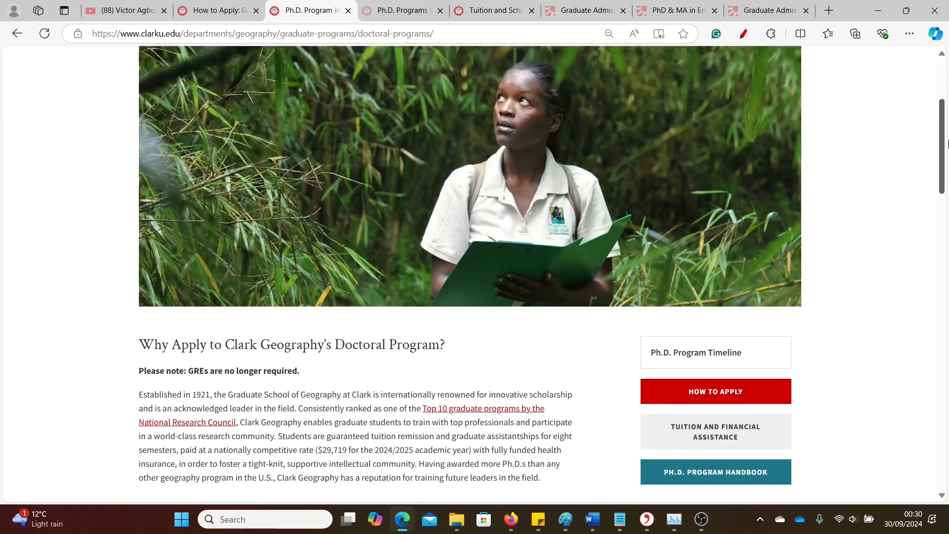
{"action": "scroll", "scroll_direction": "down", "scroll_amount": 3}
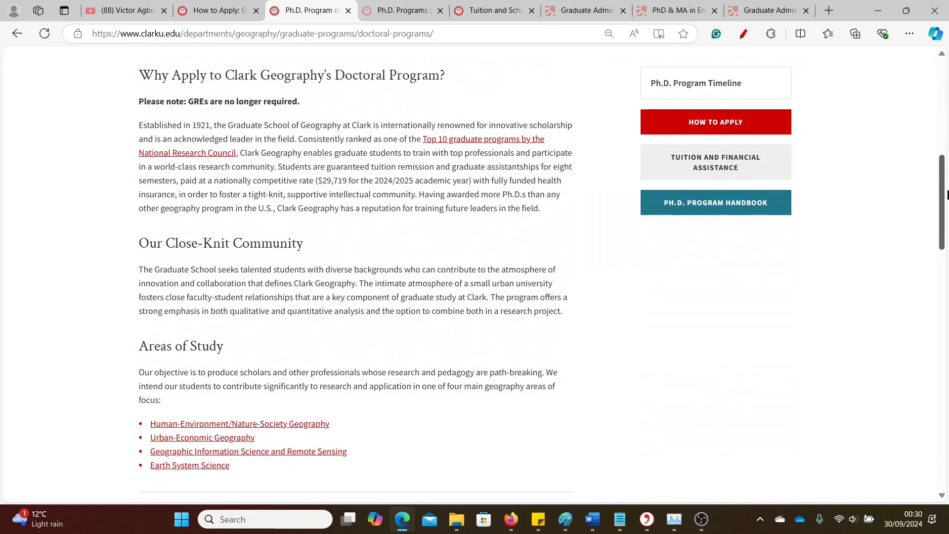
{"action": "scroll", "scroll_direction": "up", "scroll_amount": 3}
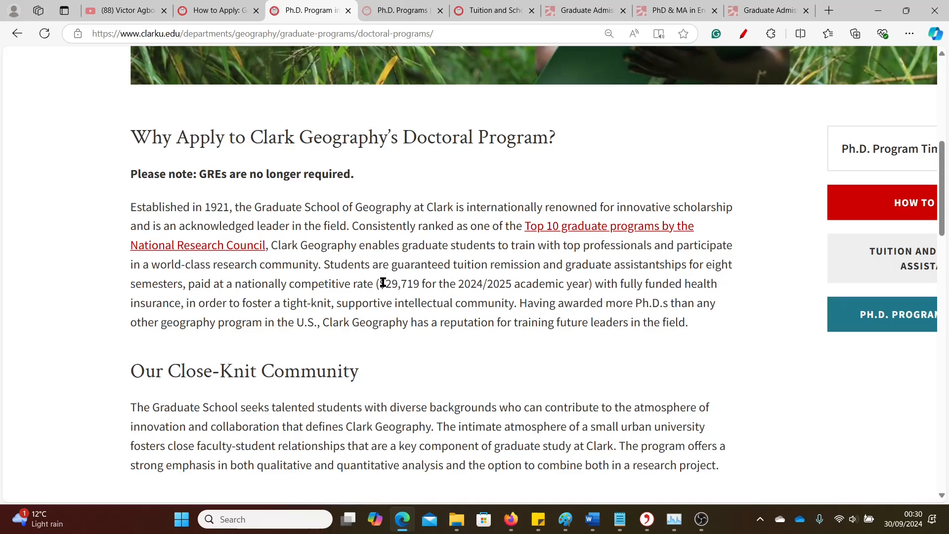
Highlight the $29,719 Geography stipend and scroll around the program page.
{"action": "double_click", "coordinate": [403, 284]}
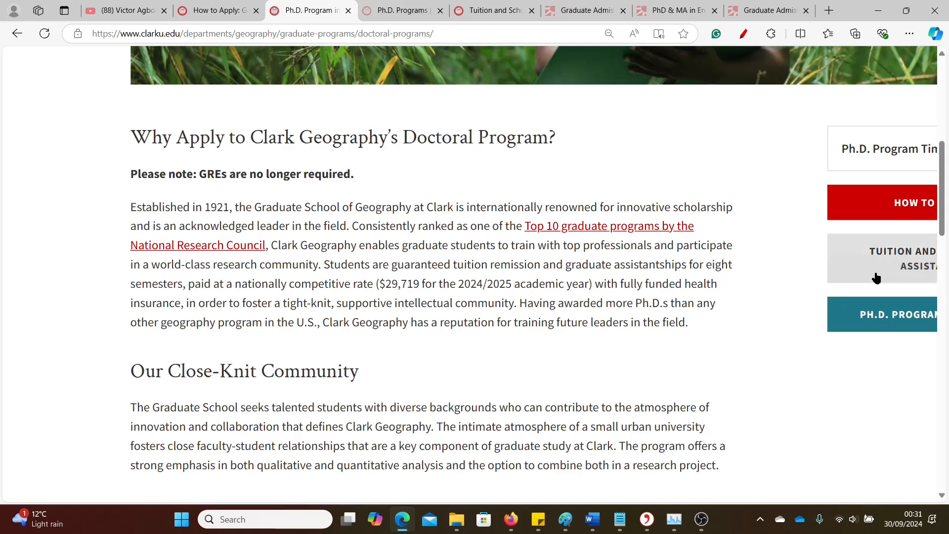
{"action": "scroll", "scroll_direction": "down", "scroll_amount": 3}
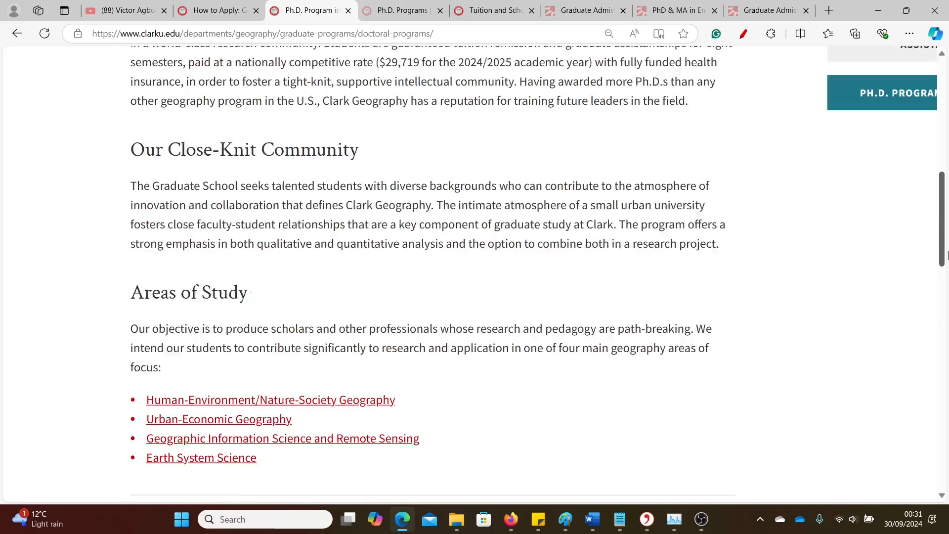
{"action": "scroll", "scroll_direction": "up", "scroll_amount": 3}
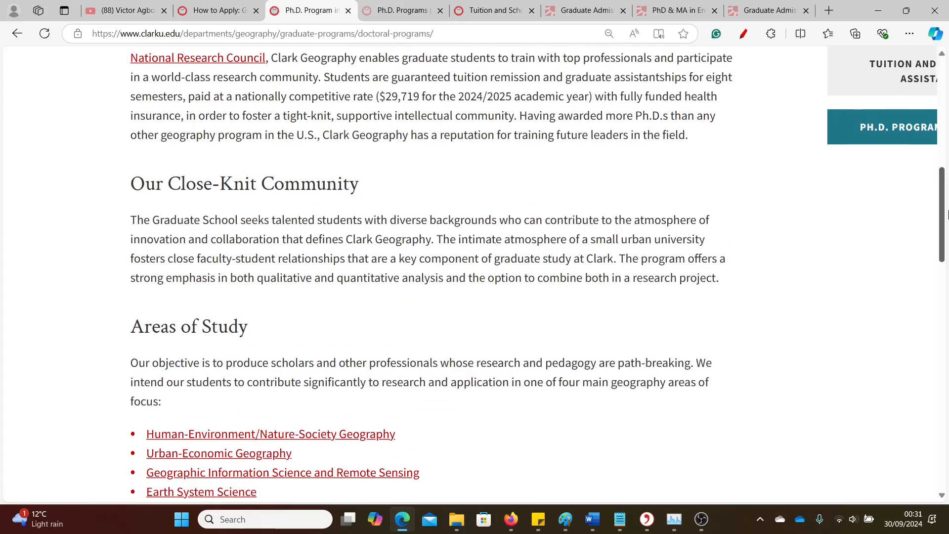
{"action": "scroll", "scroll_direction": "up", "scroll_amount": 3}
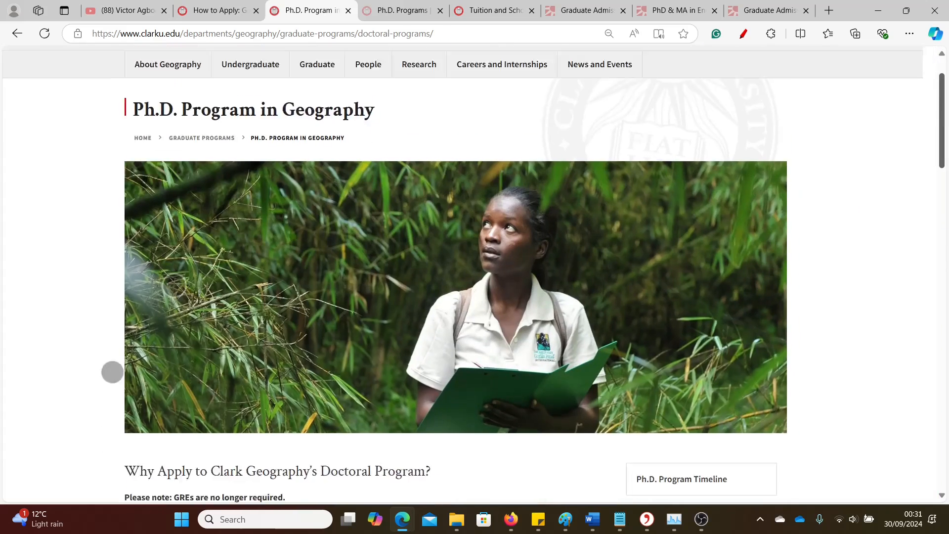
{"action": "scroll", "scroll_direction": "down", "scroll_amount": 3}
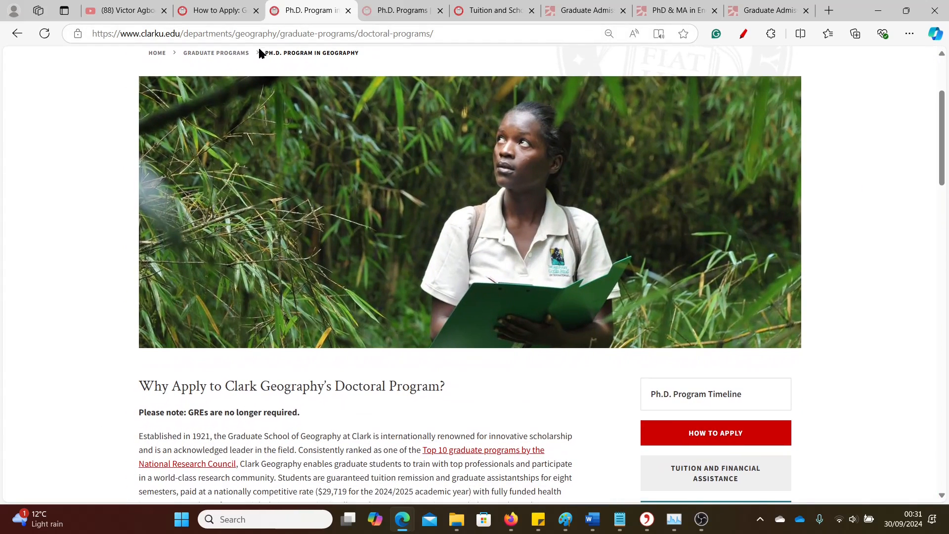
Check the GMAT/GRE waiver policies on the requirements page, then switch to YouTube.
{"action": "left_click", "coordinate": [216, 11]}
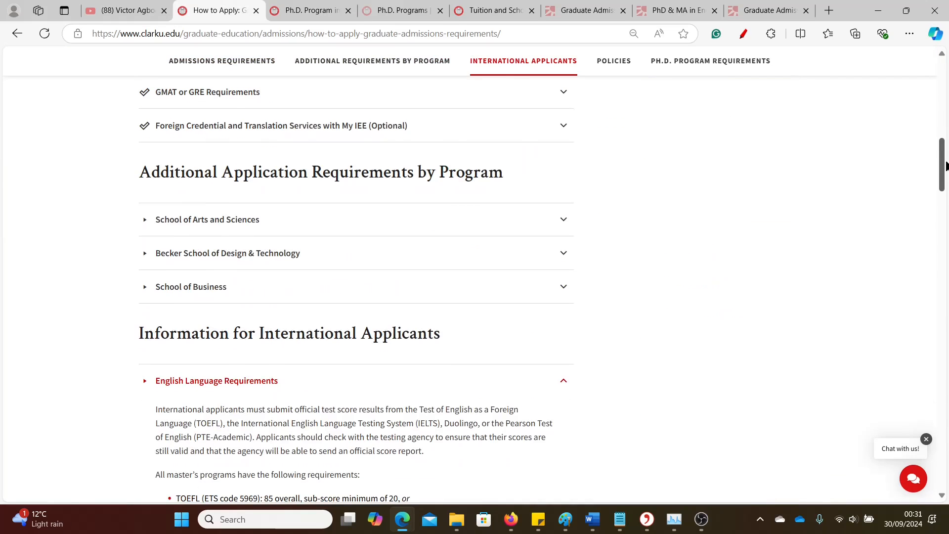
{"action": "scroll", "scroll_direction": "down", "scroll_amount": 3}
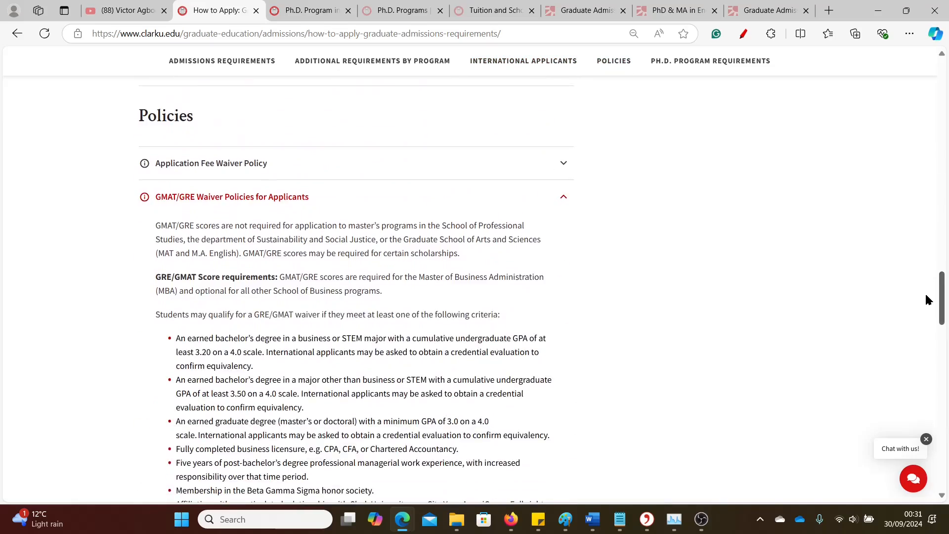
{"action": "left_click", "coordinate": [124, 11]}
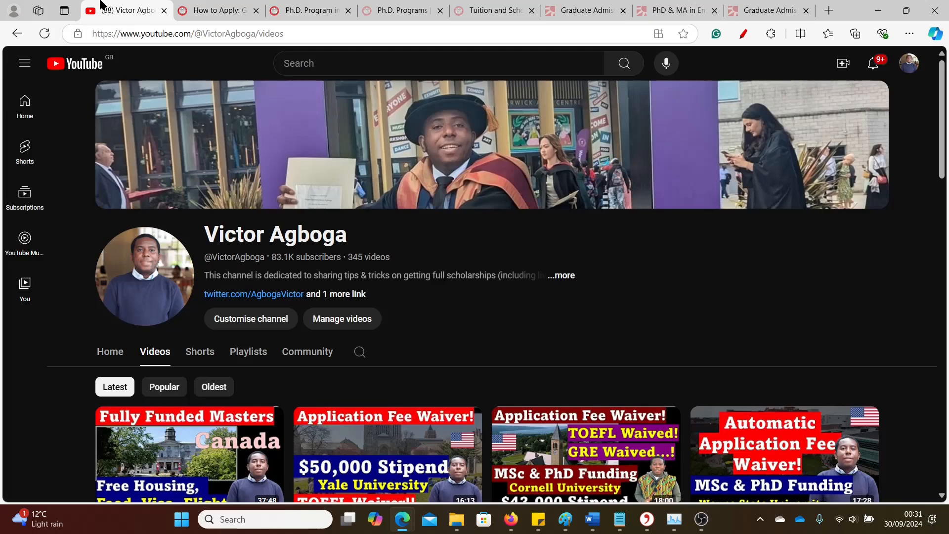
{"action": "scroll", "scroll_direction": "down", "scroll_amount": 3}
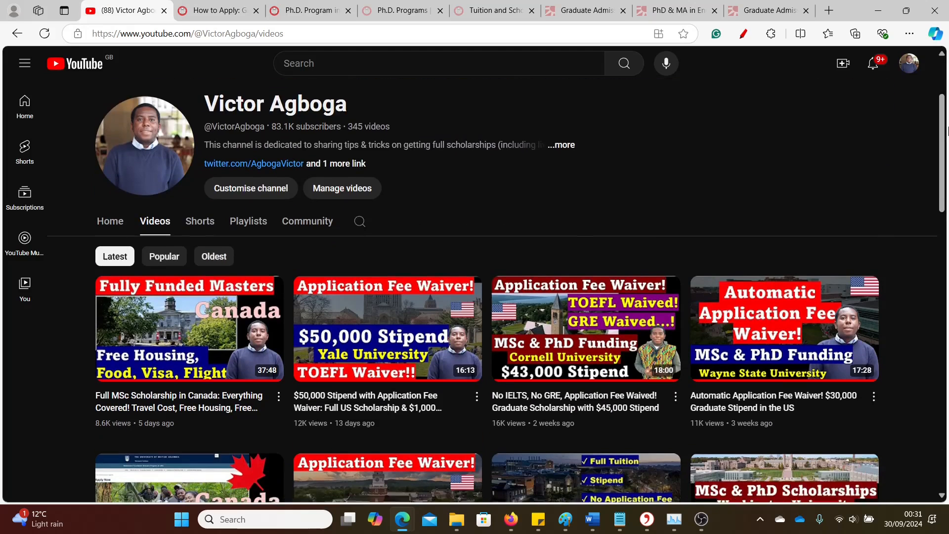
{"action": "scroll", "scroll_direction": "down", "scroll_amount": 3}
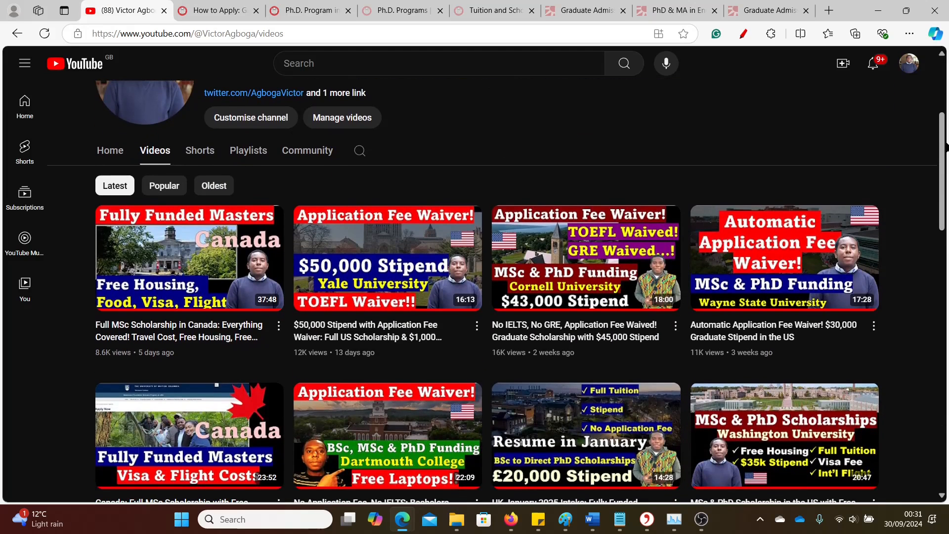
{"action": "scroll", "scroll_direction": "up", "scroll_amount": 3}
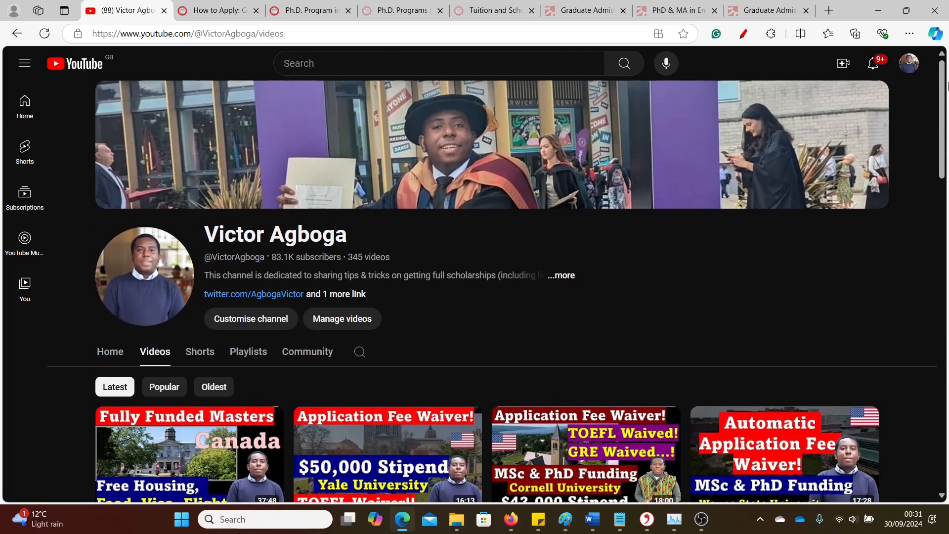
{"action": "scroll", "scroll_direction": "down", "scroll_amount": 3}
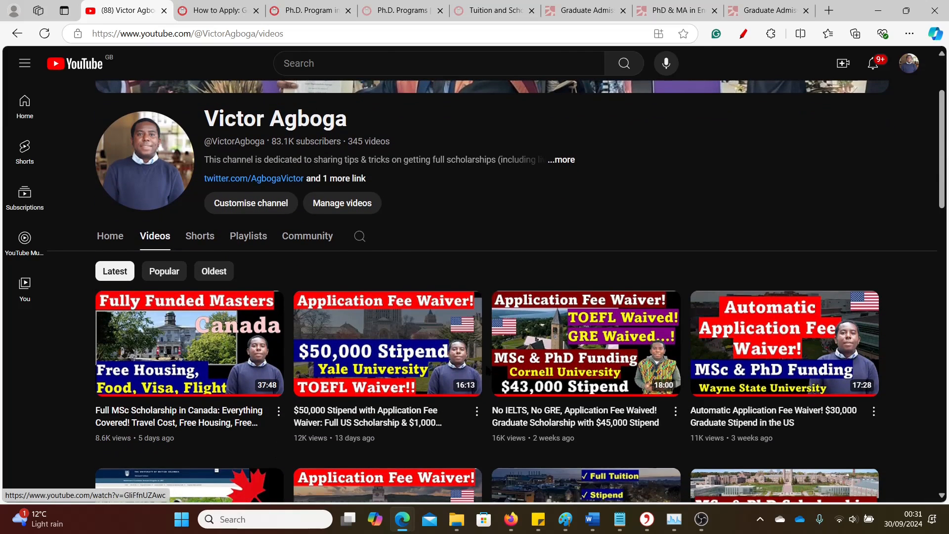
{"action": "mouse_move", "coordinate": [721, 196]}
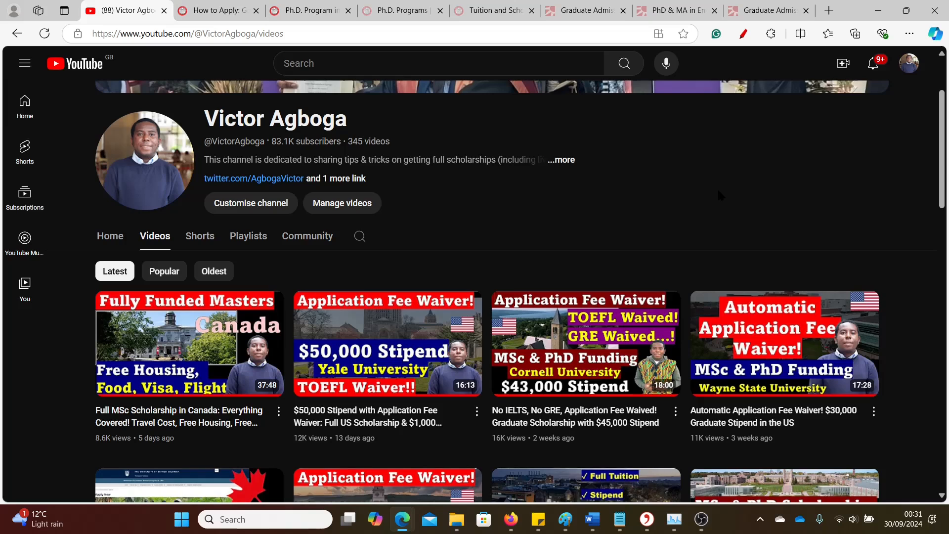